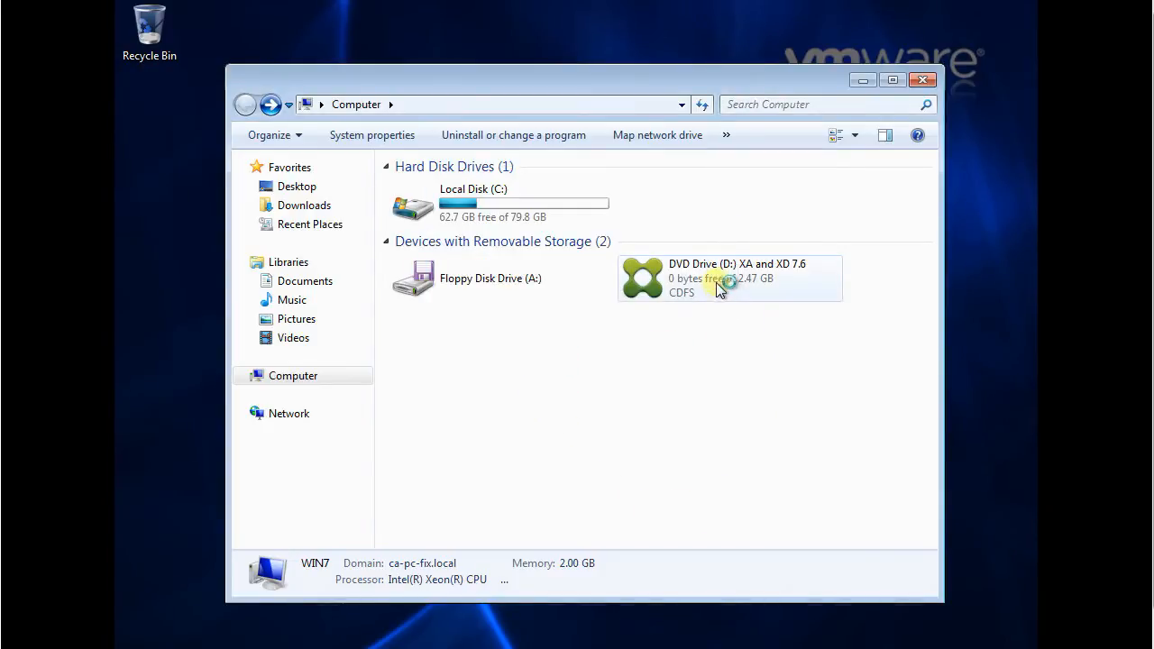
Launch the XenApp and XenDesktop 7.6 installer from DVD Drive (D:).
{"action": "double_click", "coordinate": [731, 278]}
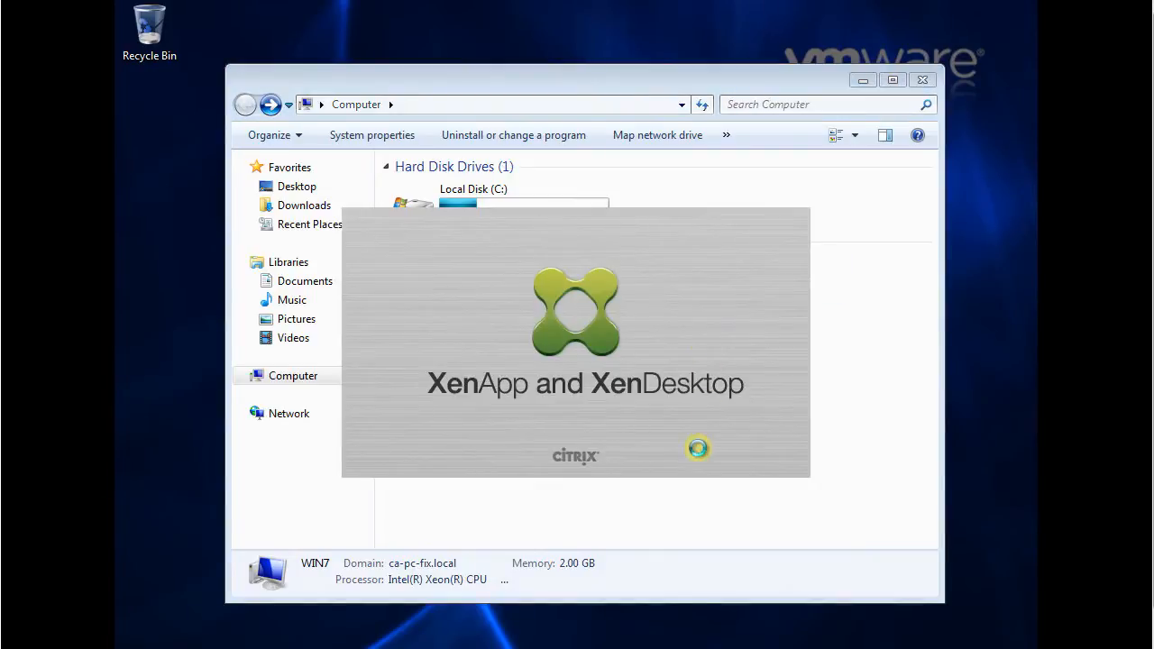
{"action": "mouse_move", "coordinate": [690, 397]}
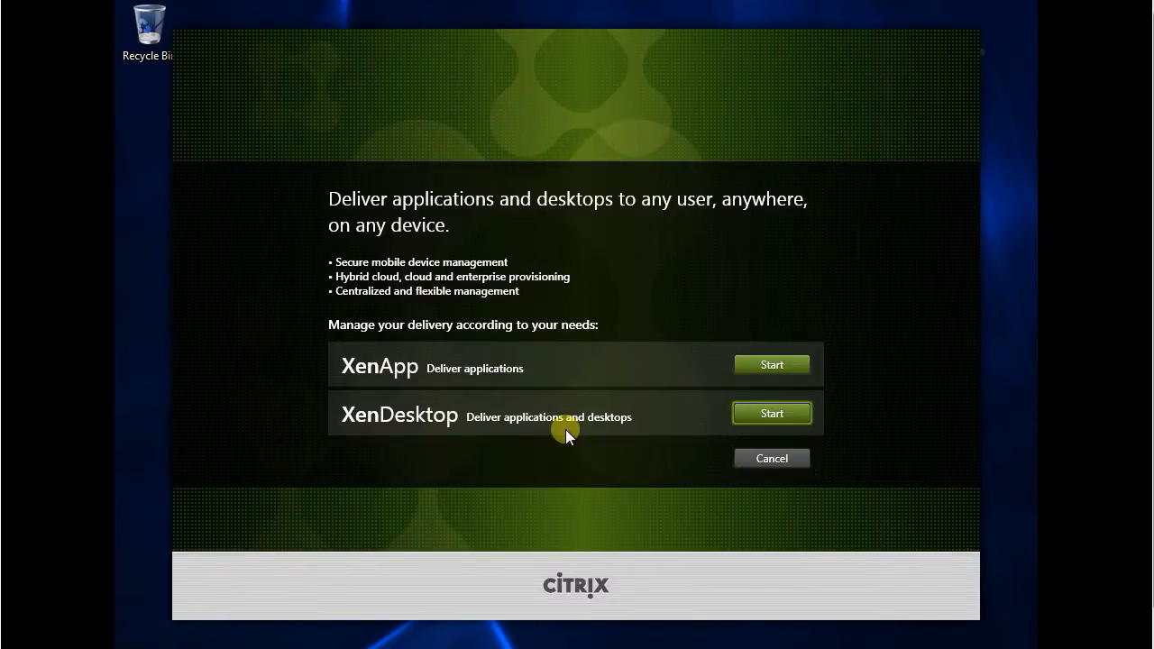
{"action": "mouse_move", "coordinate": [451, 293]}
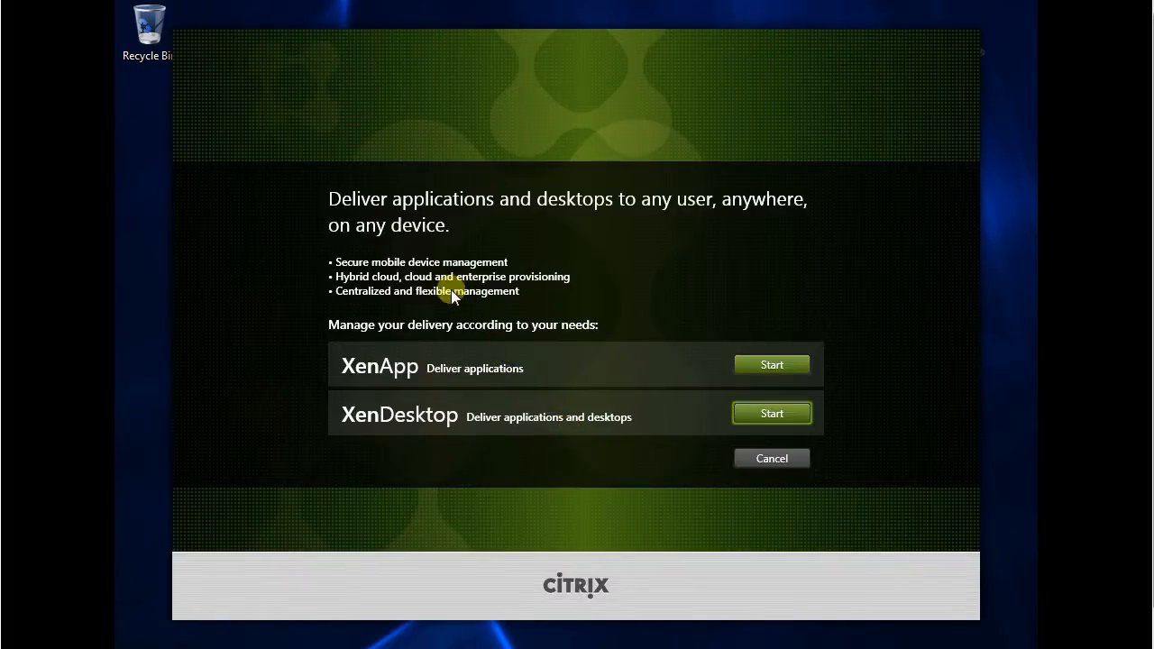
{"action": "mouse_move", "coordinate": [446, 219]}
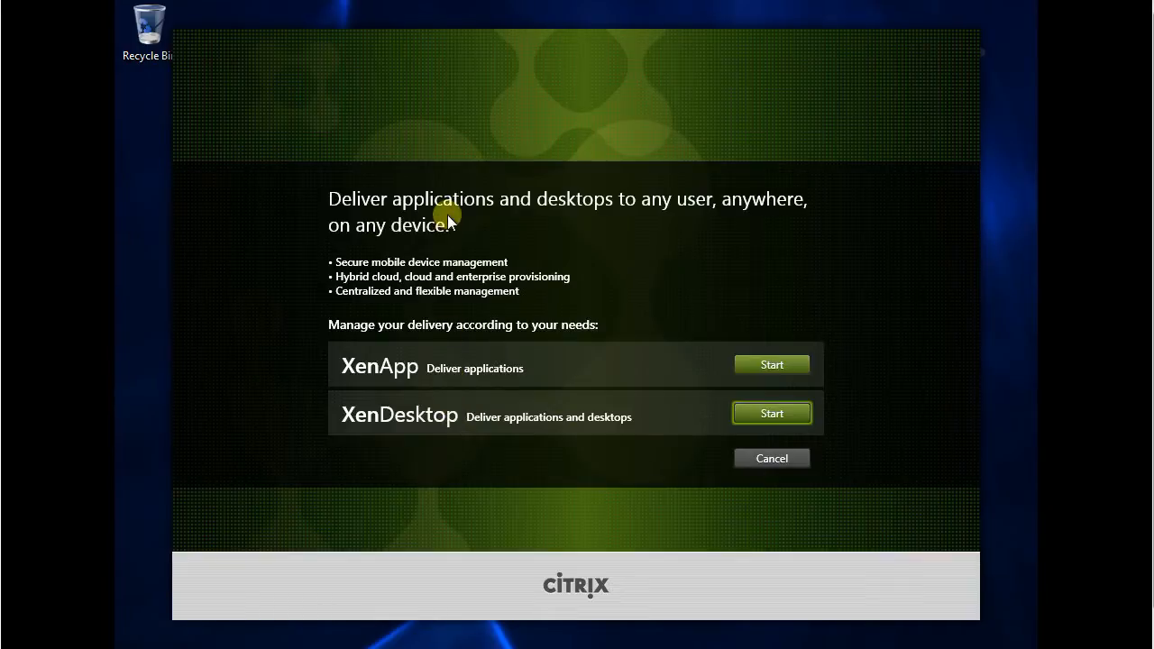
{"action": "mouse_move", "coordinate": [631, 224]}
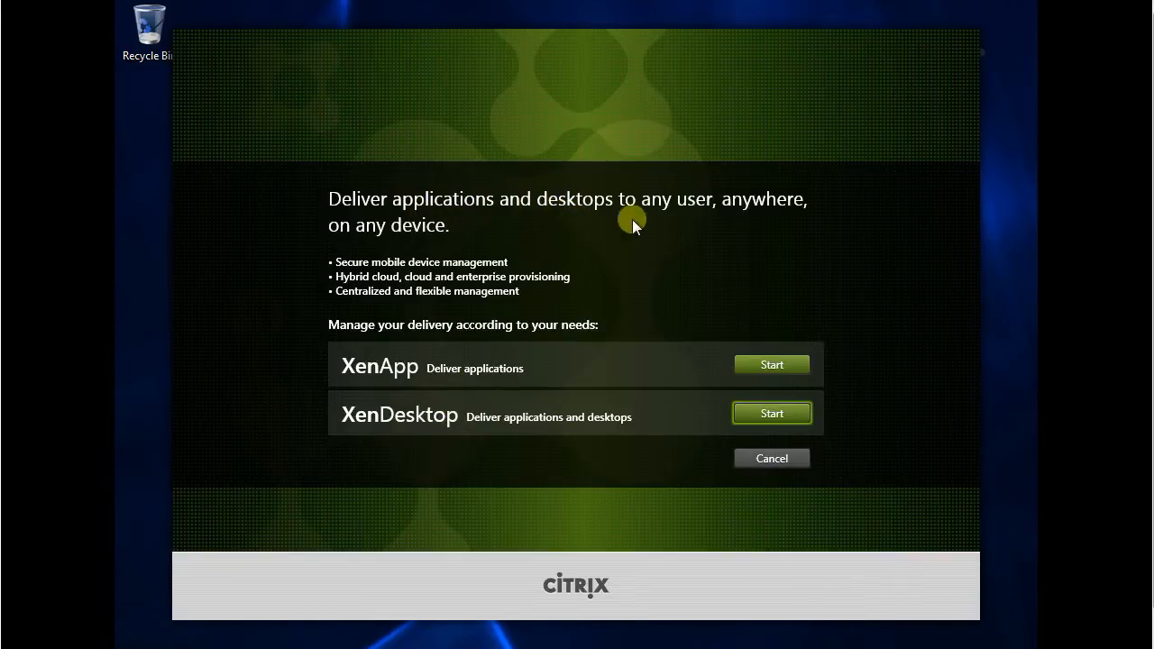
{"action": "mouse_move", "coordinate": [377, 397]}
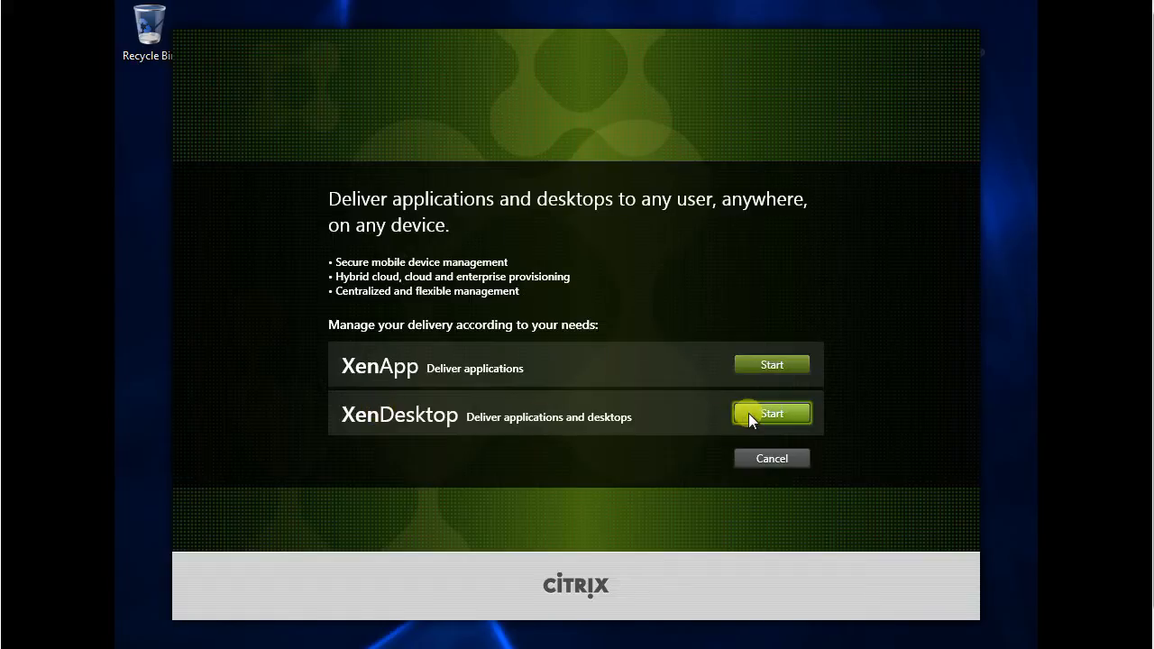
Choose XenDesktop, the Windows Desktop OS delivery agent, and Enable Remote PC Access.
{"action": "left_click", "coordinate": [771, 413]}
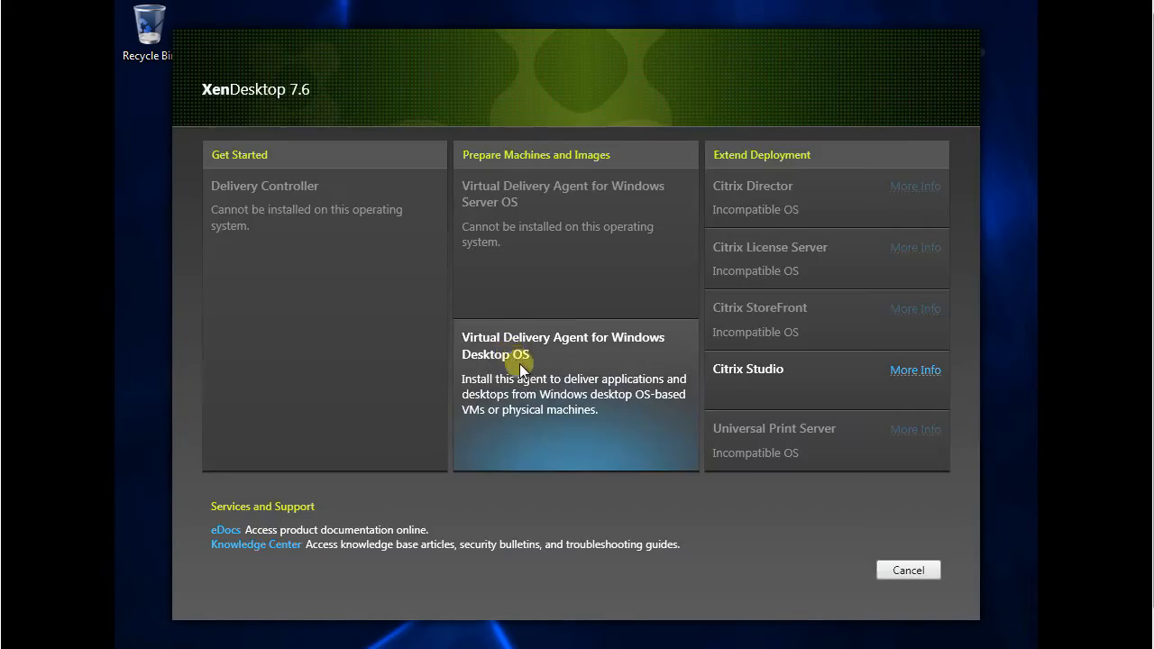
{"action": "mouse_move", "coordinate": [573, 370]}
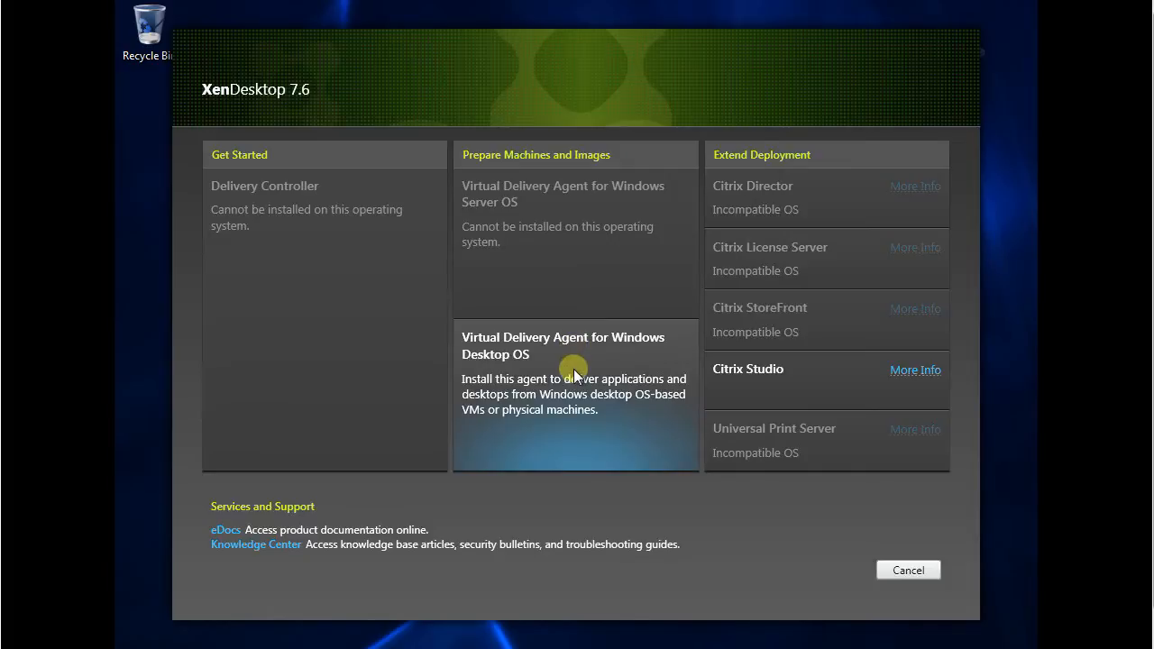
{"action": "mouse_move", "coordinate": [586, 413]}
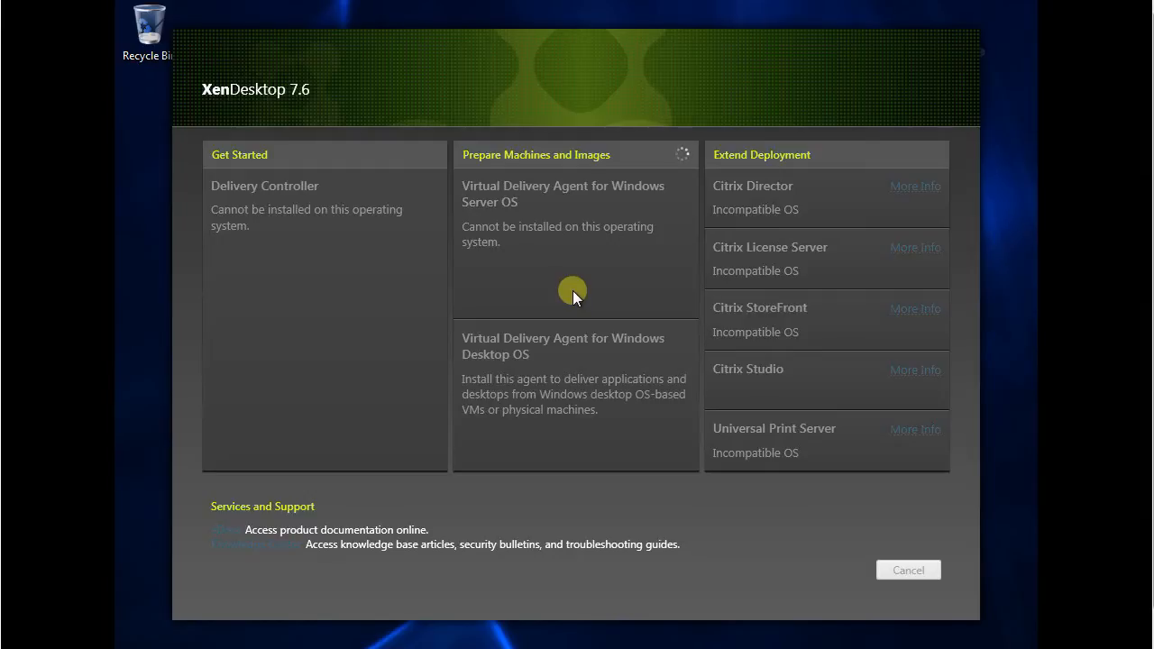
{"action": "left_click", "coordinate": [562, 347]}
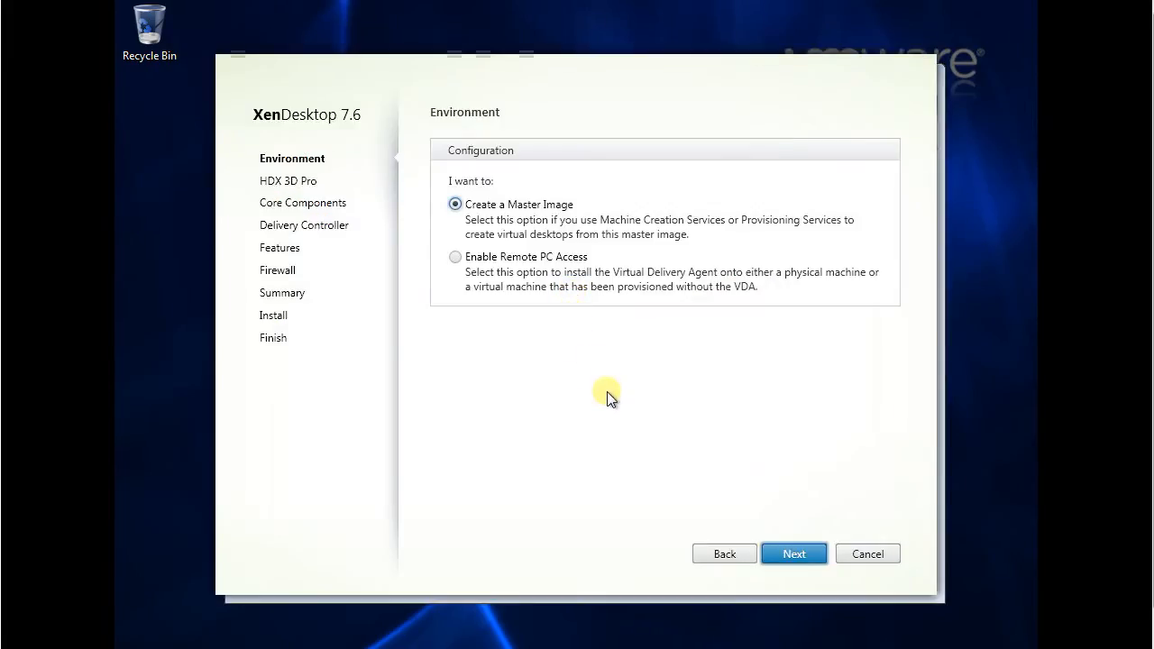
{"action": "left_click", "coordinate": [455, 257]}
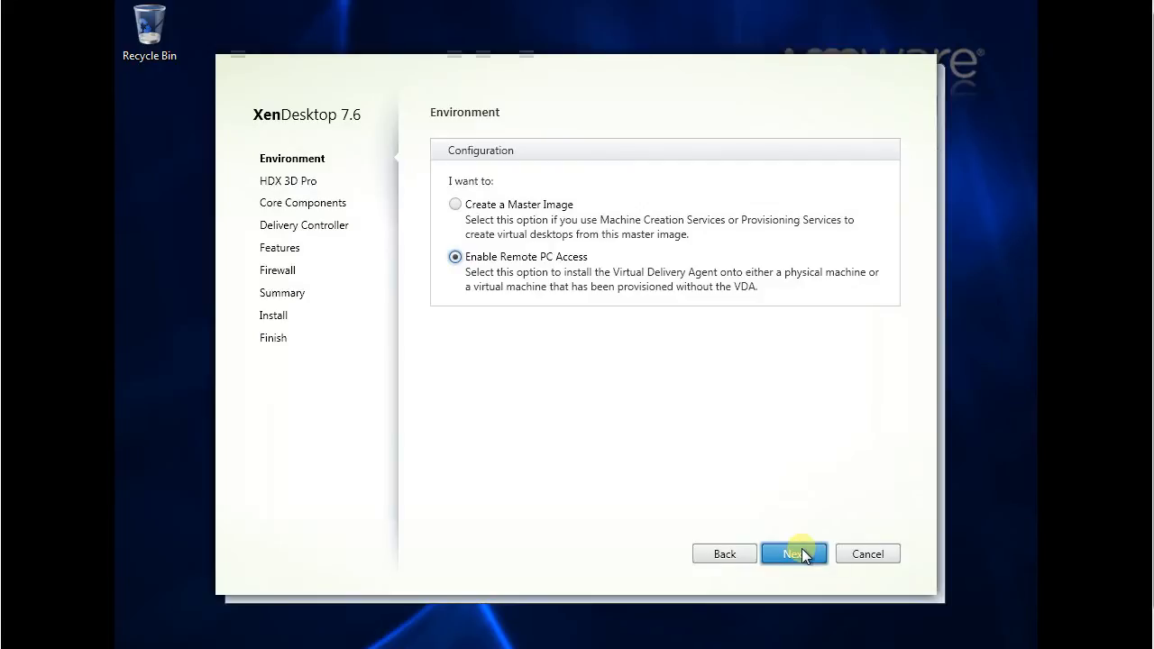
Keep the standard VDA instead of HDX 3D Pro and keep Citrix Receiver included.
{"action": "left_click", "coordinate": [794, 554]}
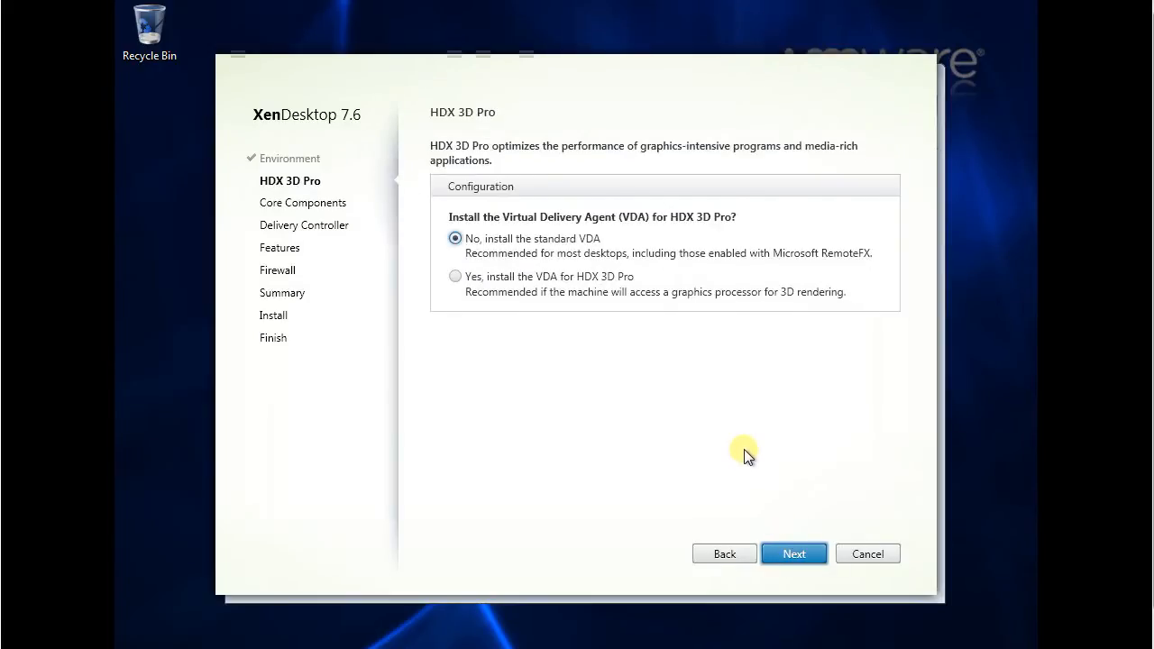
{"action": "mouse_move", "coordinate": [740, 448]}
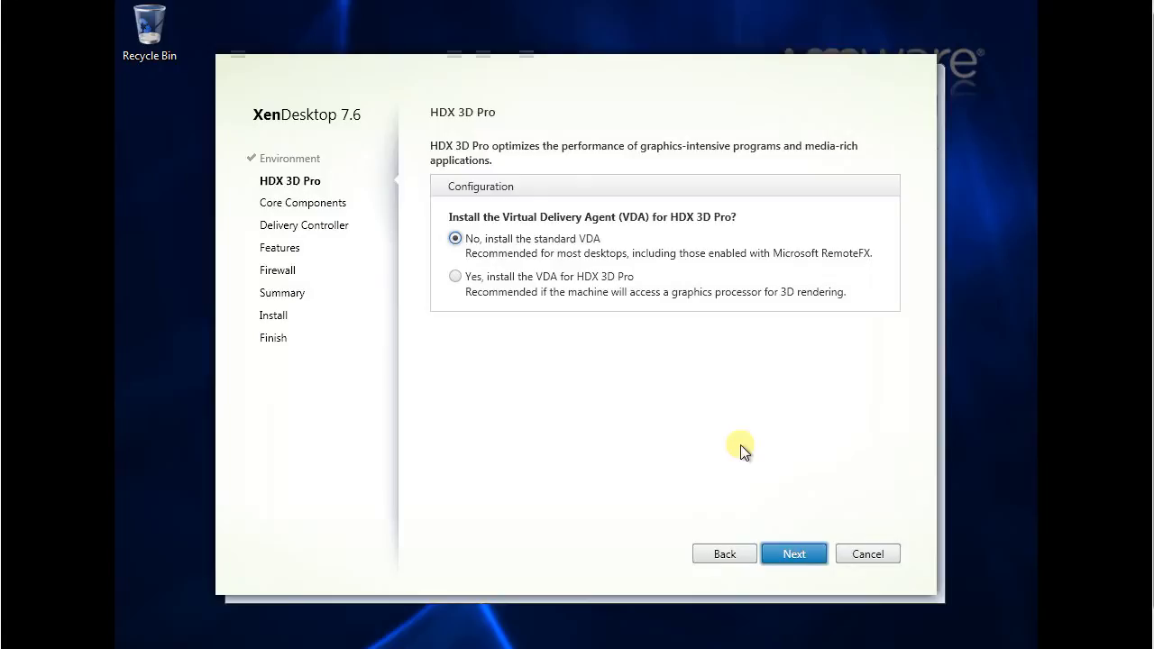
{"action": "mouse_move", "coordinate": [530, 289]}
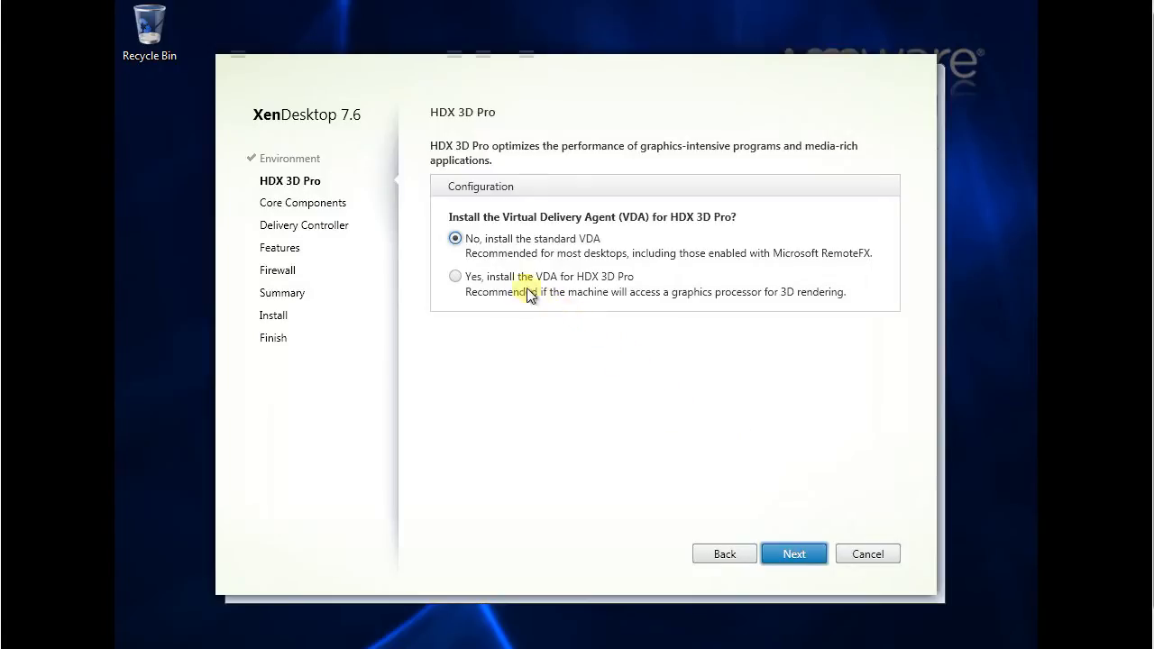
{"action": "left_click", "coordinate": [455, 276]}
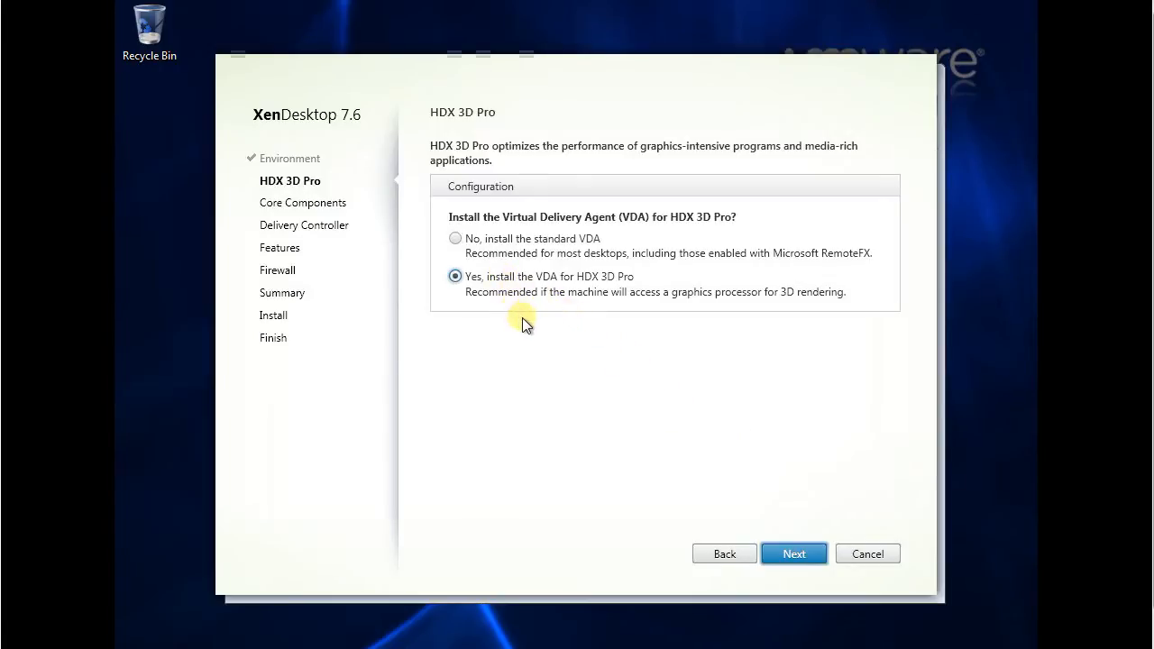
{"action": "mouse_move", "coordinate": [741, 306]}
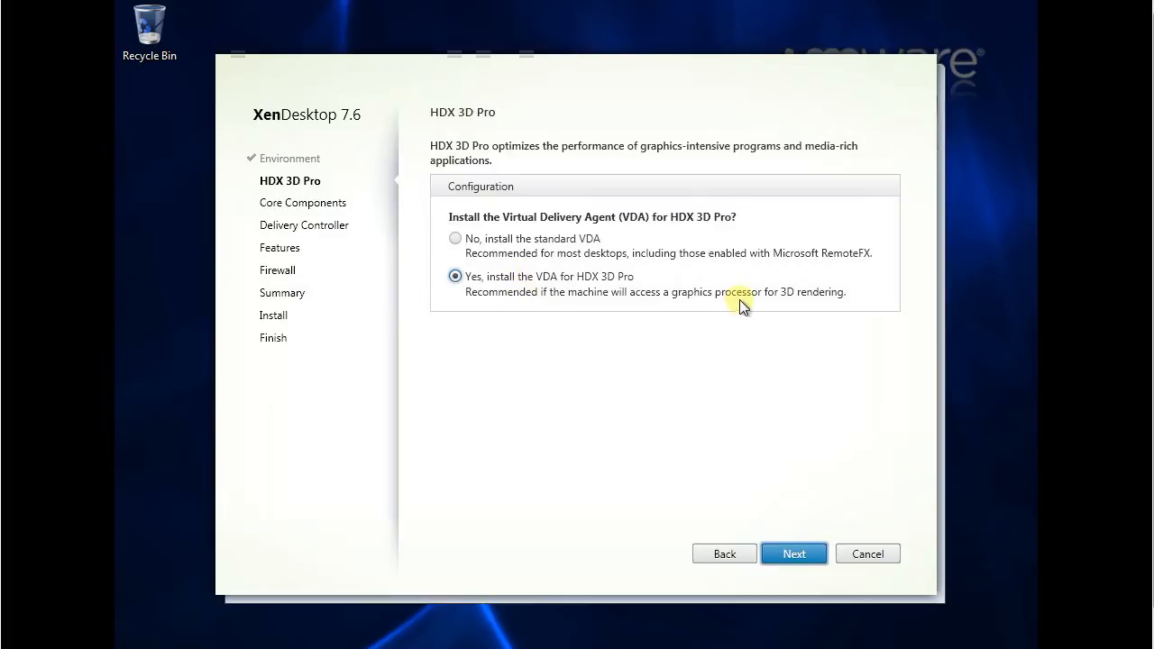
{"action": "mouse_move", "coordinate": [820, 299]}
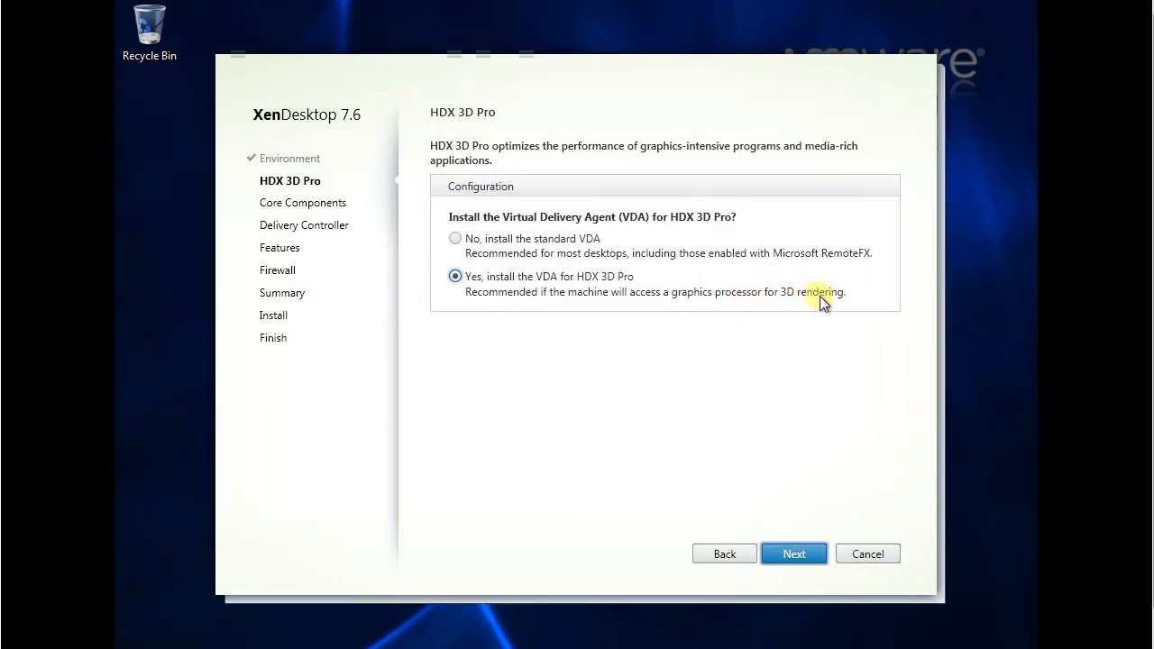
{"action": "left_click", "coordinate": [455, 238]}
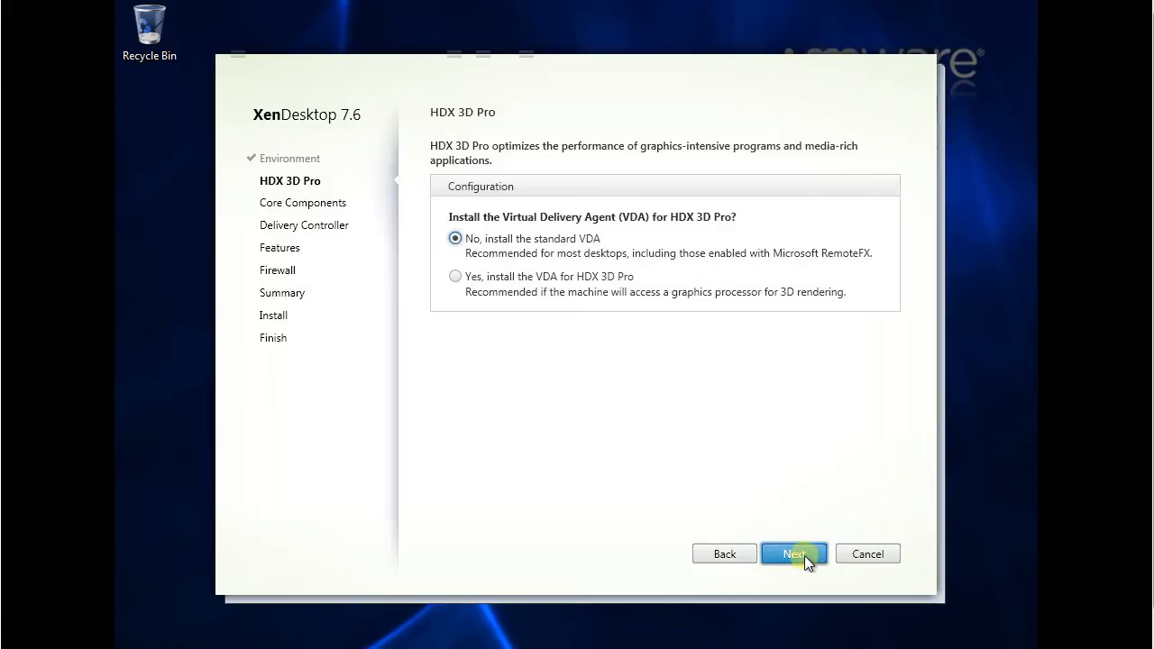
{"action": "left_click", "coordinate": [792, 554]}
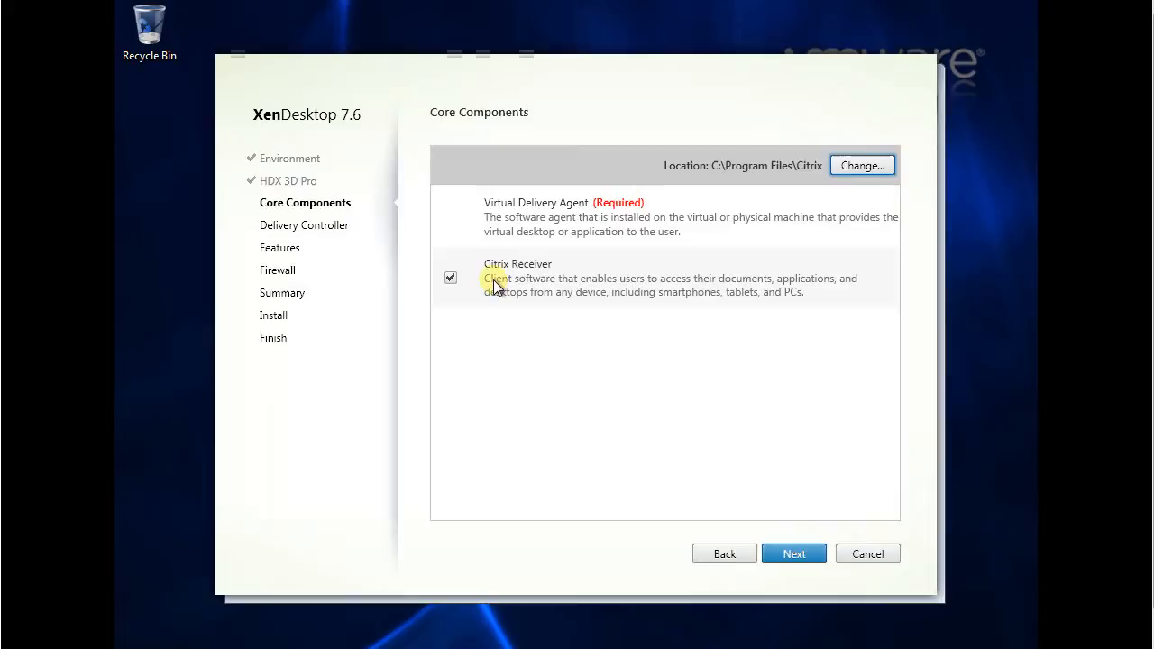
{"action": "mouse_move", "coordinate": [528, 297]}
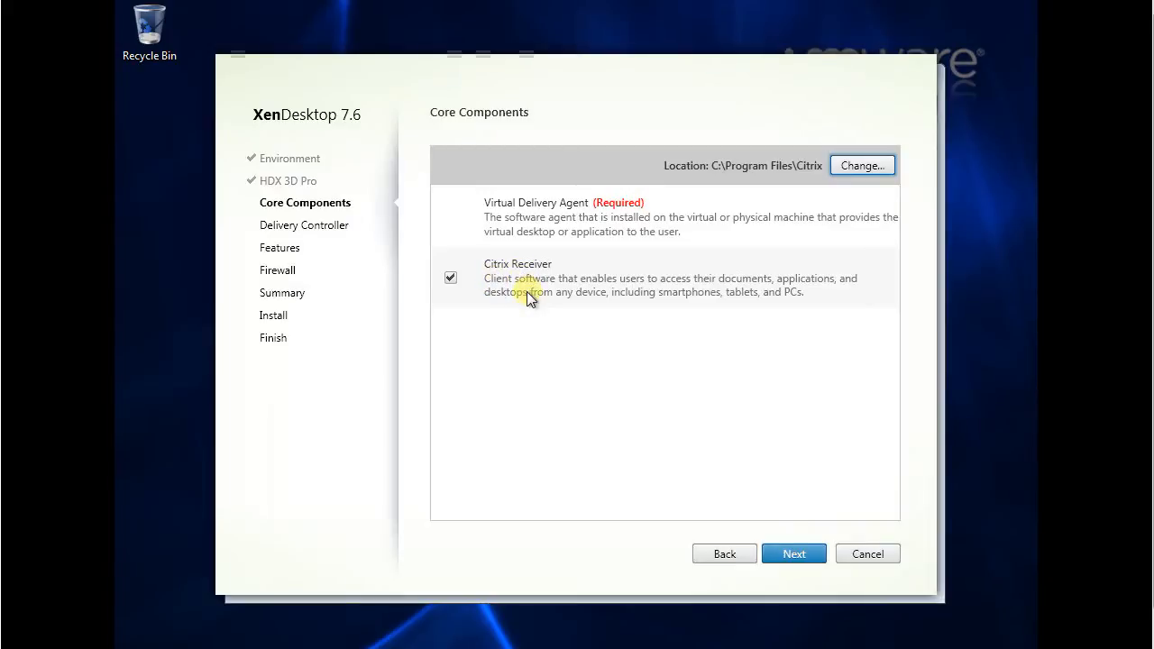
{"action": "mouse_move", "coordinate": [780, 502]}
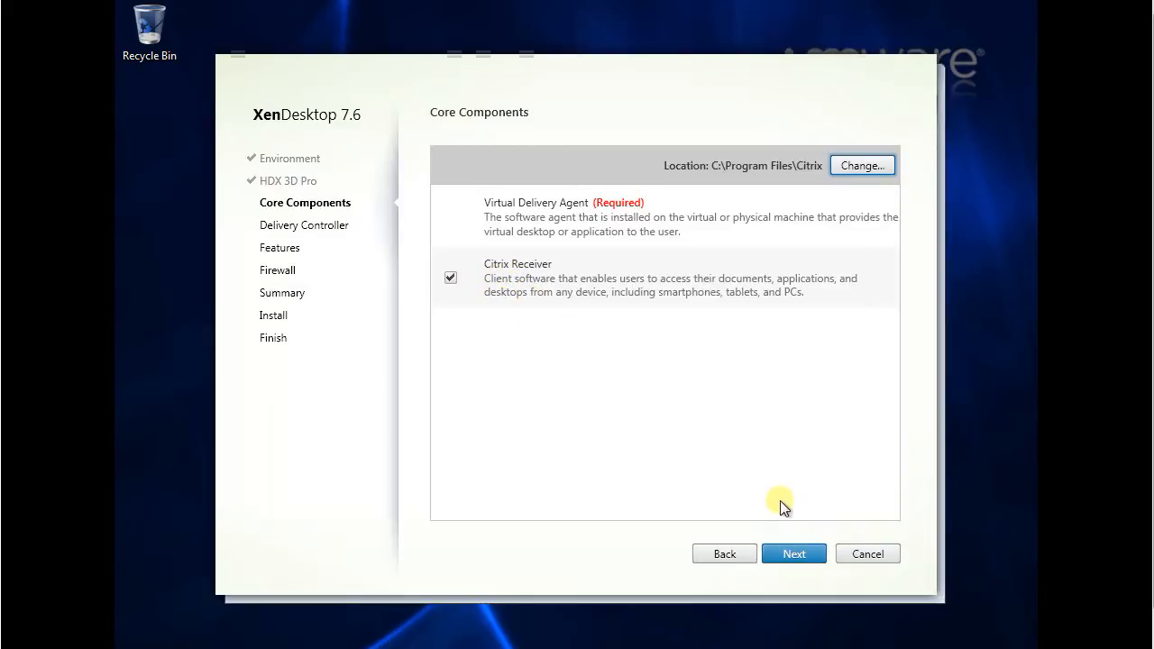
{"action": "mouse_move", "coordinate": [756, 476]}
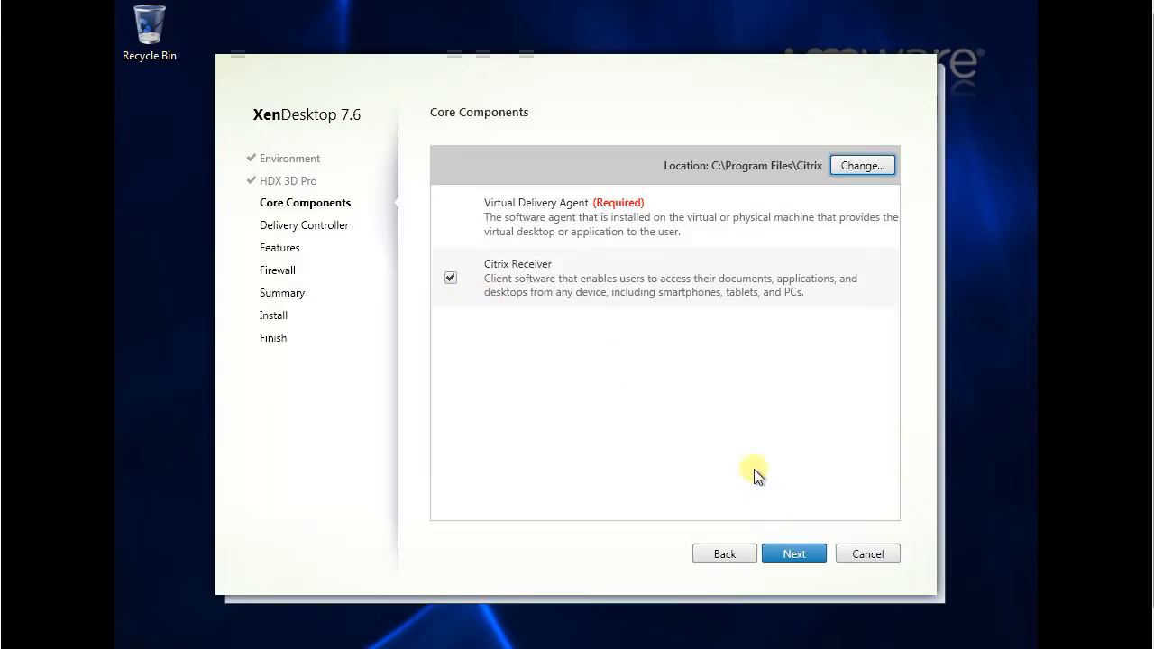
{"action": "left_click", "coordinate": [793, 554]}
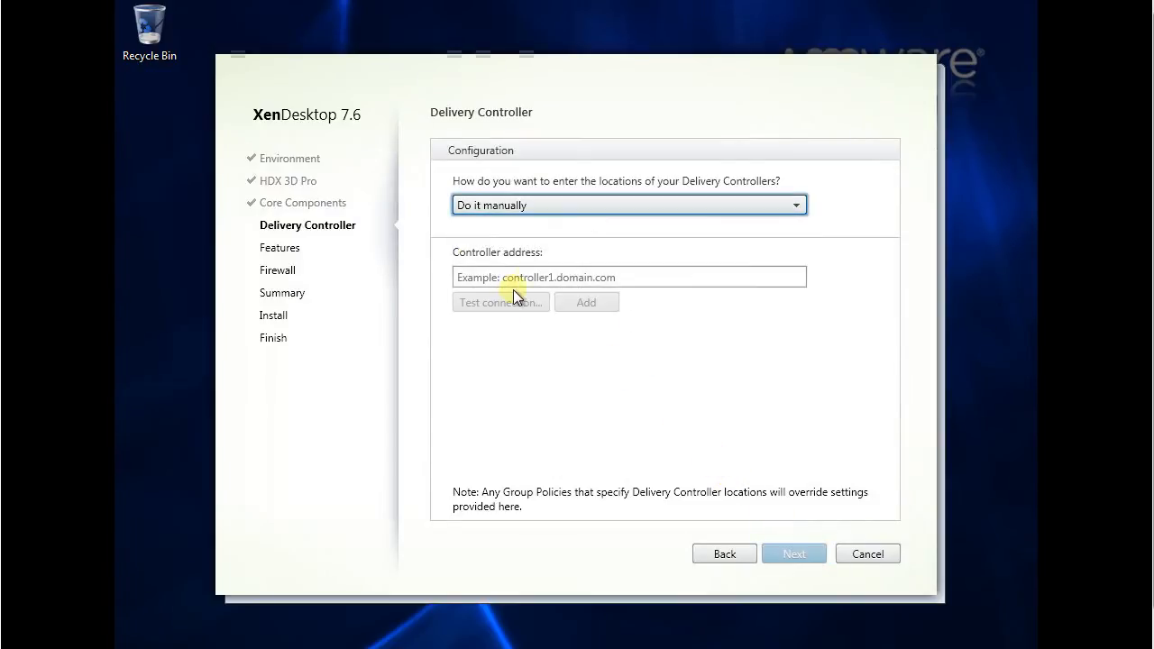
Manually enter, test and add Delivery Controller win12r2appsrv.ca-pc-fix.local.
{"action": "left_click", "coordinate": [629, 277]}
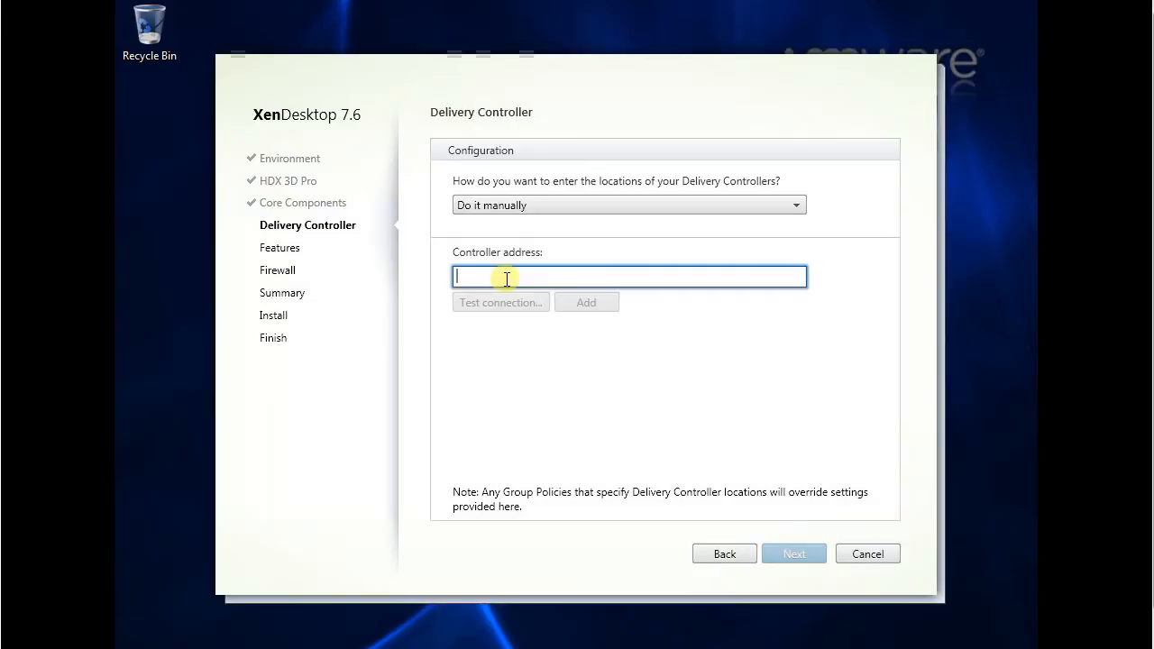
{"action": "type", "text": "win12"}
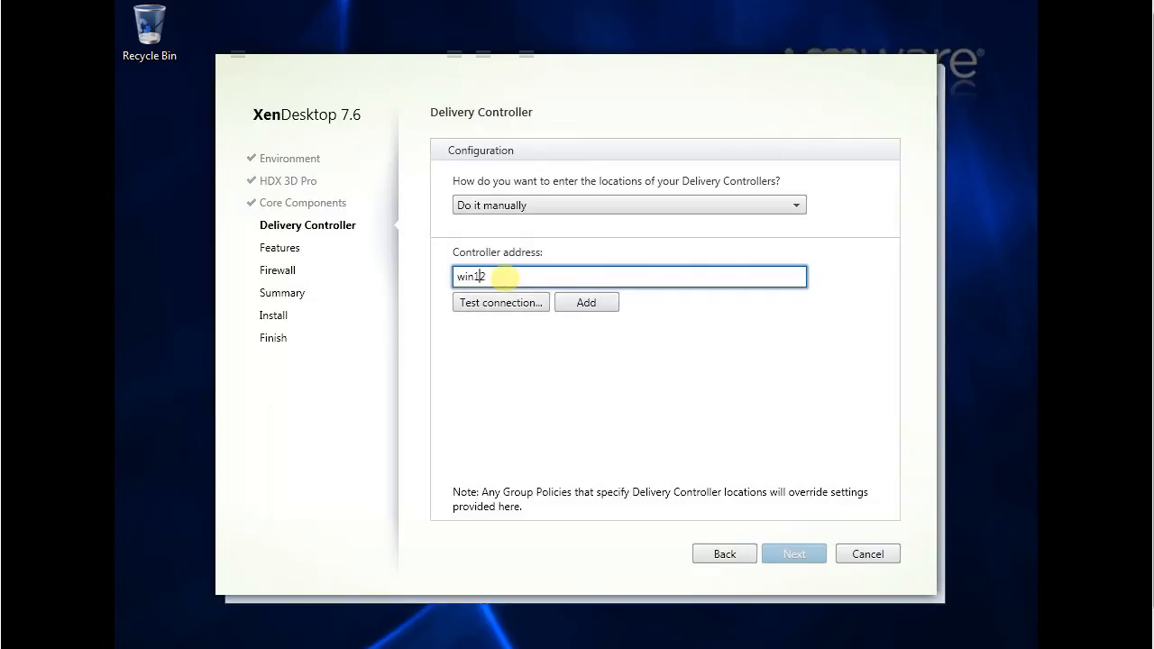
{"action": "type", "text": "appsrv"}
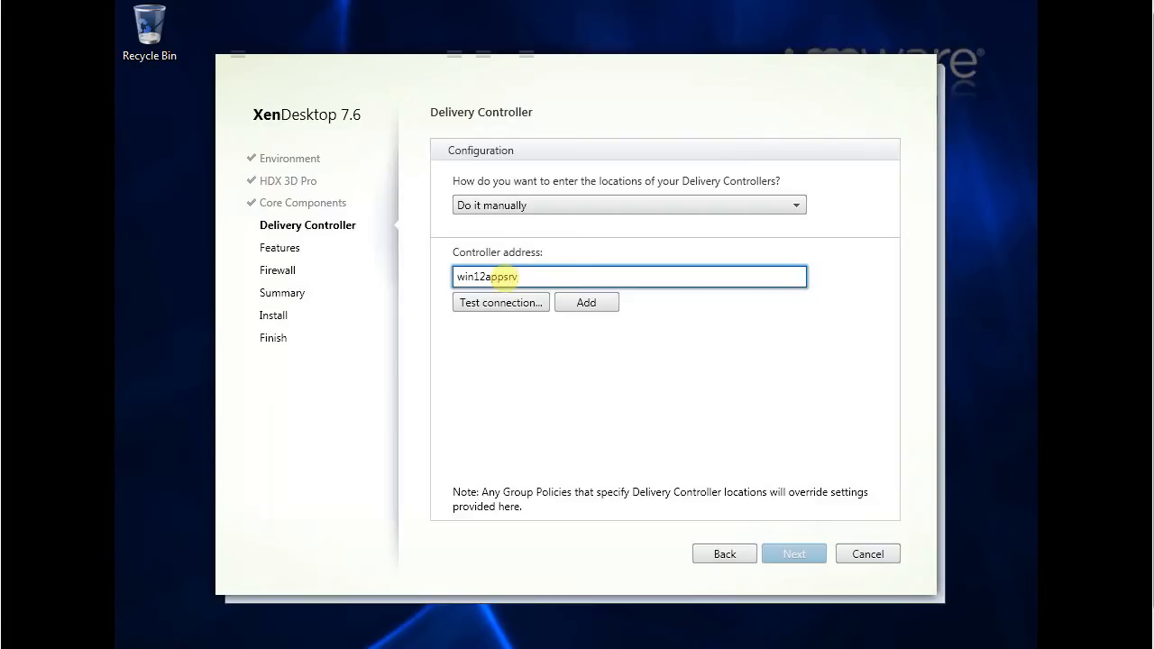
{"action": "type", "text": ".ca-pc-fix.loc"}
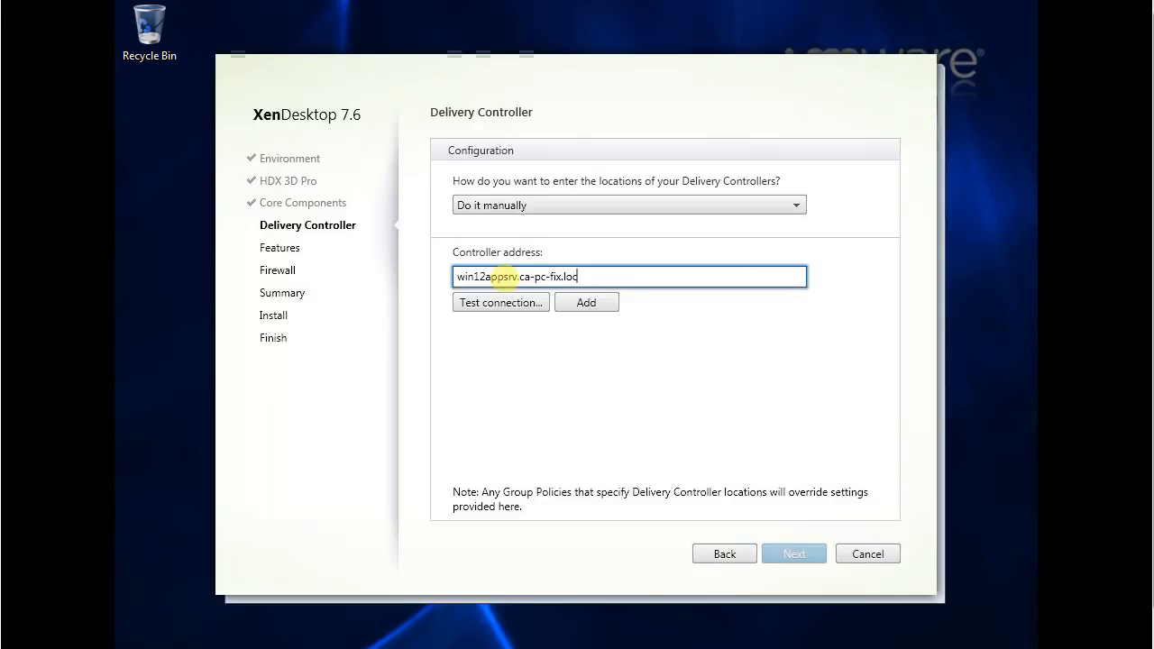
{"action": "left_click", "coordinate": [501, 302]}
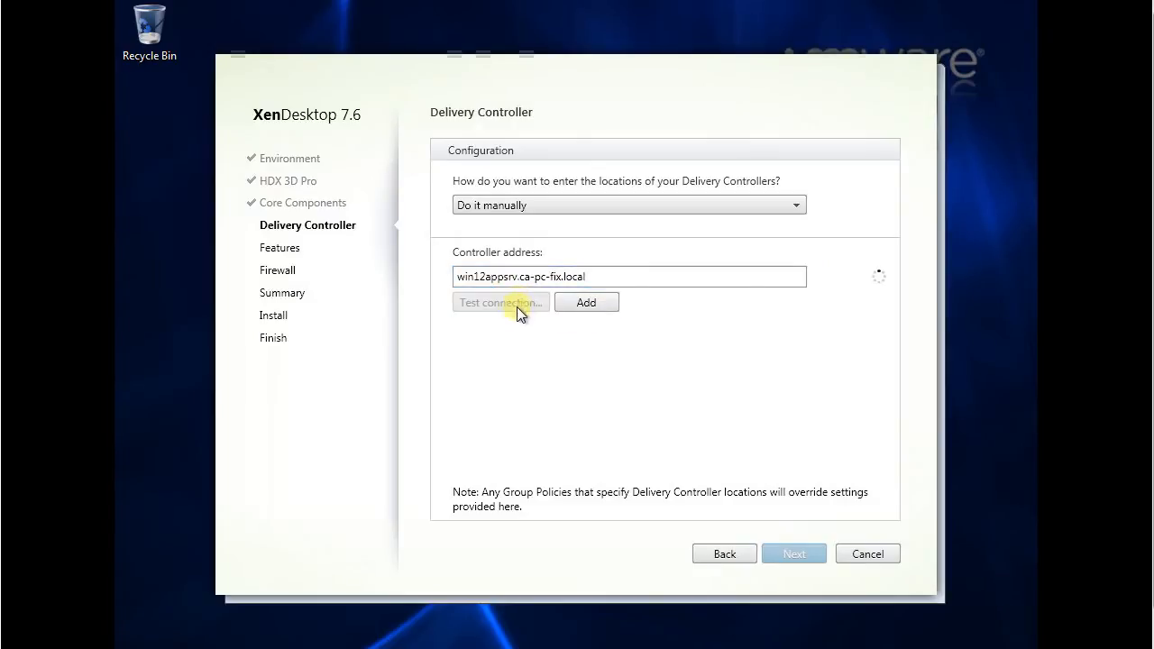
{"action": "left_click", "coordinate": [500, 302]}
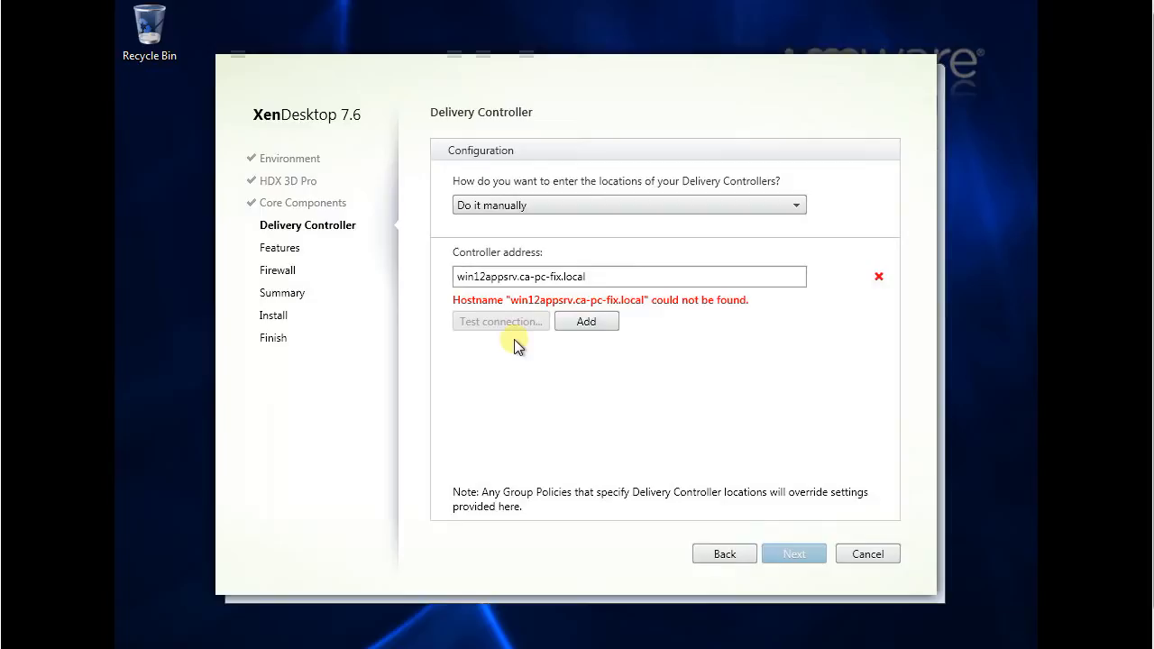
{"action": "mouse_move", "coordinate": [500, 322]}
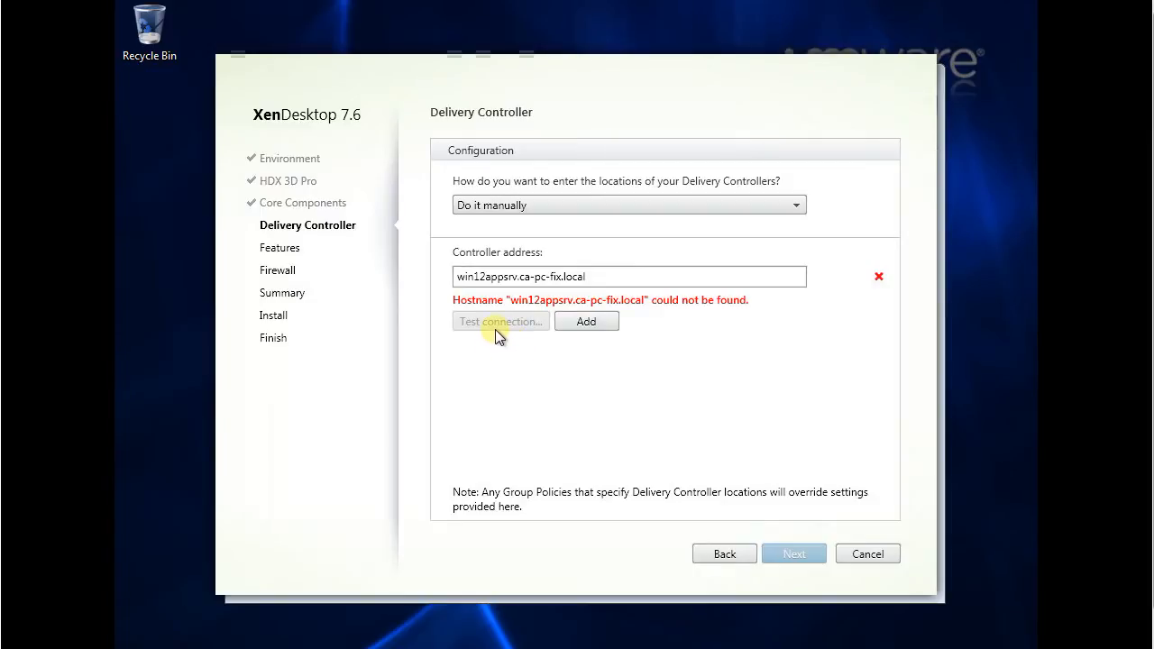
{"action": "type", "text": "win12r2appsrv.ca-pc-fix.local"}
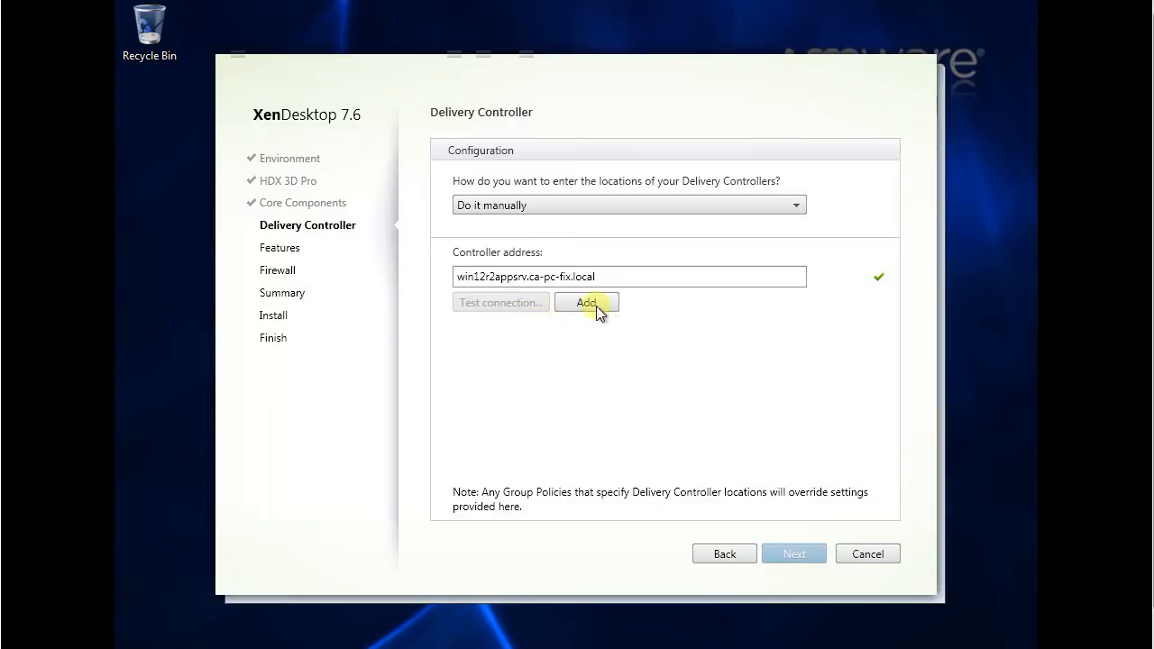
{"action": "left_click", "coordinate": [587, 302]}
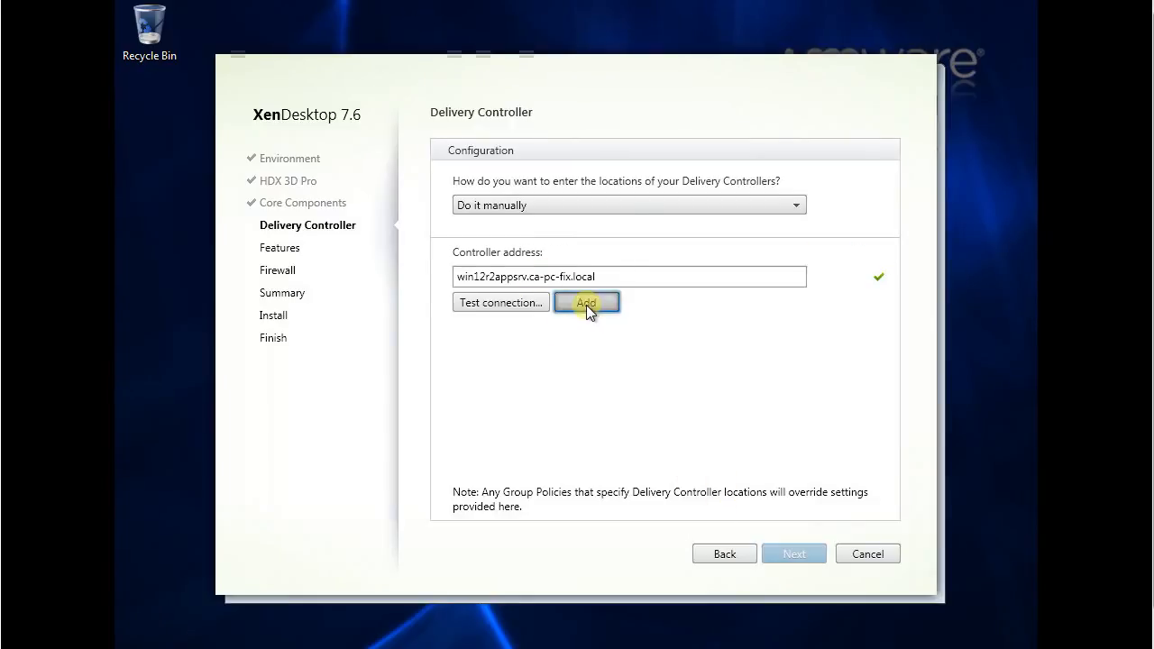
{"action": "left_click", "coordinate": [587, 302]}
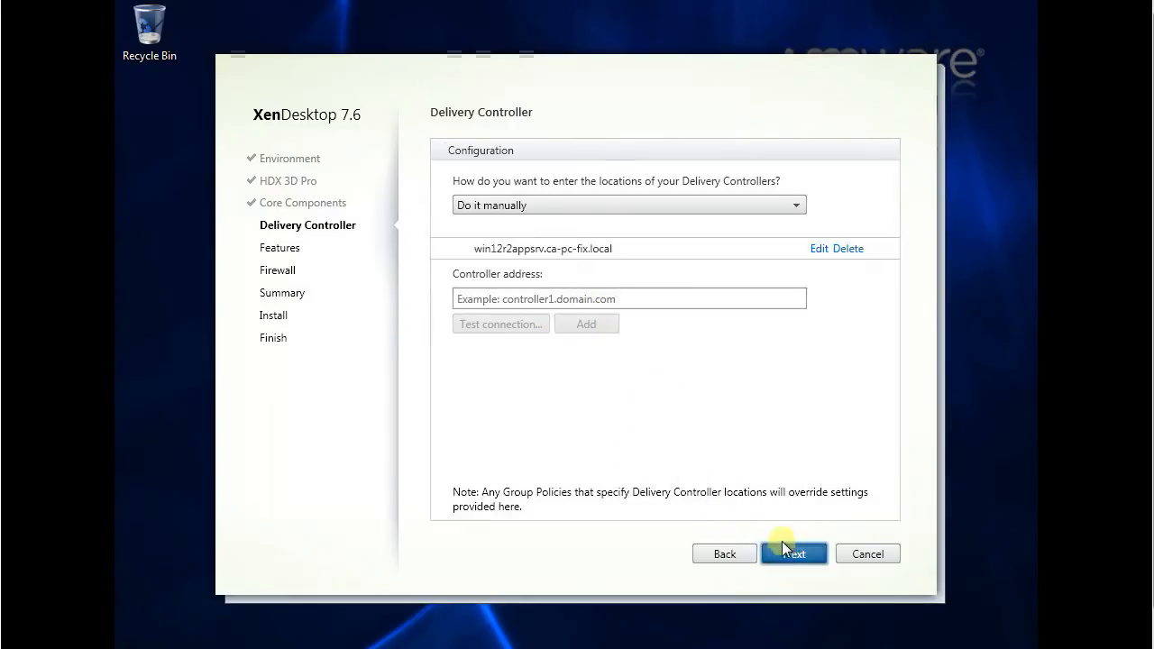
On the Features page, tick Personal vDisk so all four features are checked.
{"action": "left_click", "coordinate": [794, 554]}
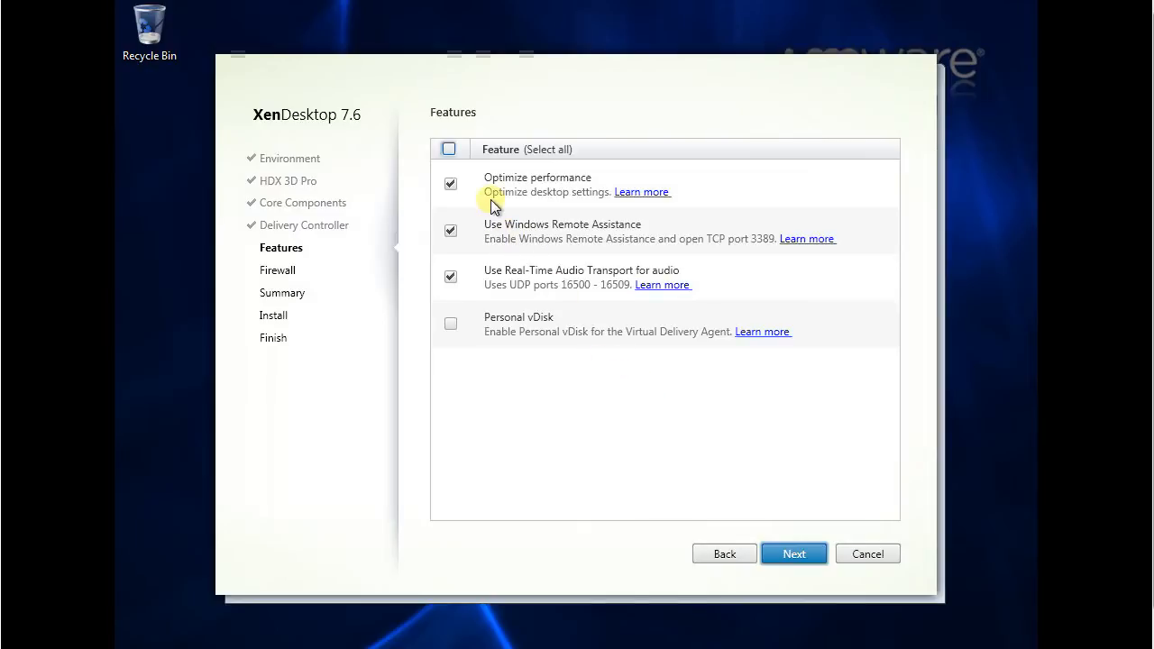
{"action": "mouse_move", "coordinate": [539, 327]}
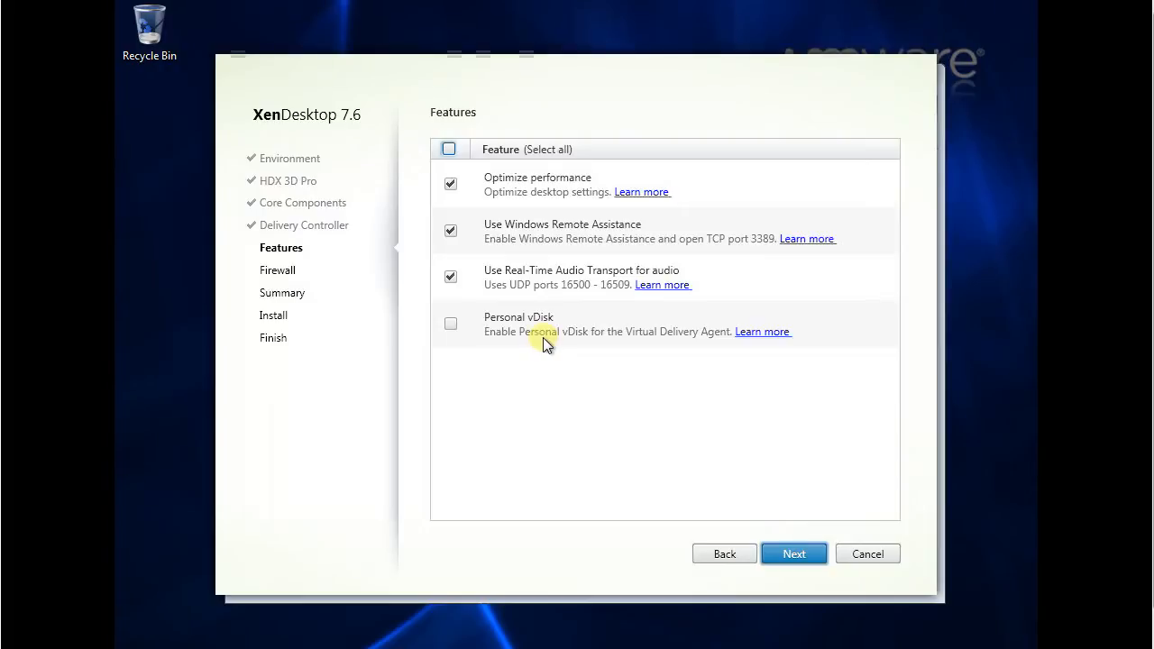
{"action": "mouse_move", "coordinate": [686, 342]}
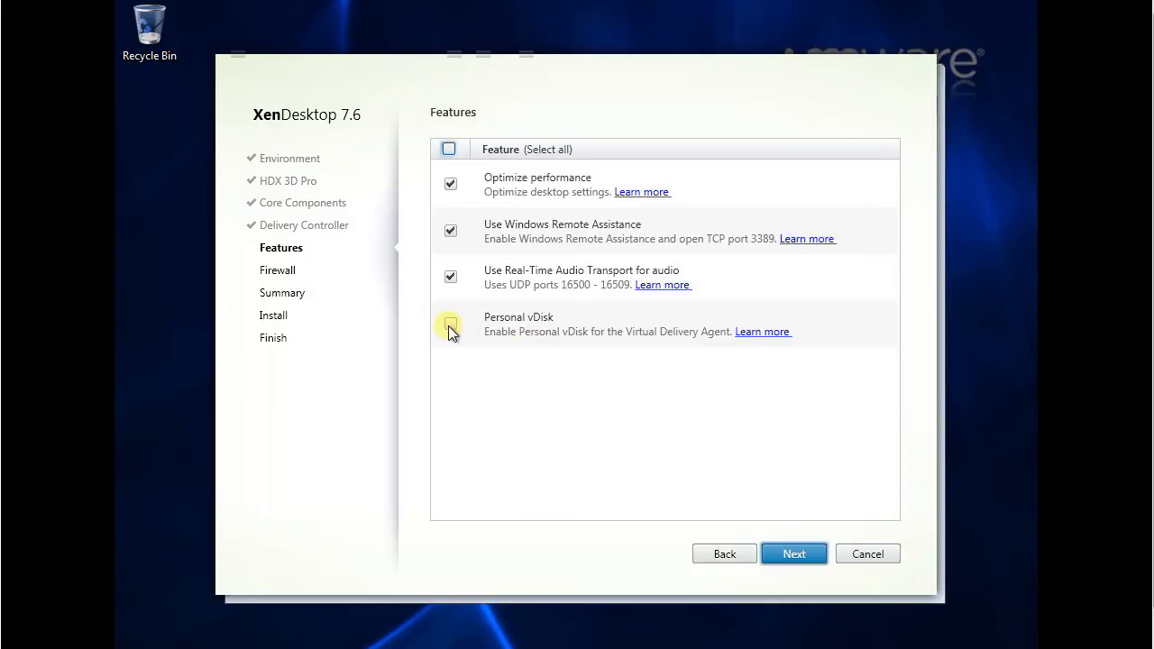
{"action": "left_click", "coordinate": [451, 325]}
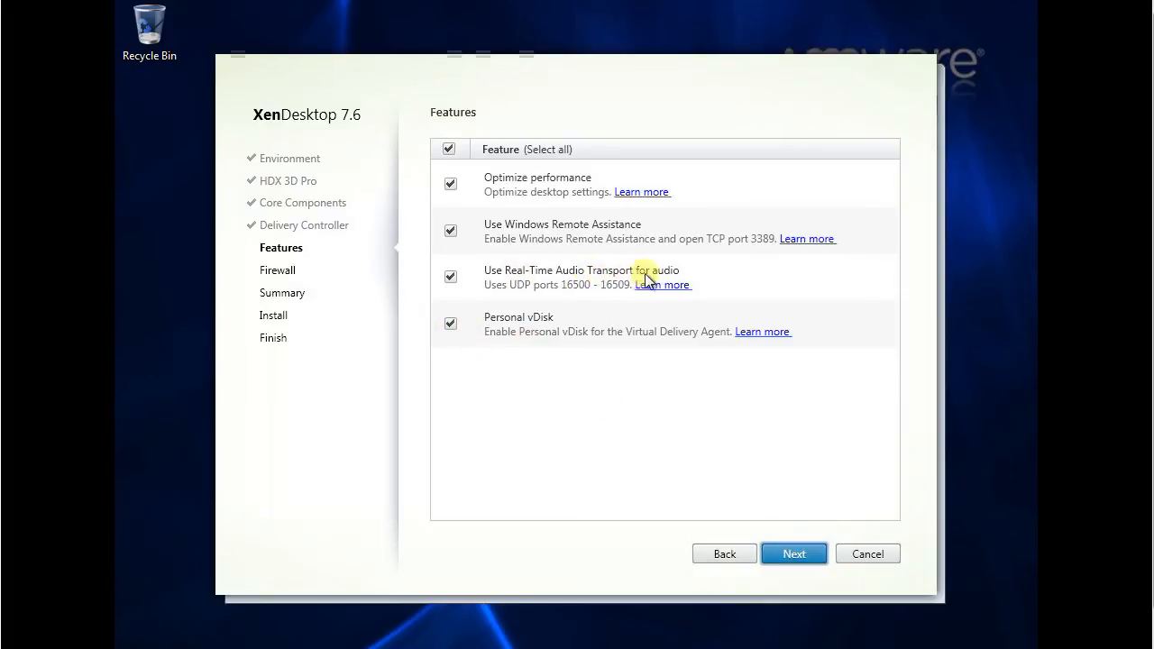
{"action": "mouse_move", "coordinate": [532, 297]}
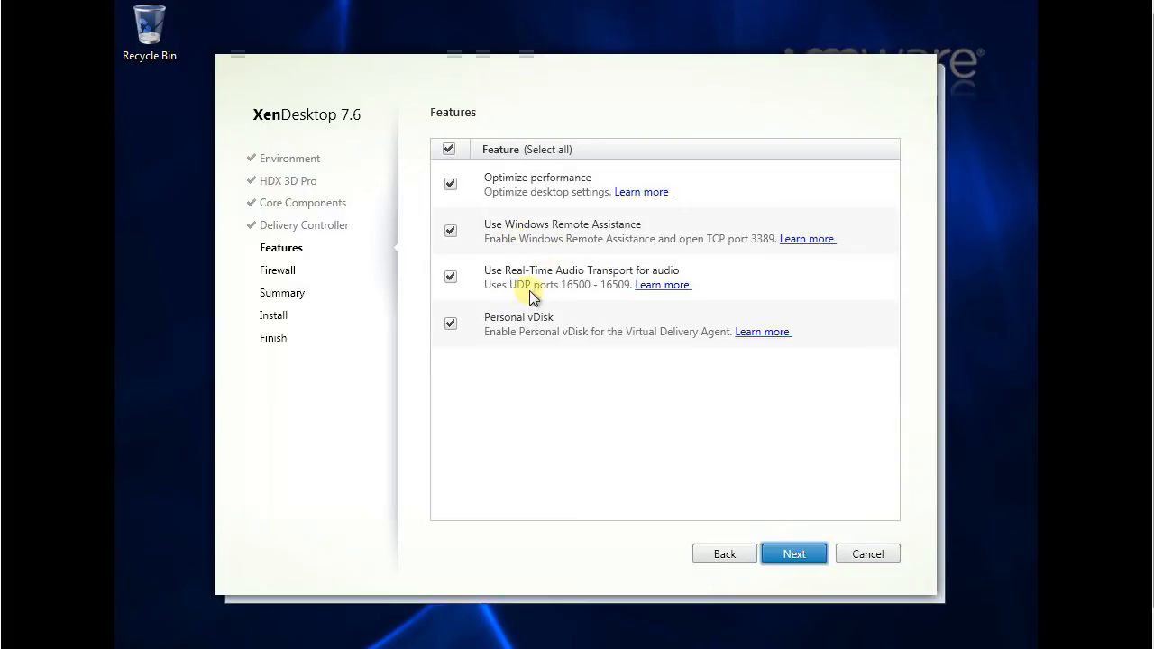
{"action": "mouse_move", "coordinate": [521, 233]}
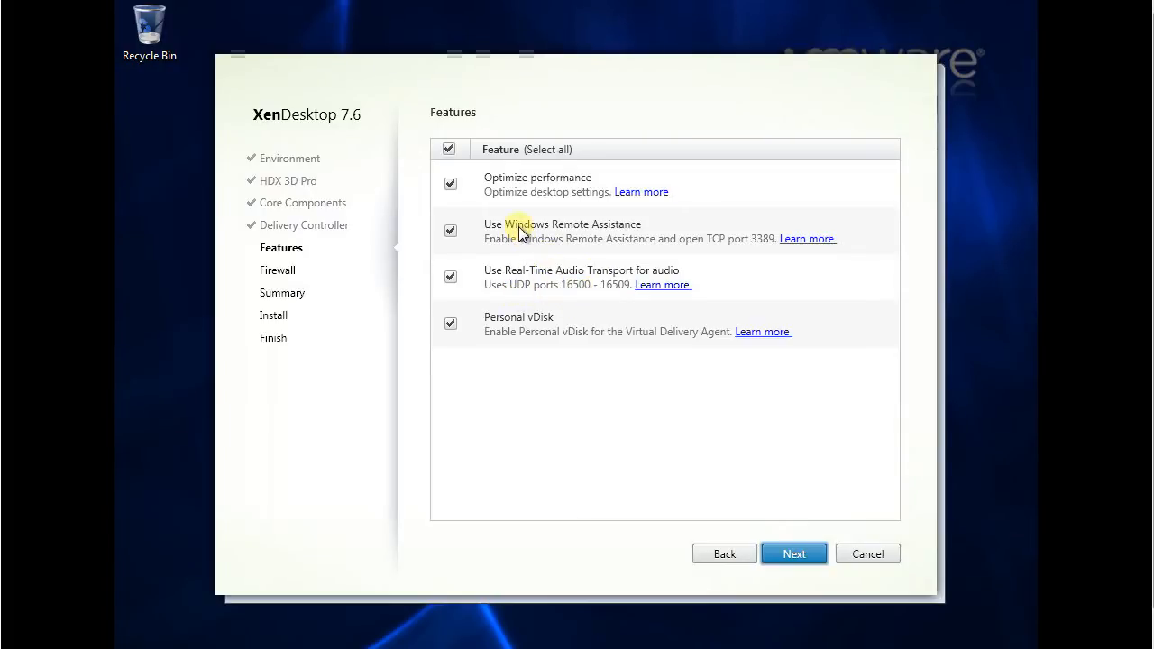
{"action": "mouse_move", "coordinate": [526, 197]}
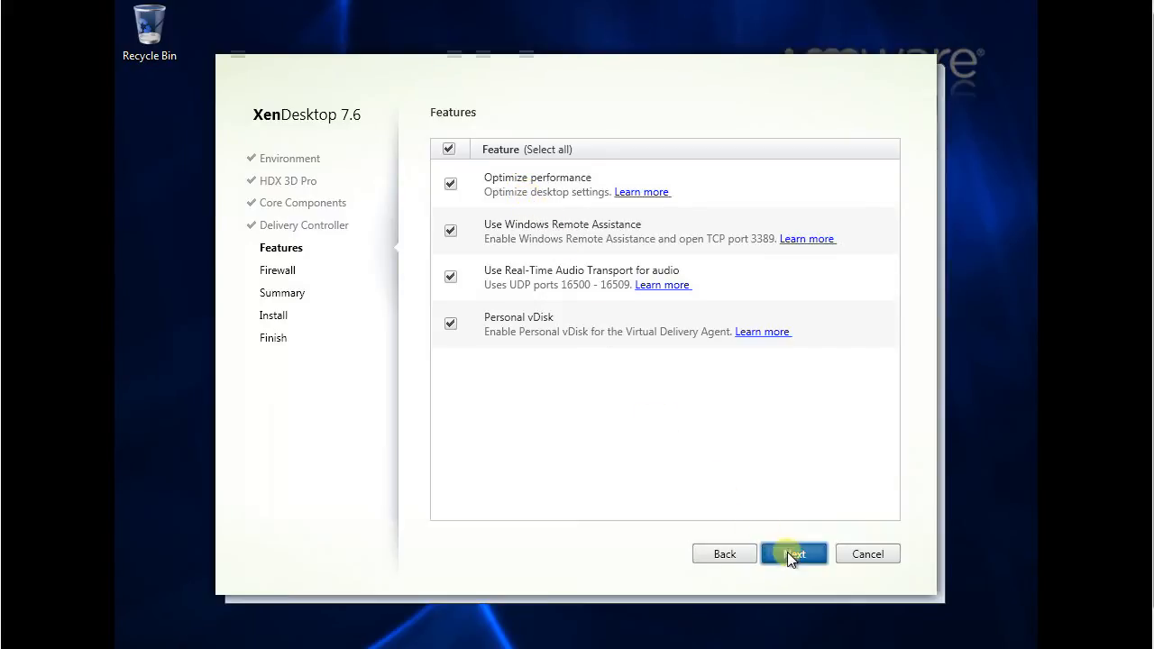
Leave firewall rules set to Automatically and proceed to the Summary page.
{"action": "left_click", "coordinate": [792, 554]}
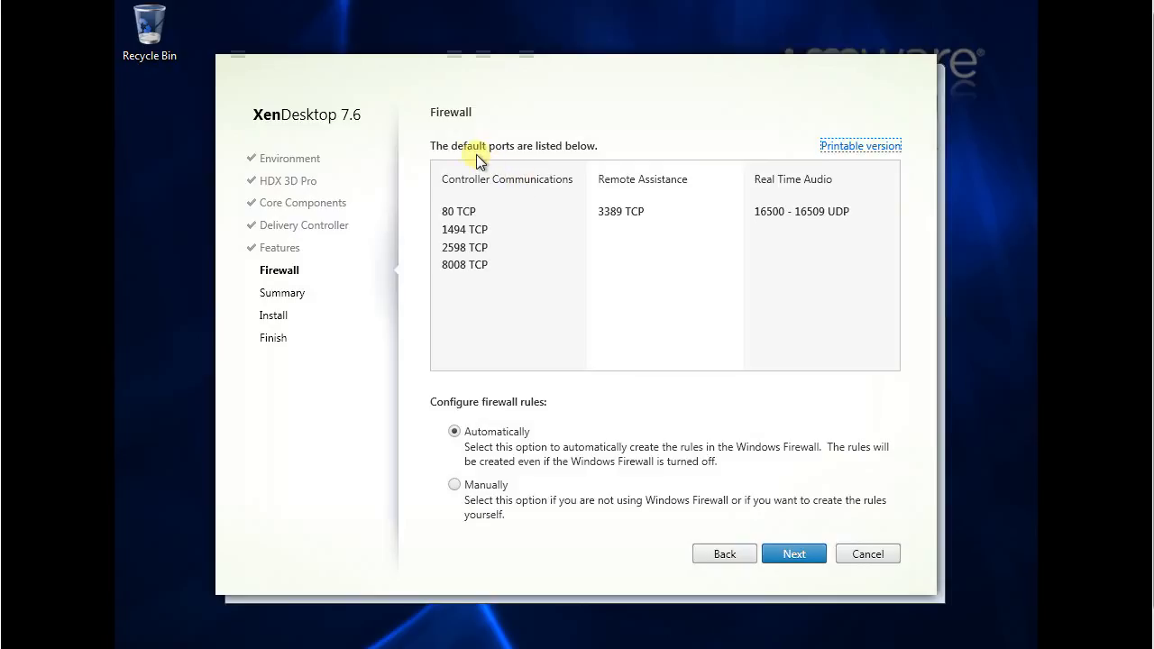
{"action": "mouse_move", "coordinate": [589, 160]}
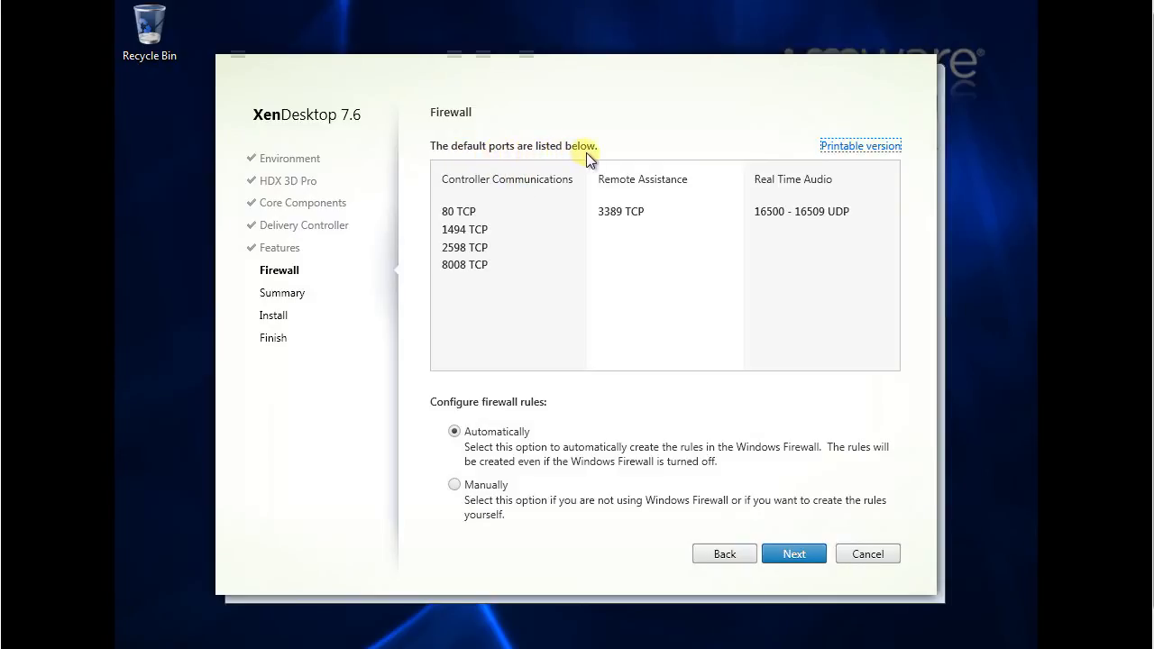
{"action": "mouse_move", "coordinate": [487, 188]}
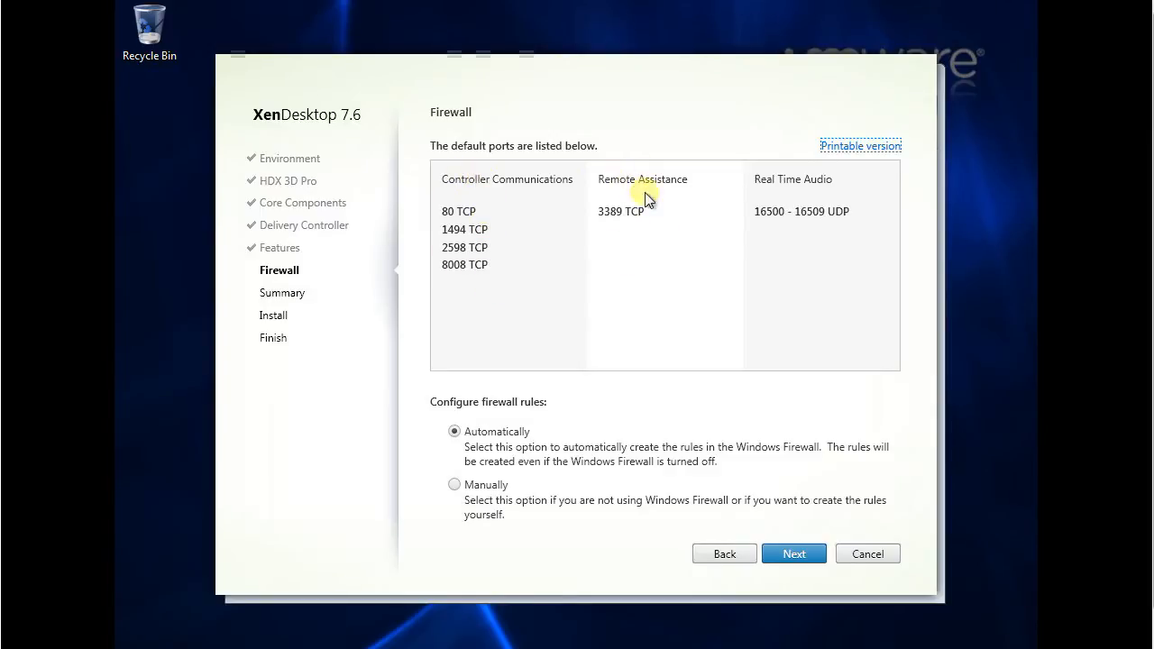
{"action": "mouse_move", "coordinate": [809, 335]}
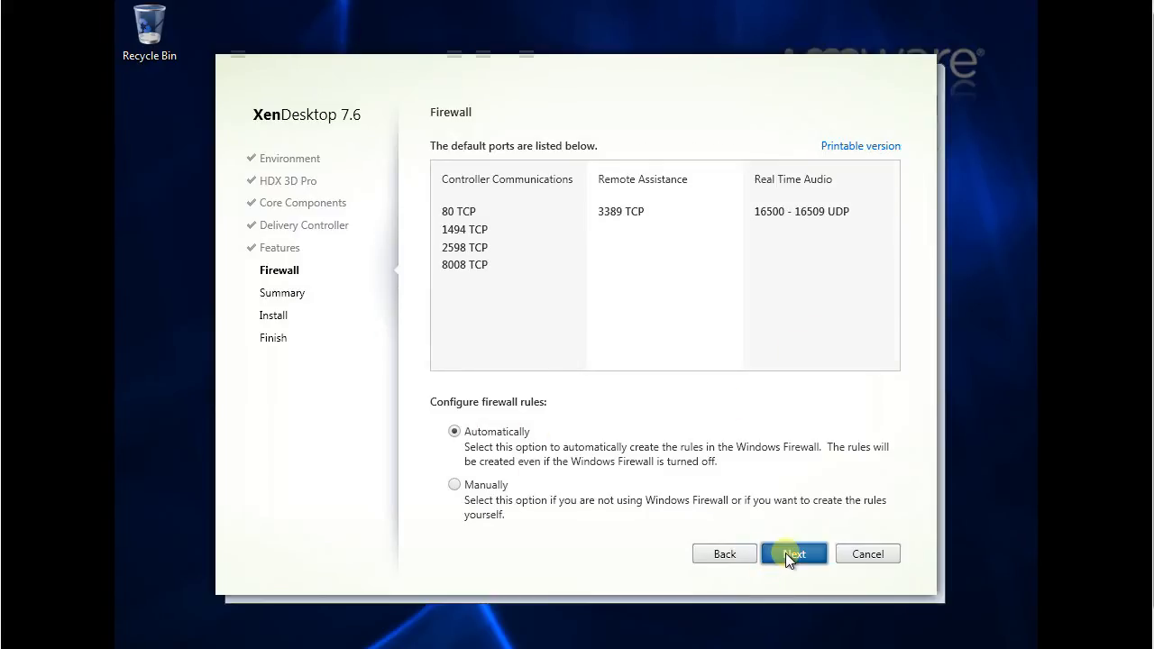
{"action": "left_click", "coordinate": [793, 554]}
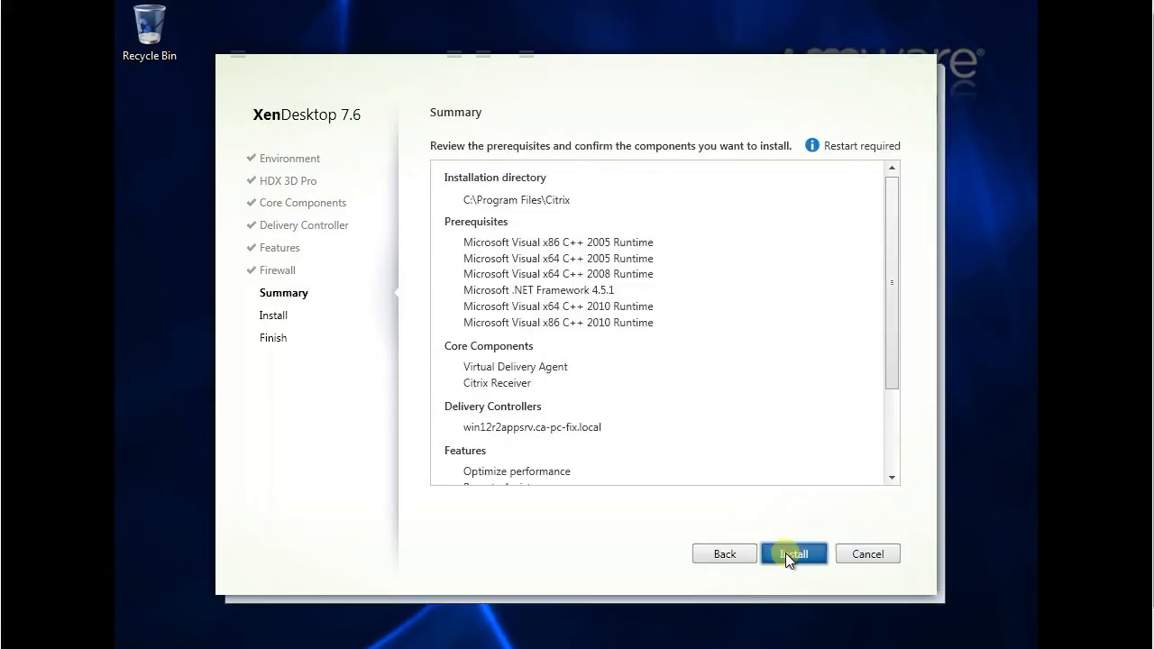
Install the VDA and Citrix Receiver, then finish with Restart machine ticked.
{"action": "left_click", "coordinate": [794, 554]}
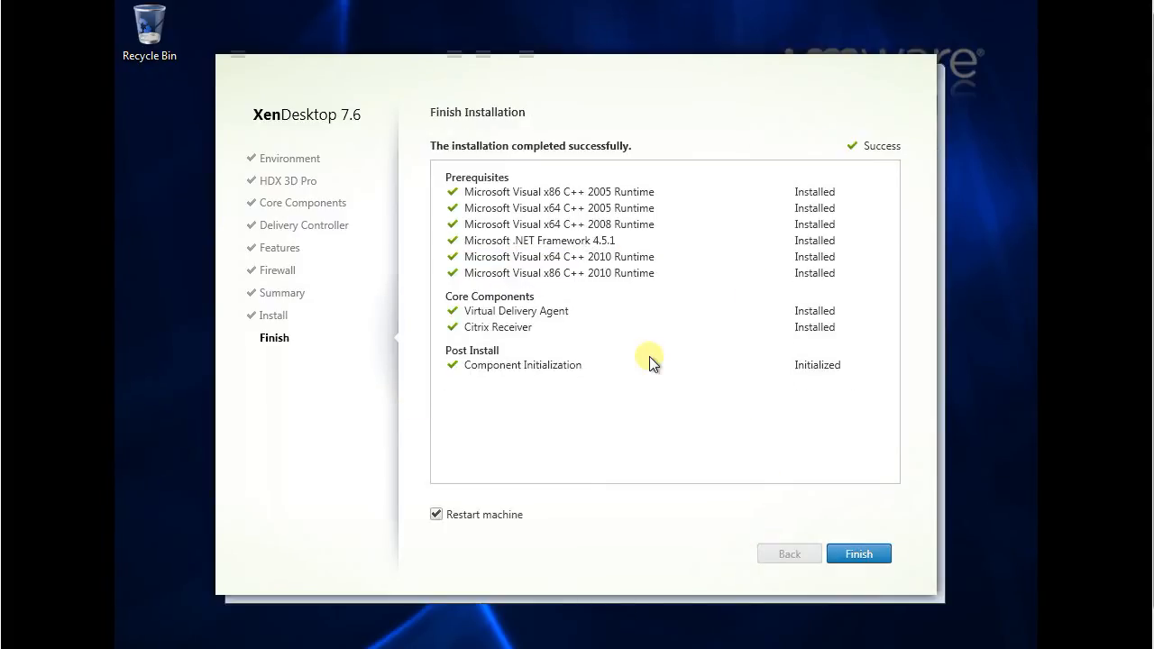
{"action": "mouse_move", "coordinate": [601, 474]}
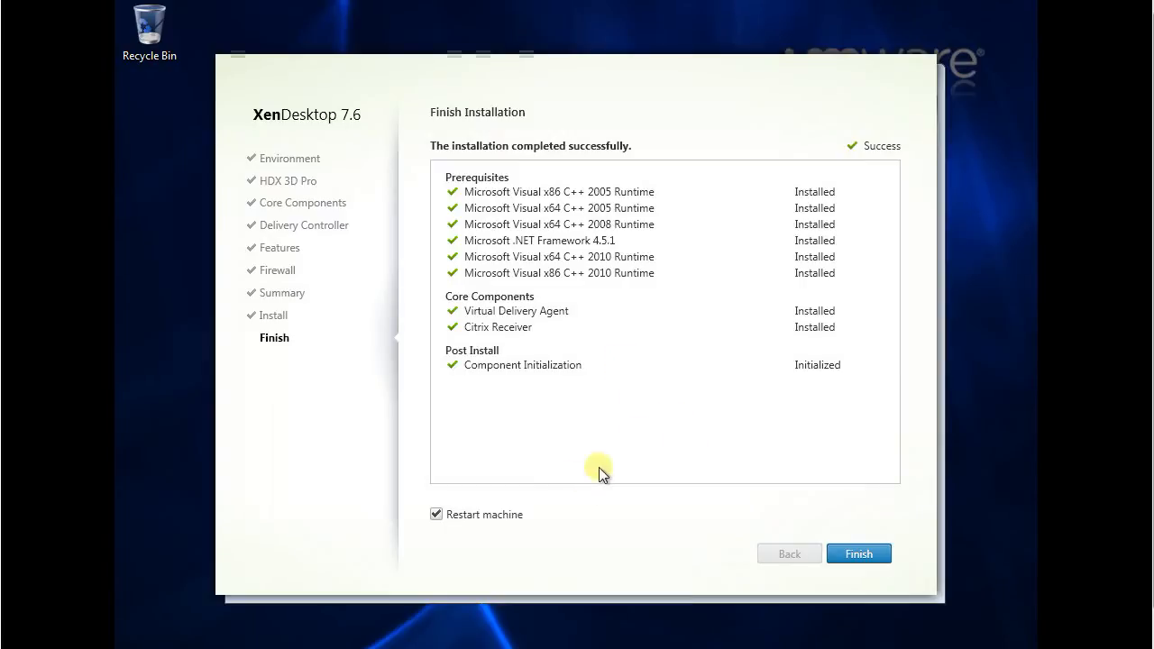
{"action": "mouse_move", "coordinate": [557, 516]}
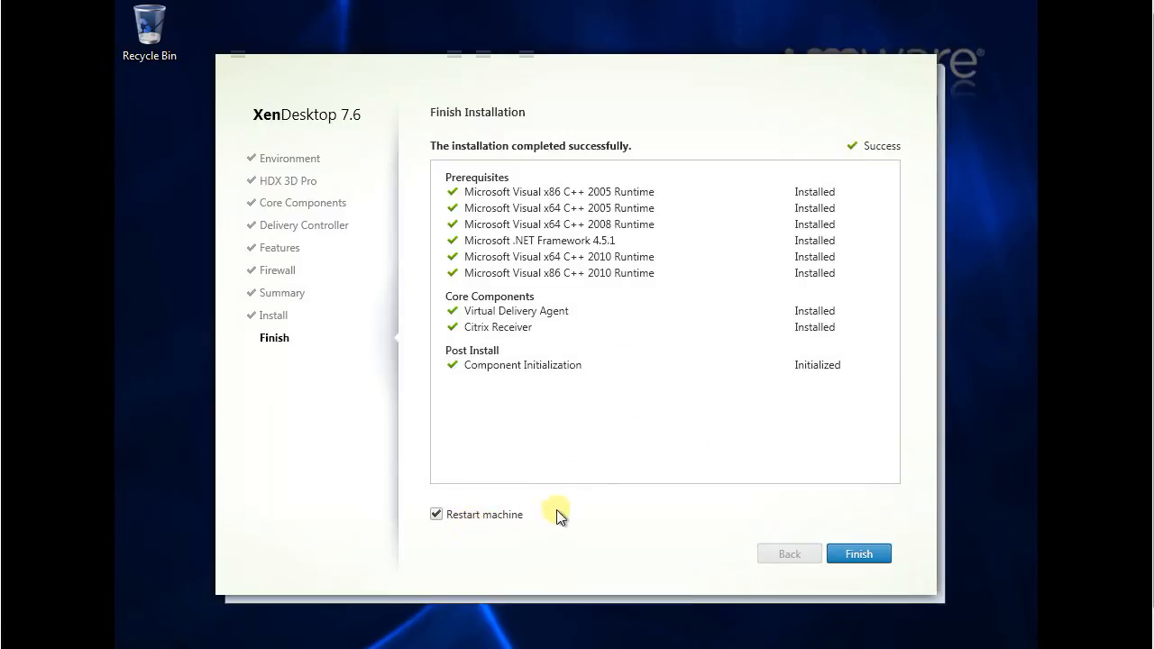
{"action": "mouse_move", "coordinate": [606, 406]}
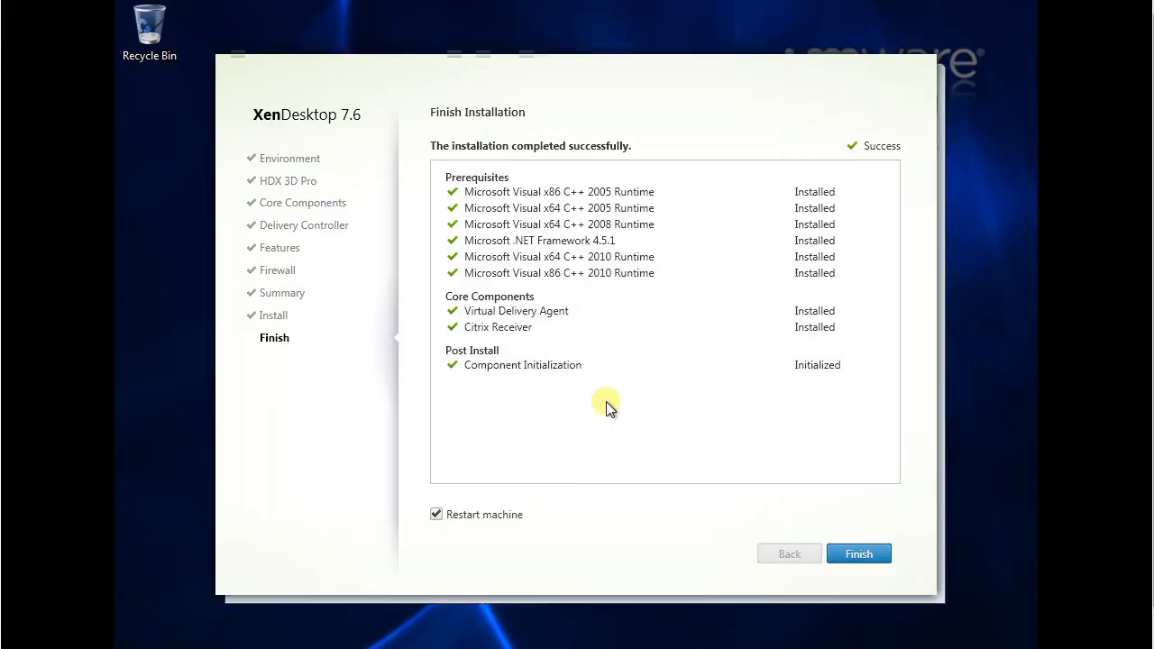
{"action": "left_click", "coordinate": [857, 553]}
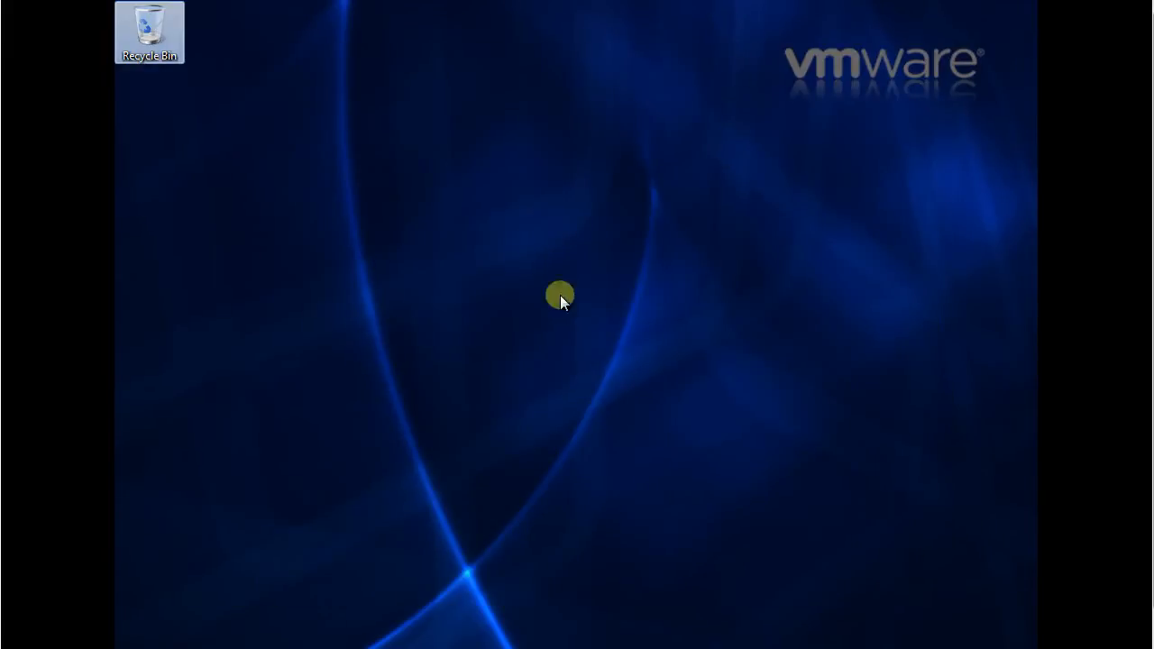
{"action": "mouse_move", "coordinate": [867, 191]}
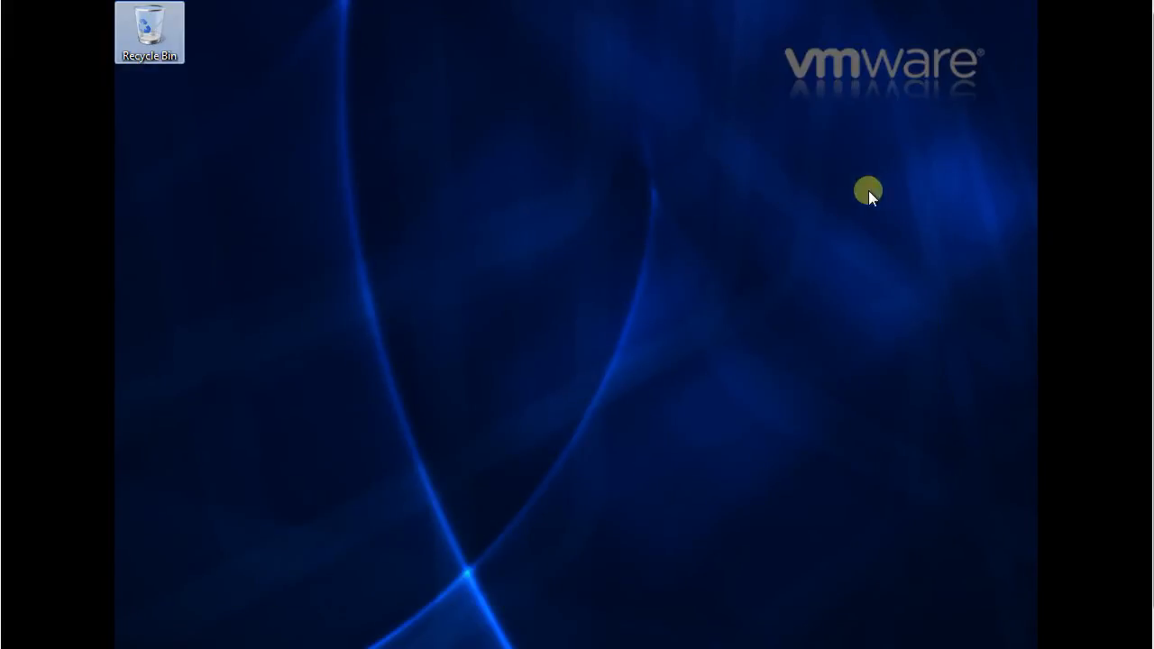
{"action": "mouse_move", "coordinate": [259, 500]}
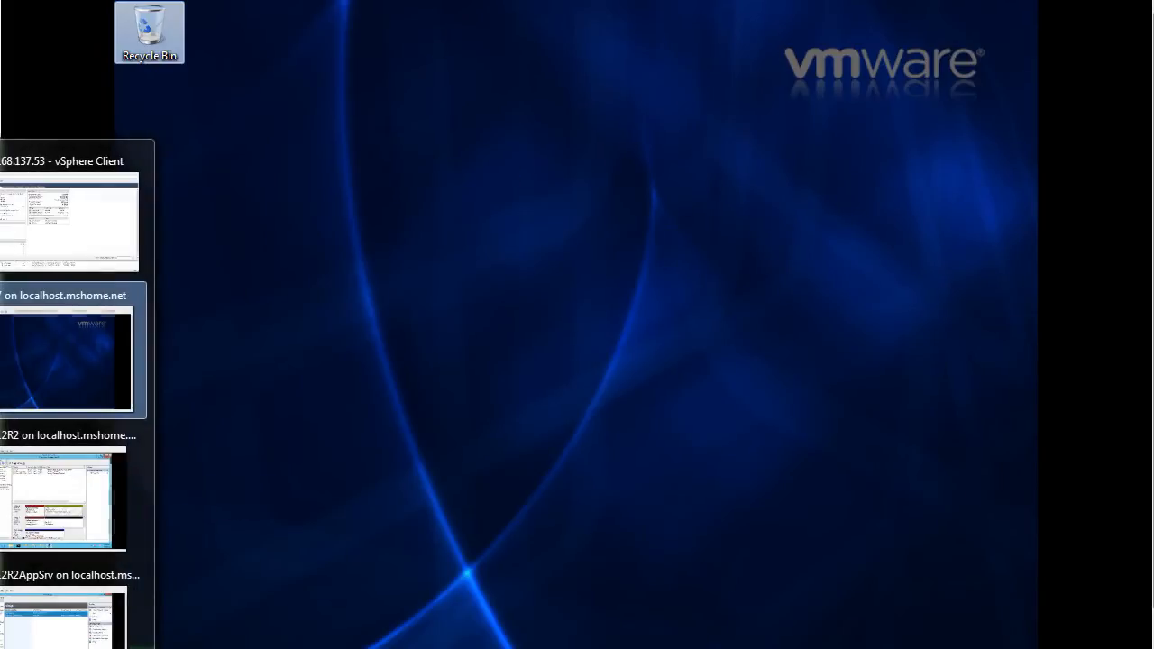
Switch to the Win2012R2 AppSrv virtual machine in VMware.
{"action": "left_click", "coordinate": [63, 501]}
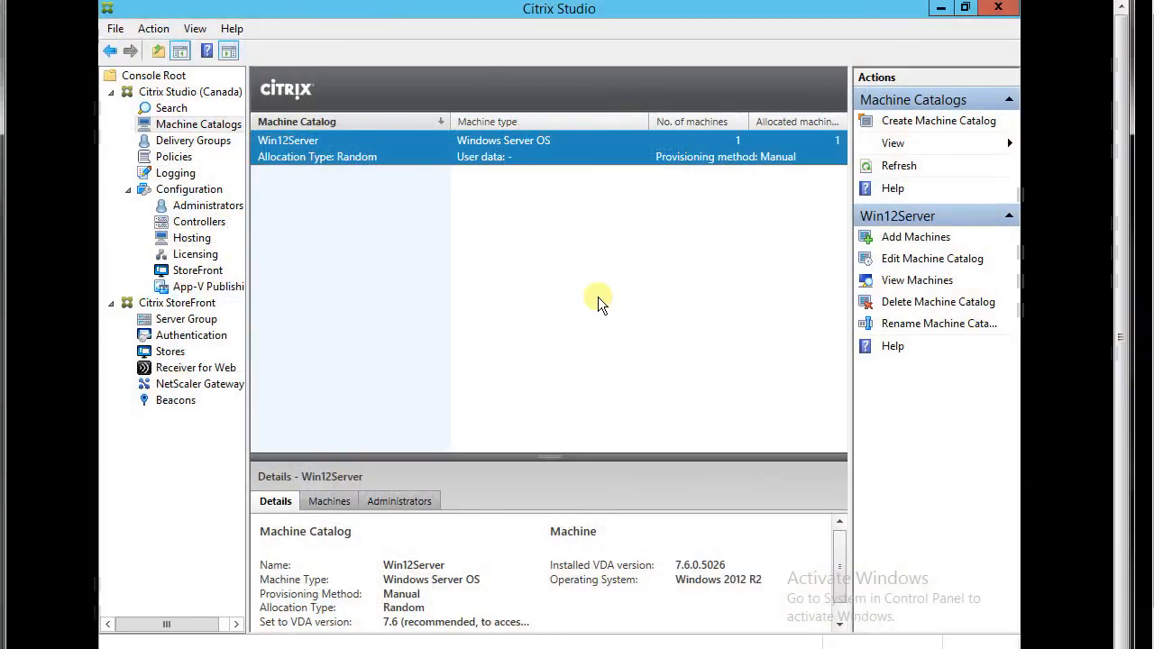
{"action": "mouse_move", "coordinate": [590, 248]}
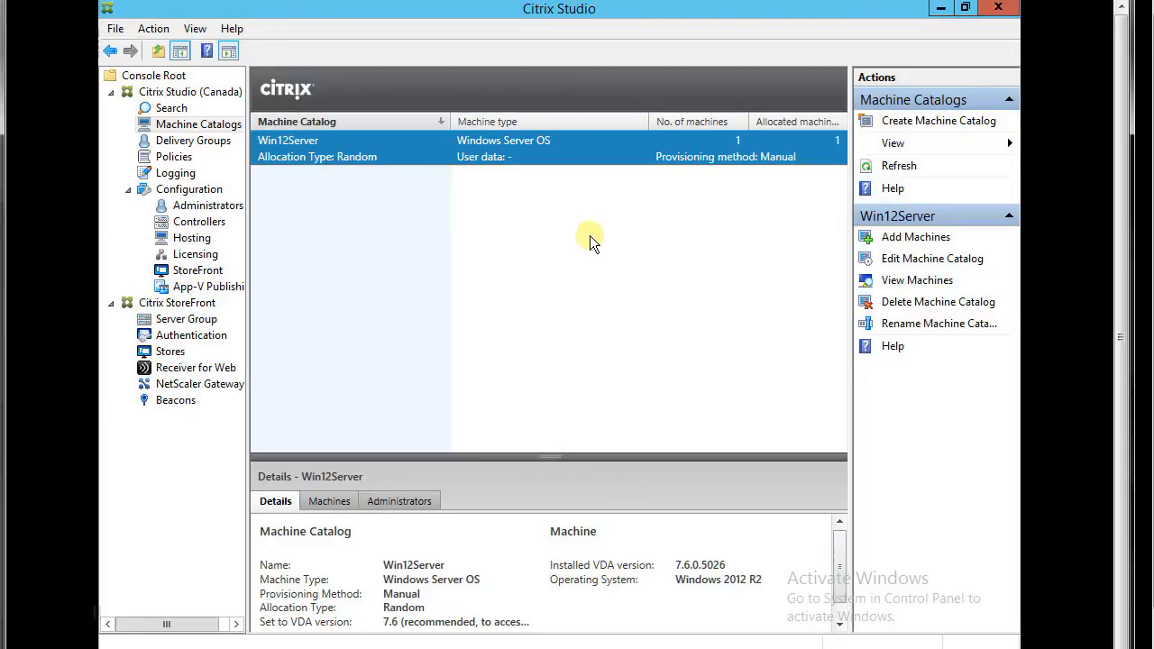
{"action": "mouse_move", "coordinate": [498, 242]}
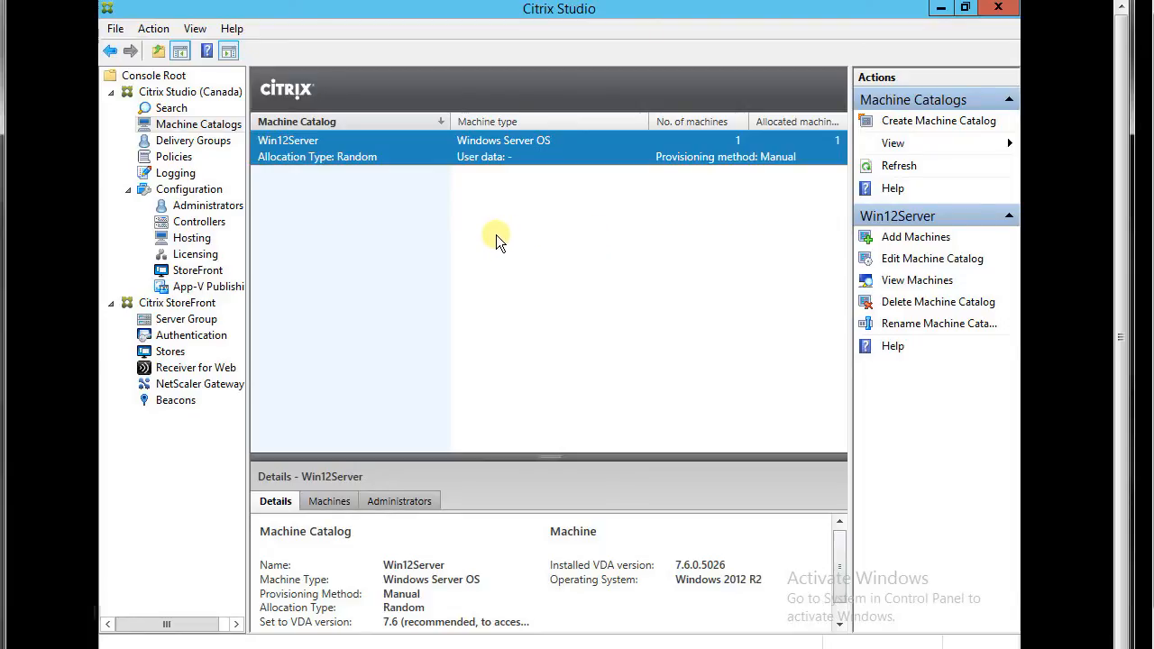
{"action": "mouse_move", "coordinate": [255, 174]}
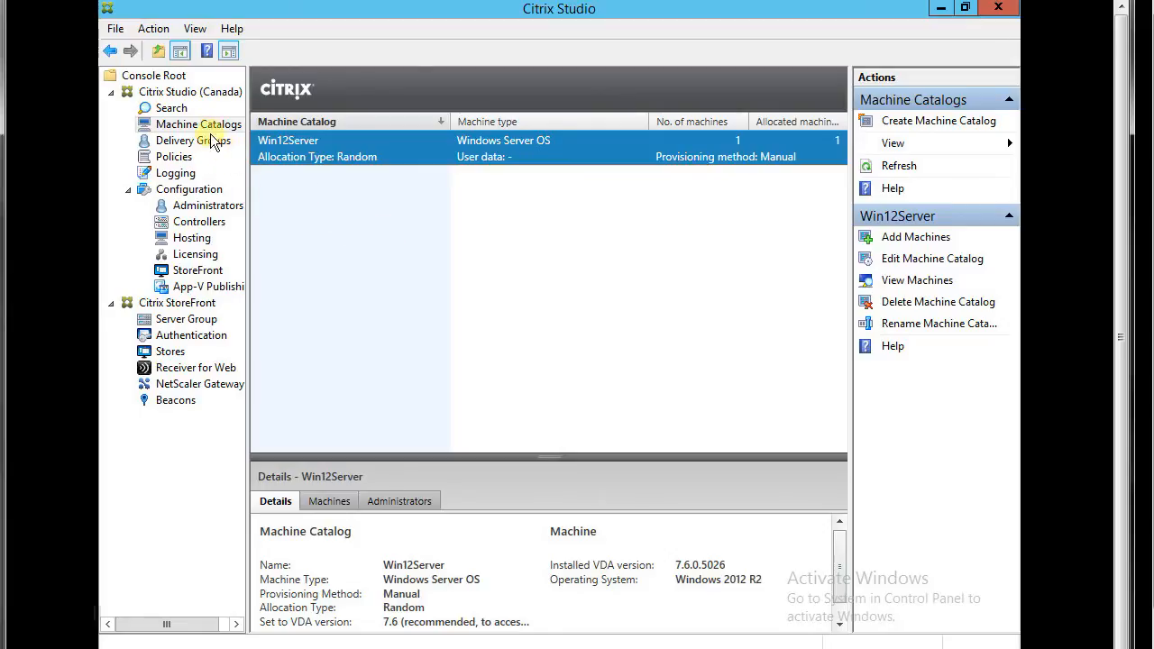
{"action": "mouse_move", "coordinate": [428, 223]}
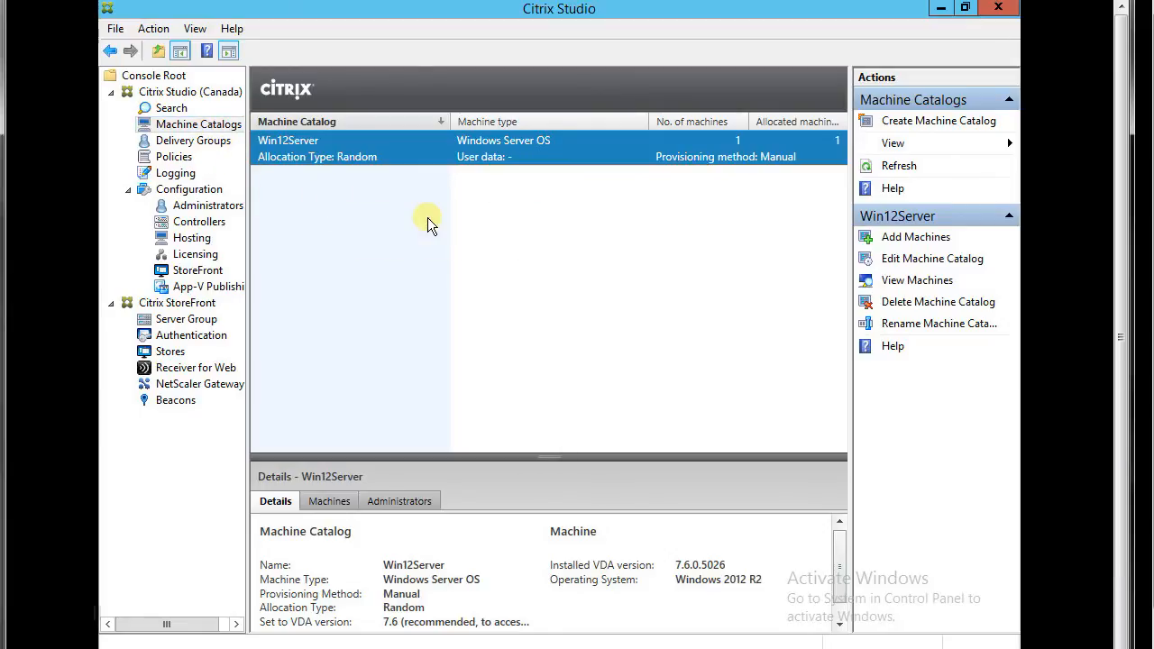
Open Create Machine Catalog from the Citrix Studio Actions pane.
{"action": "left_click", "coordinate": [937, 120]}
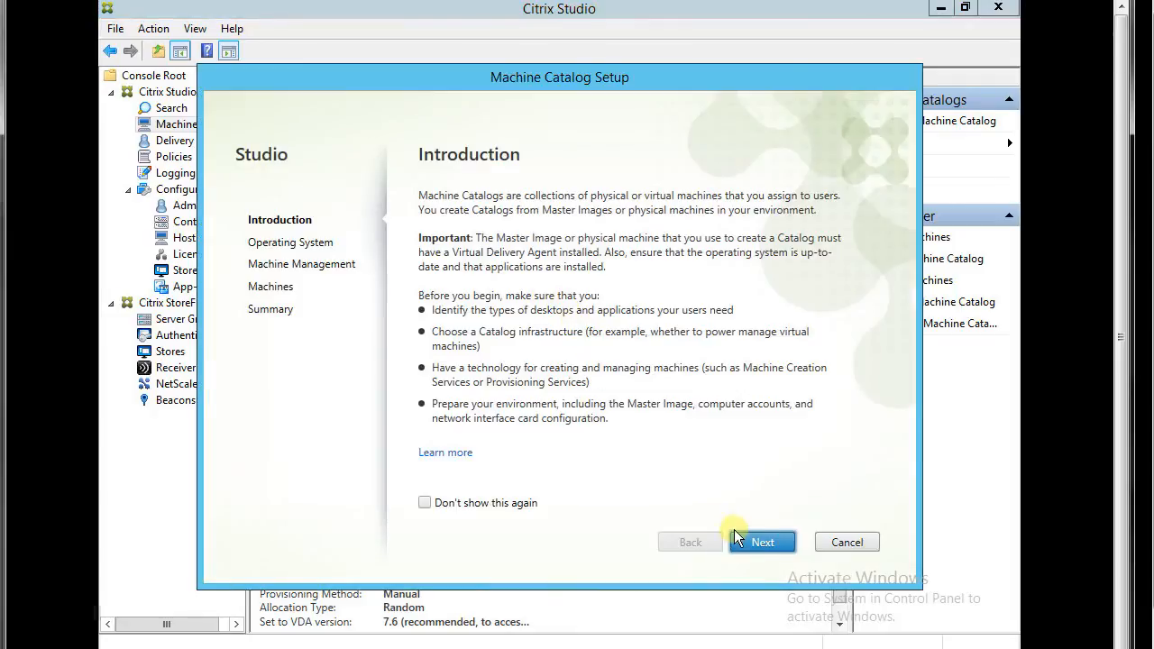
Choose Windows Desktop OS, another service or technology, and static desktops for the catalog.
{"action": "left_click", "coordinate": [762, 542]}
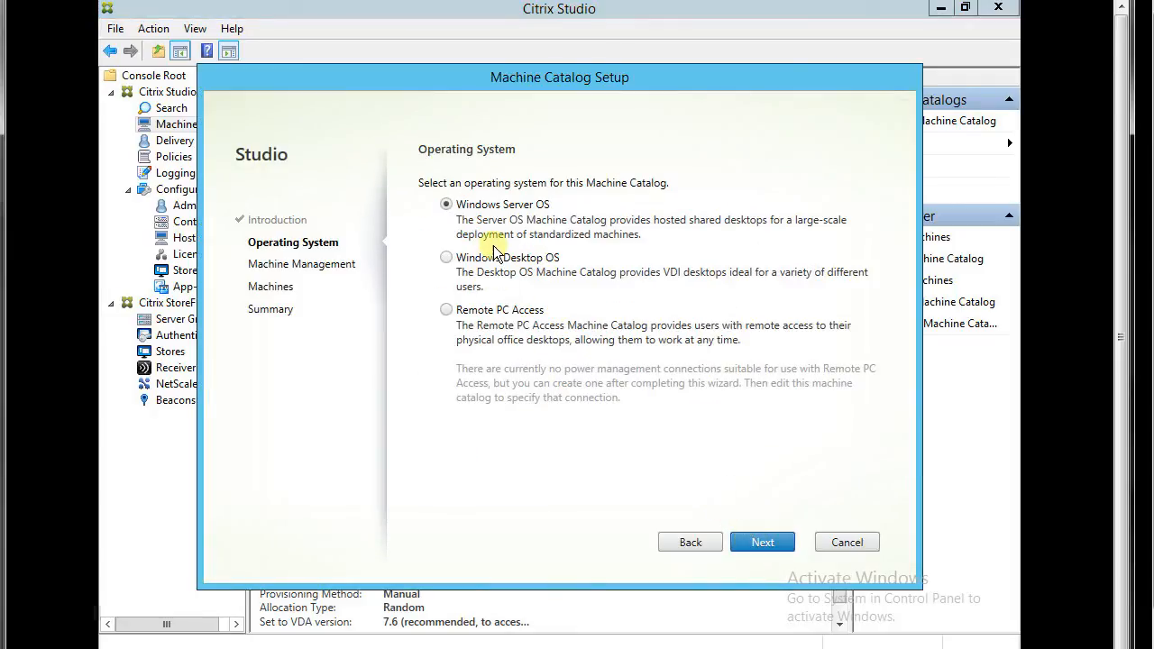
{"action": "left_click", "coordinate": [445, 257]}
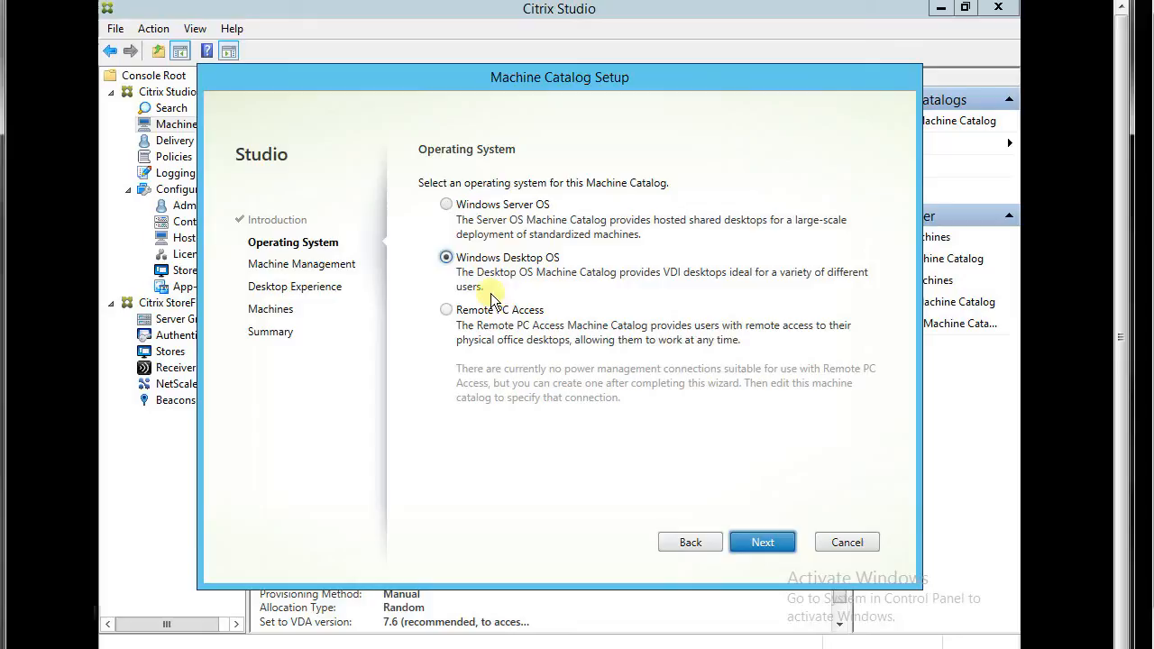
{"action": "mouse_move", "coordinate": [536, 358]}
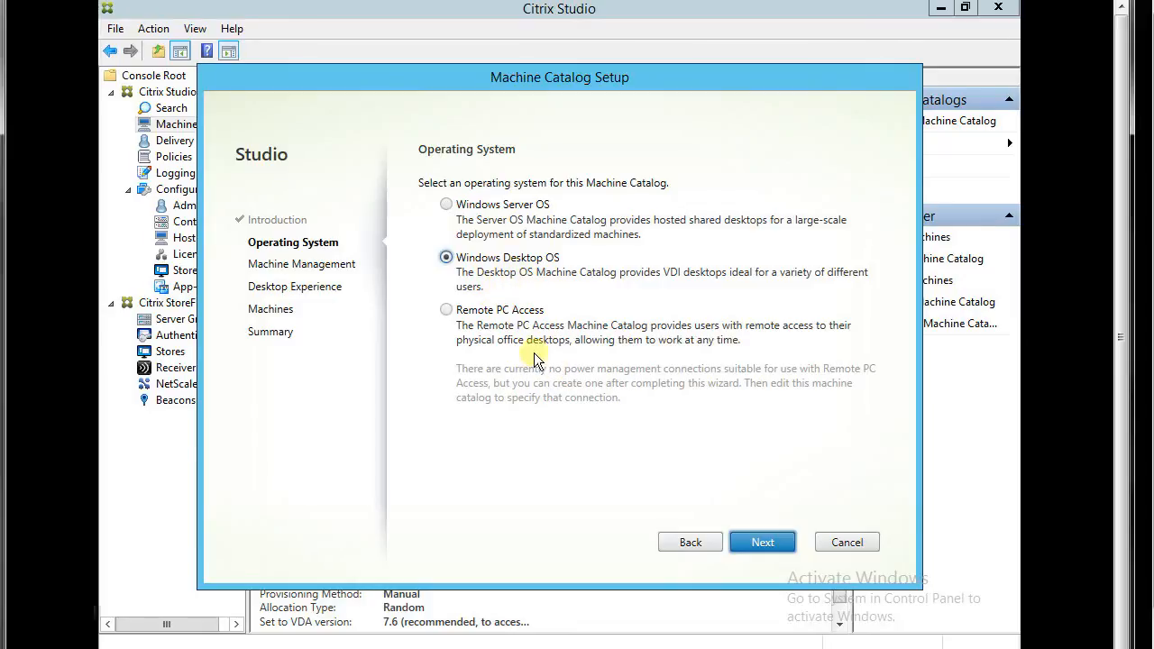
{"action": "mouse_move", "coordinate": [494, 318]}
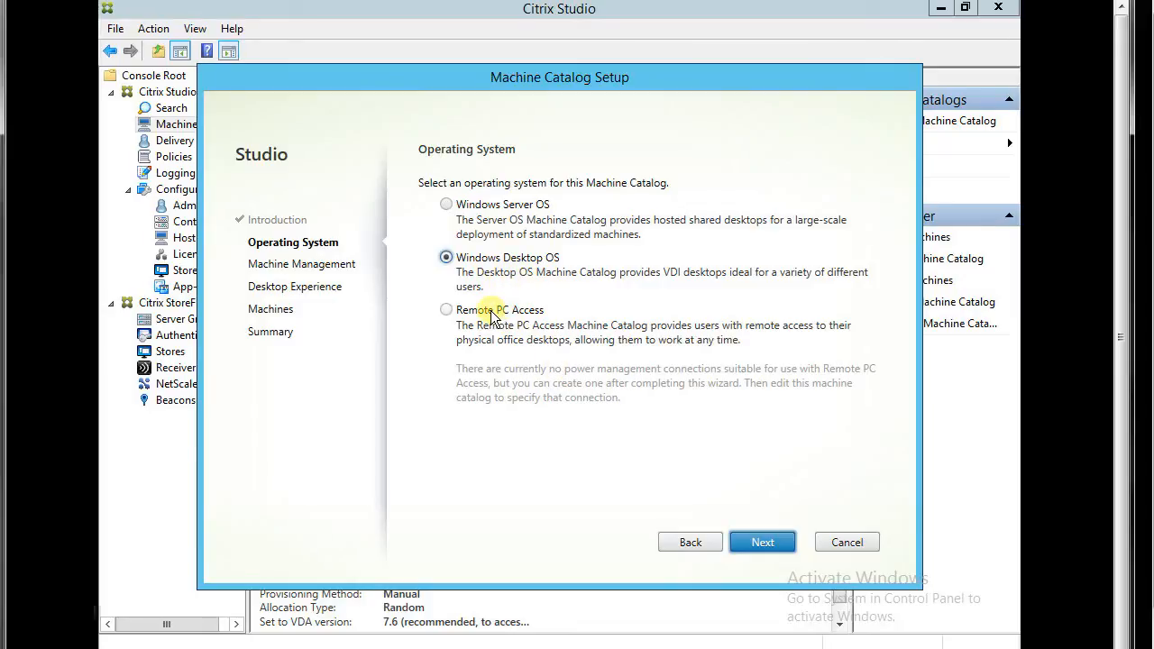
{"action": "mouse_move", "coordinate": [577, 330]}
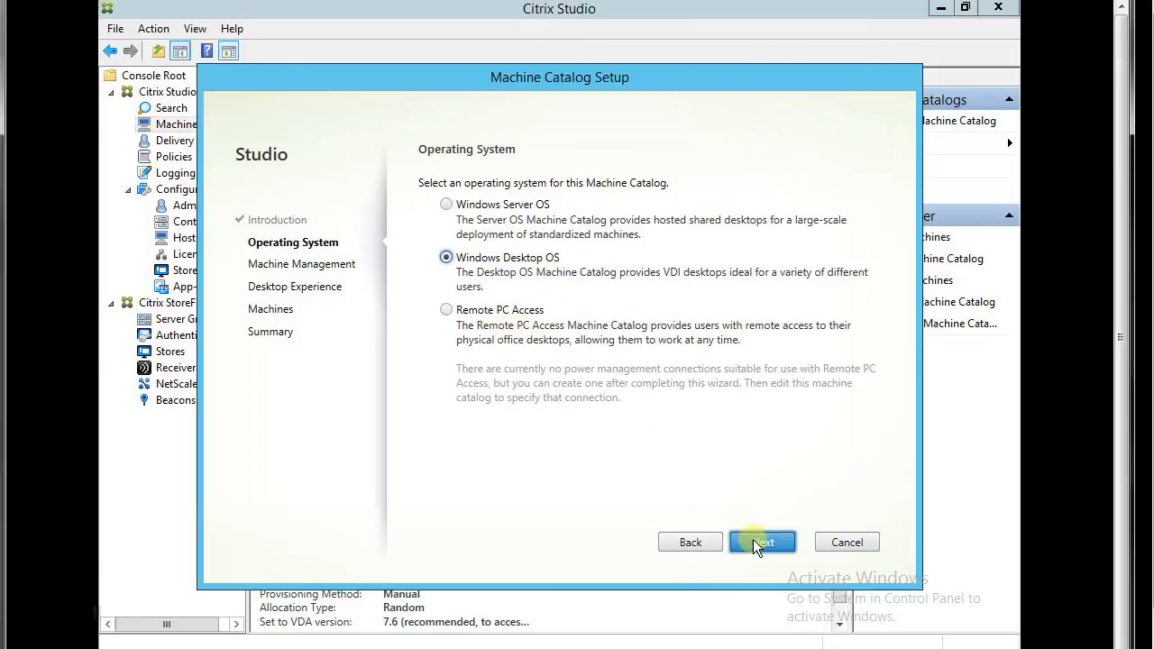
{"action": "left_click", "coordinate": [762, 541]}
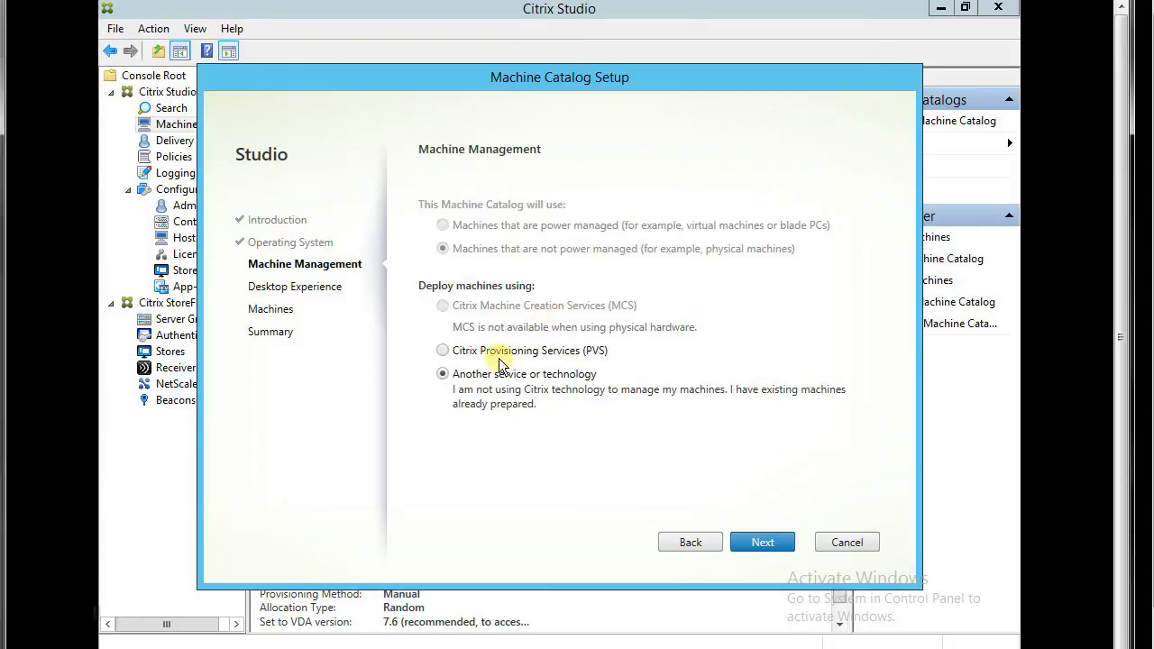
{"action": "mouse_move", "coordinate": [575, 401]}
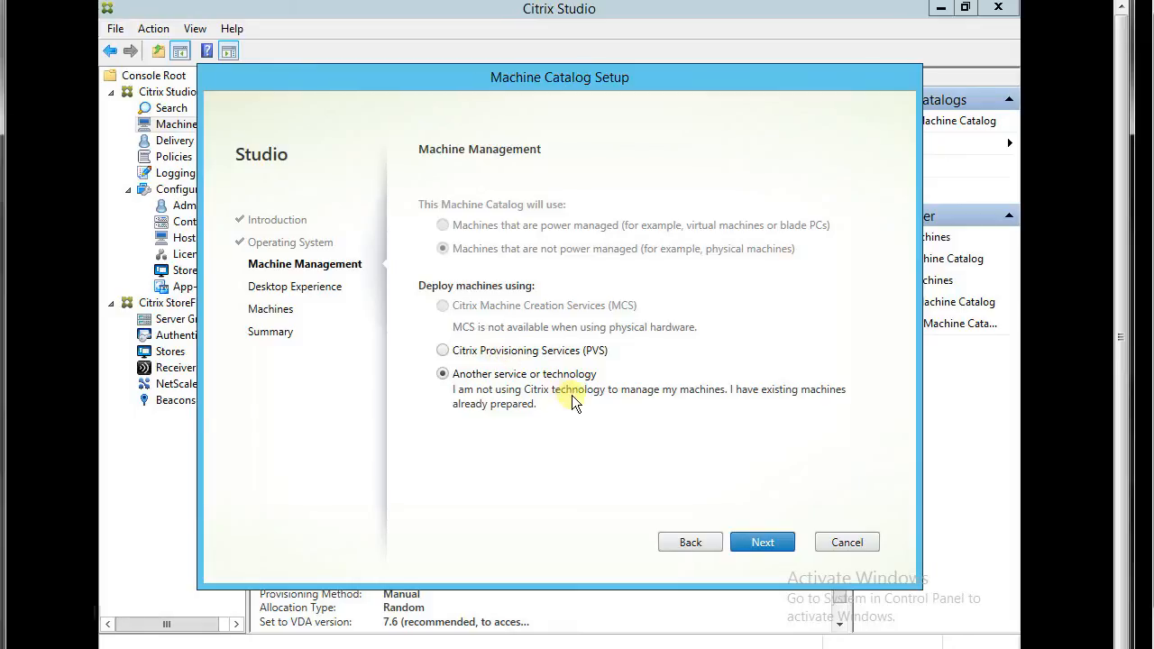
{"action": "left_click", "coordinate": [762, 542]}
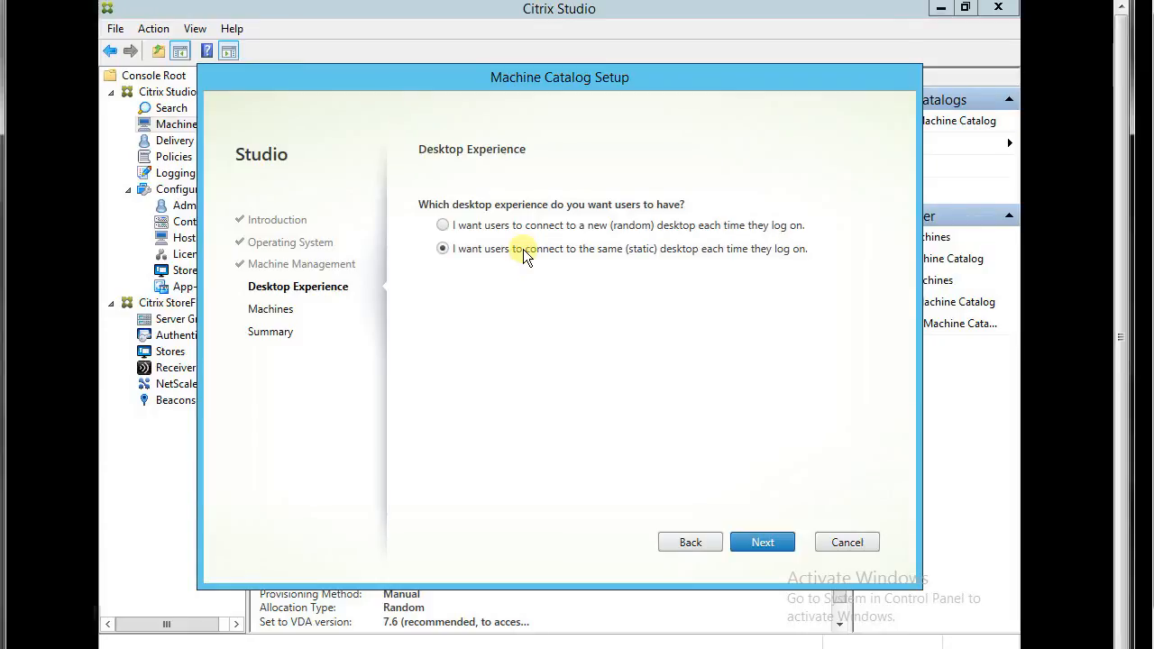
{"action": "mouse_move", "coordinate": [611, 257]}
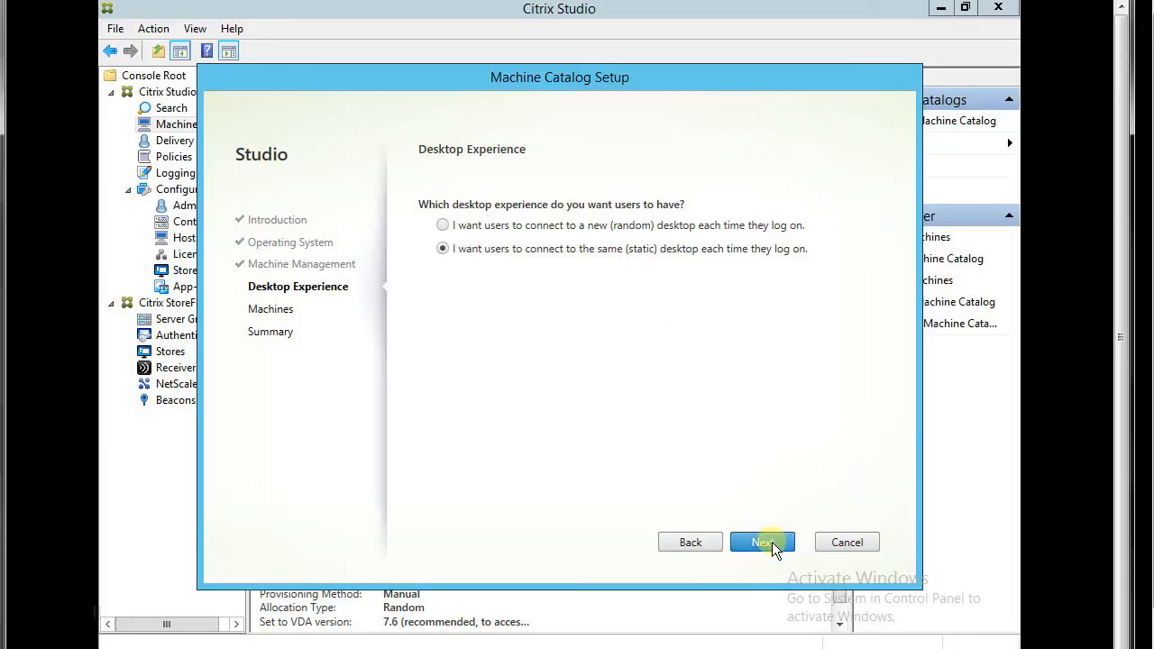
{"action": "left_click", "coordinate": [762, 542]}
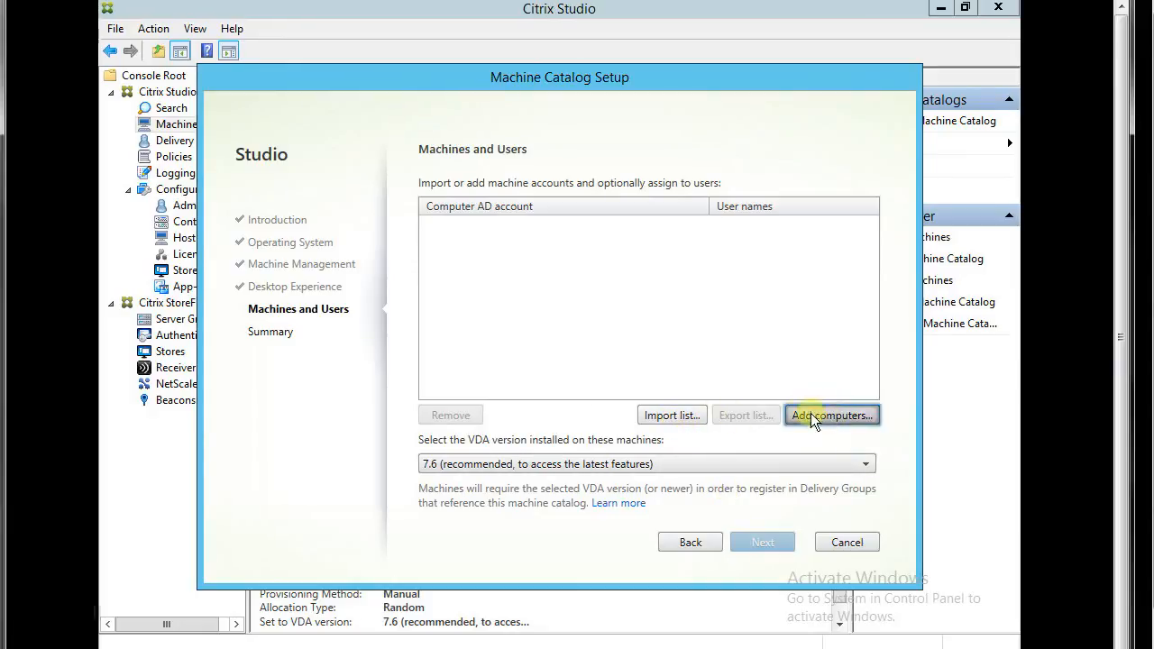
Add the WIN7 computer account from CA-PC-FIX to the catalog and advance to Summary.
{"action": "left_click", "coordinate": [831, 415]}
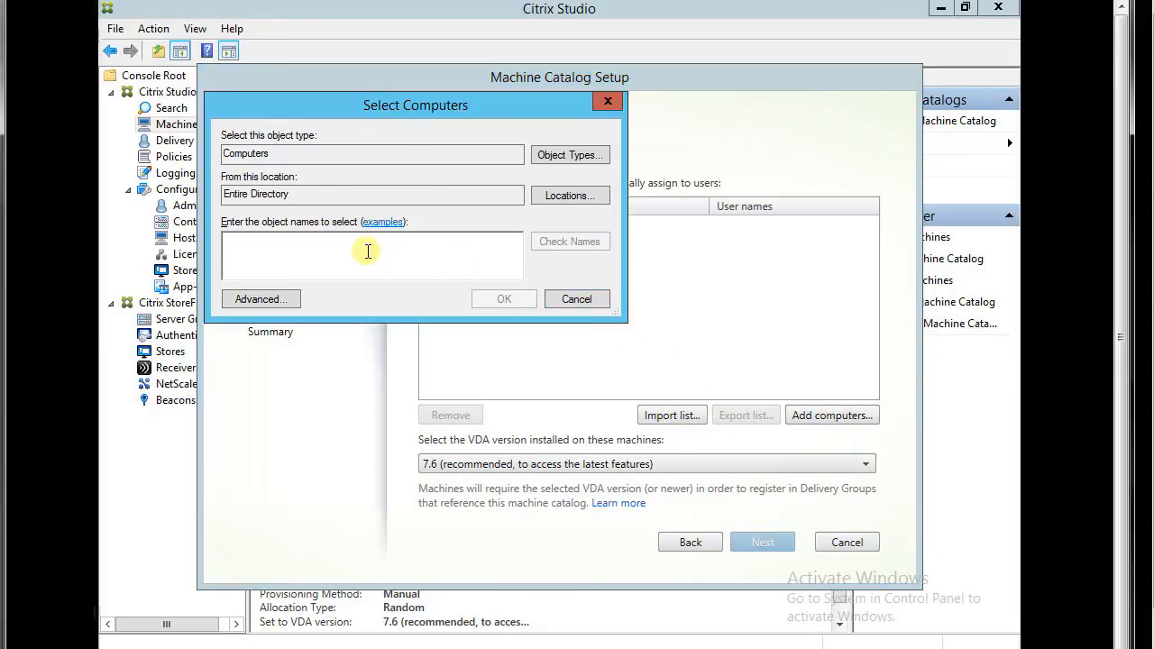
{"action": "type", "text": "win7"}
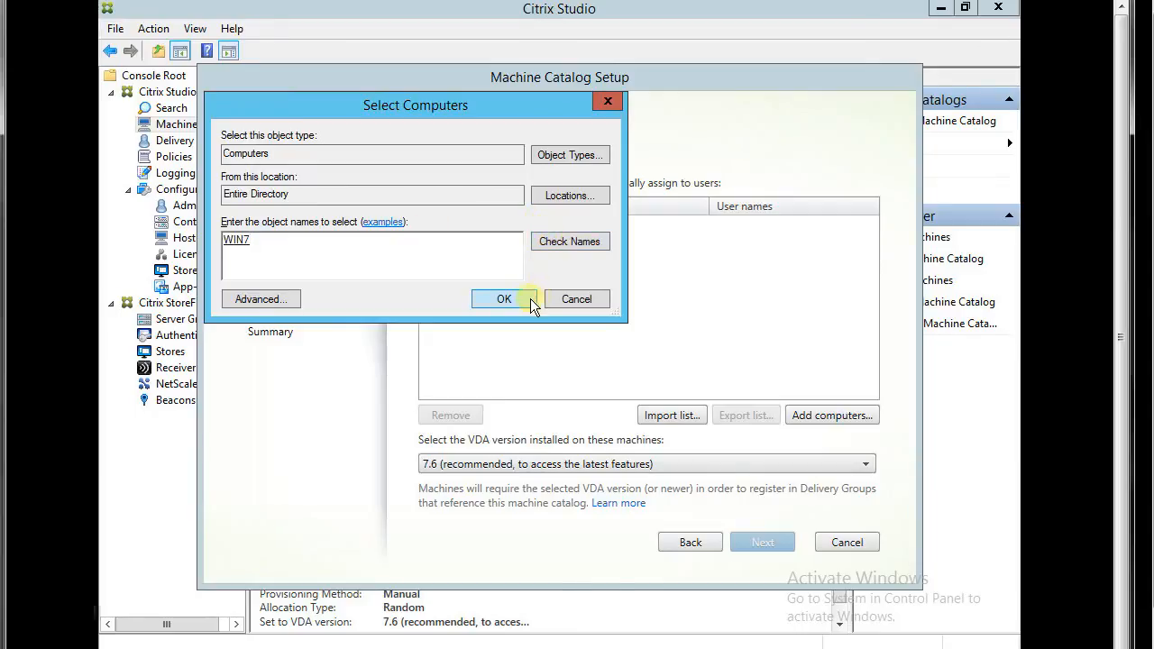
{"action": "left_click", "coordinate": [504, 298]}
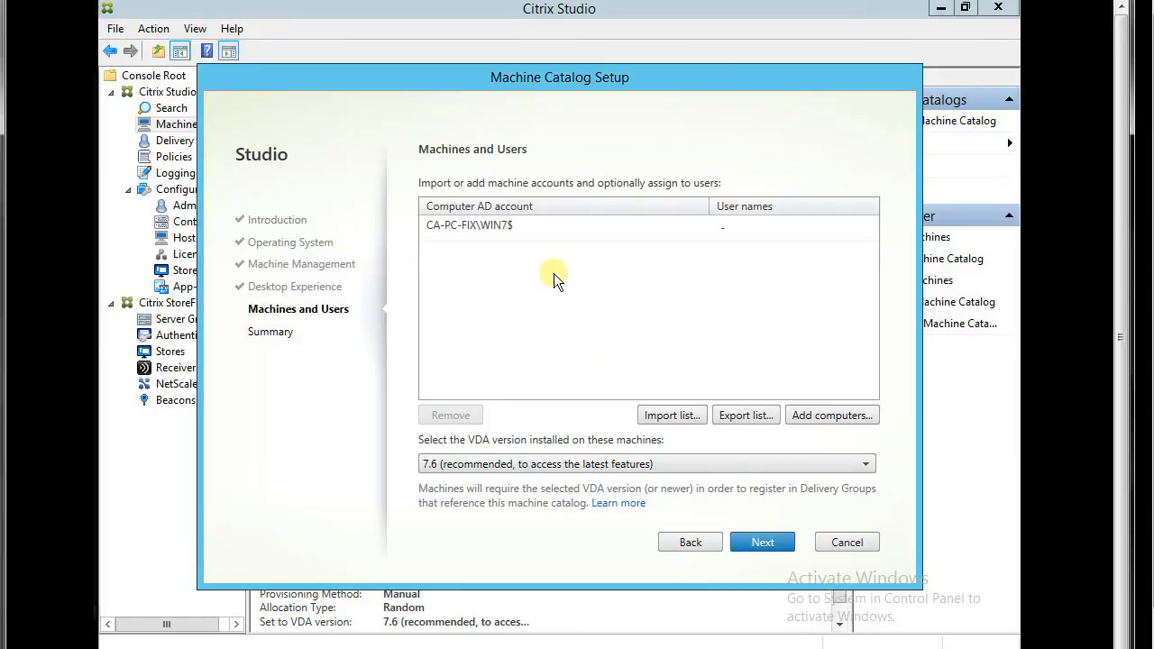
{"action": "left_click", "coordinate": [469, 226]}
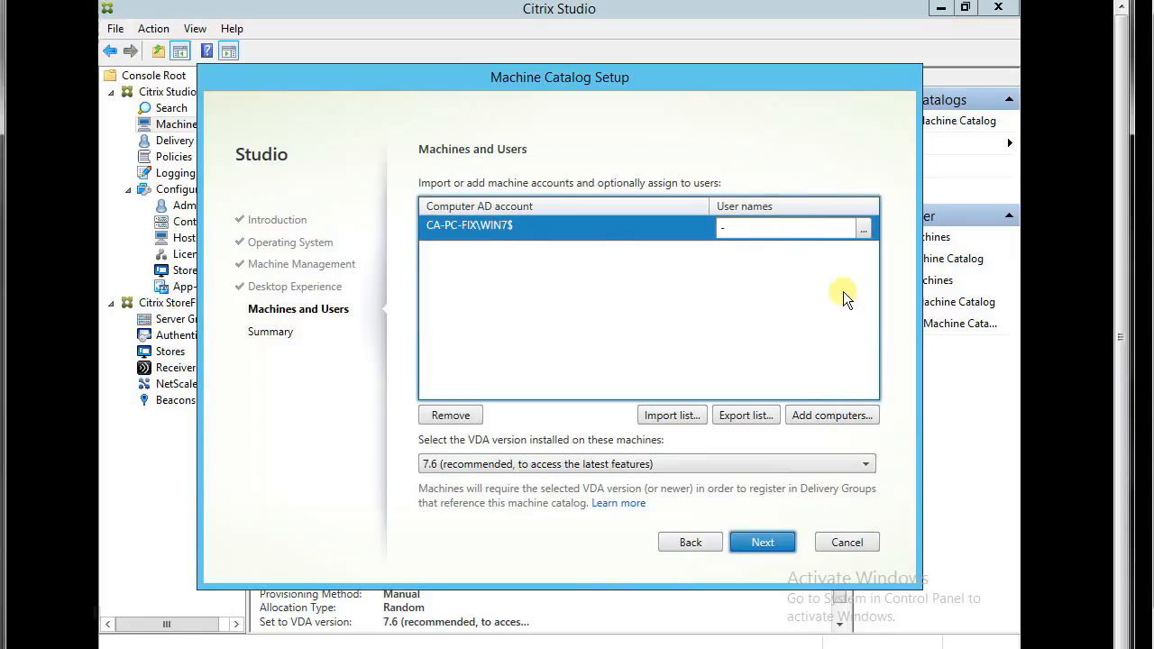
{"action": "left_click", "coordinate": [762, 542]}
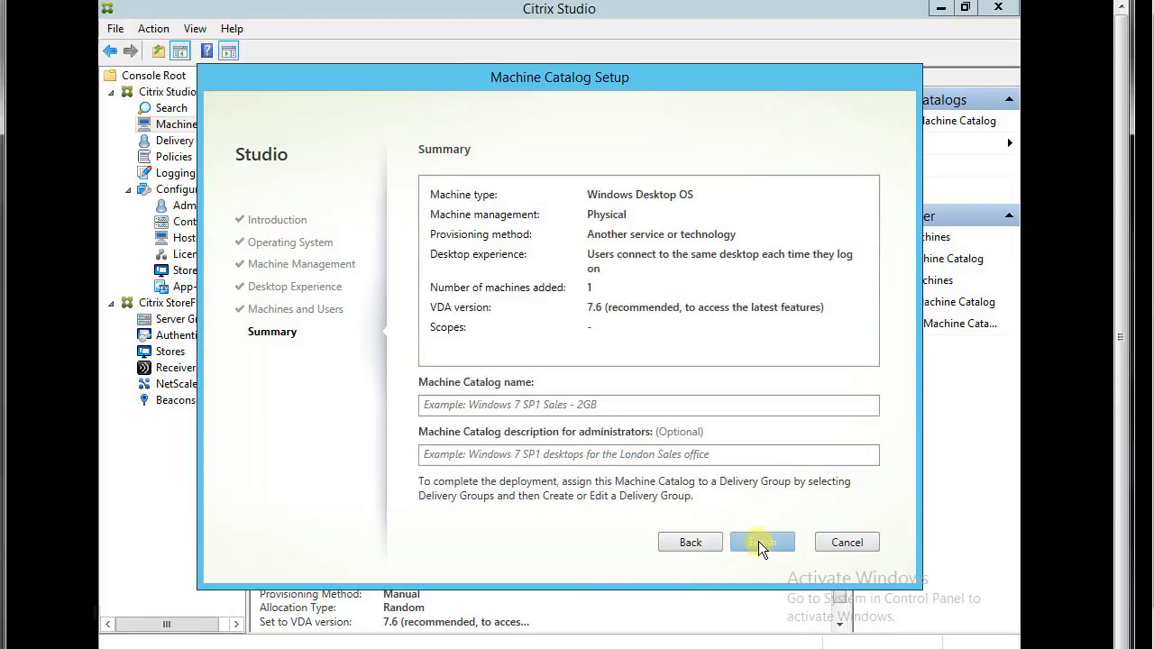
Name the catalog 'Wind 7' with description 'Win 7 Machines' and finish the wizard.
{"action": "left_click", "coordinate": [648, 404]}
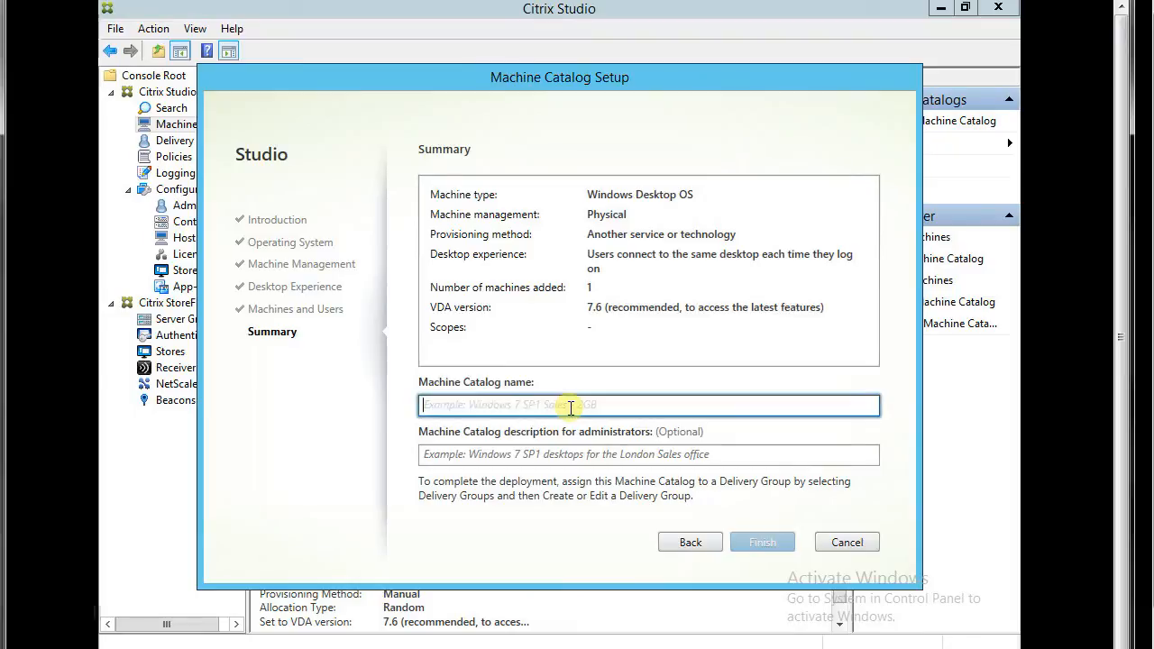
{"action": "type", "text": "Wind 7"}
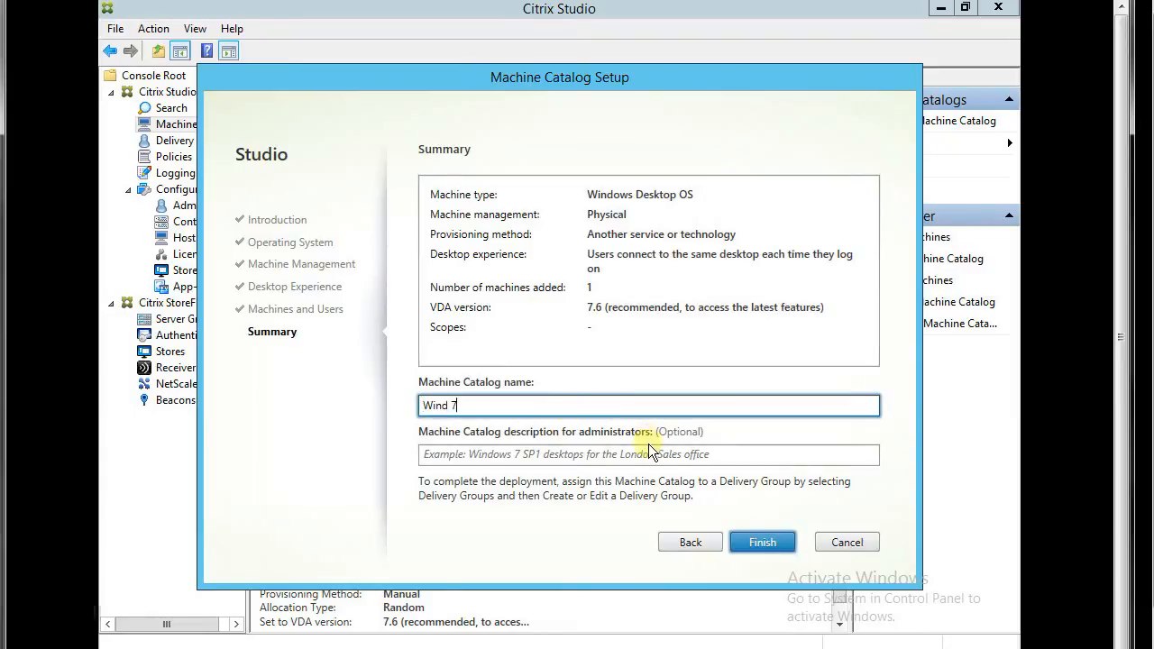
{"action": "left_click", "coordinate": [617, 454]}
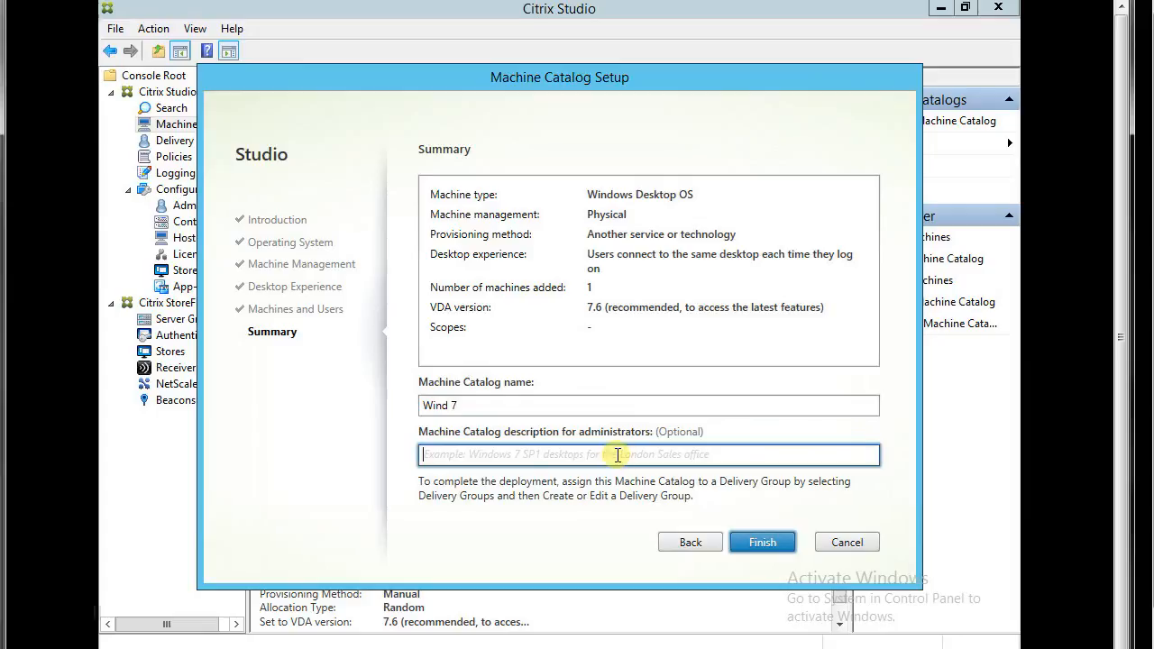
{"action": "type", "text": "Win 7"}
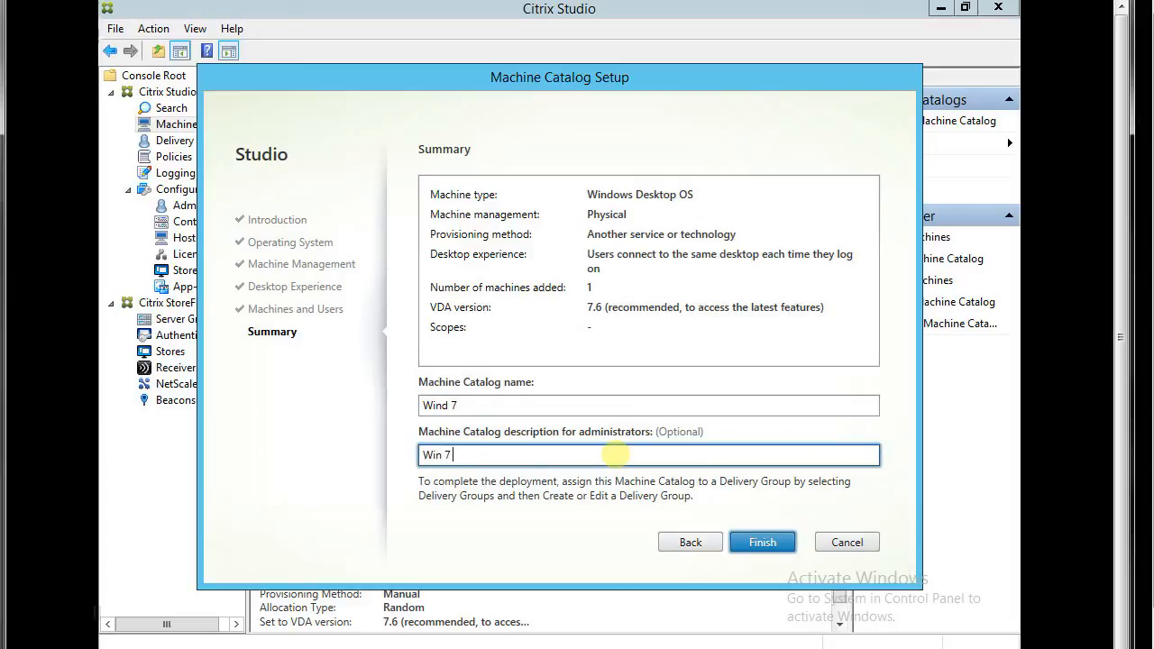
{"action": "type", "text": "Machines"}
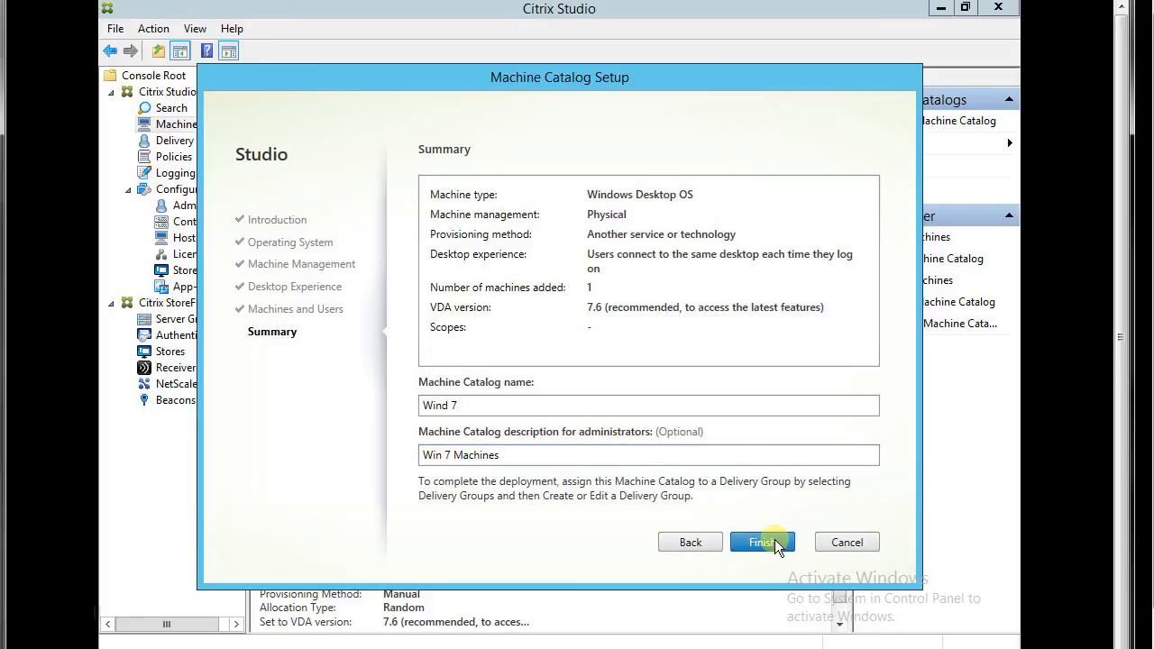
{"action": "left_click", "coordinate": [762, 542]}
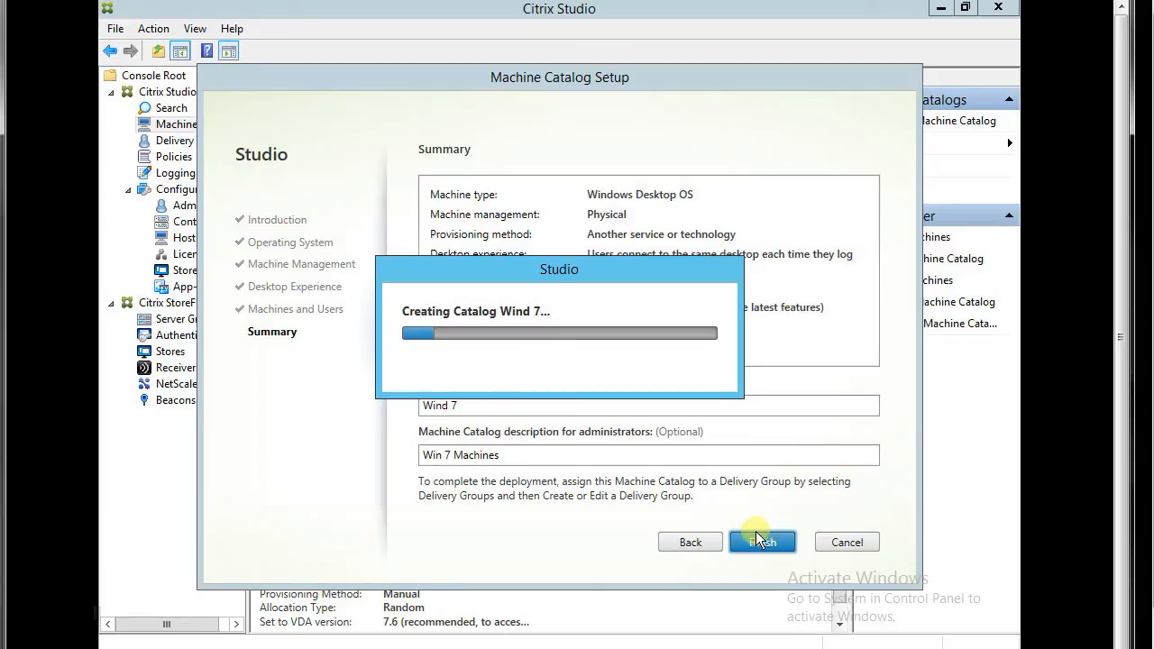
{"action": "left_click", "coordinate": [762, 542]}
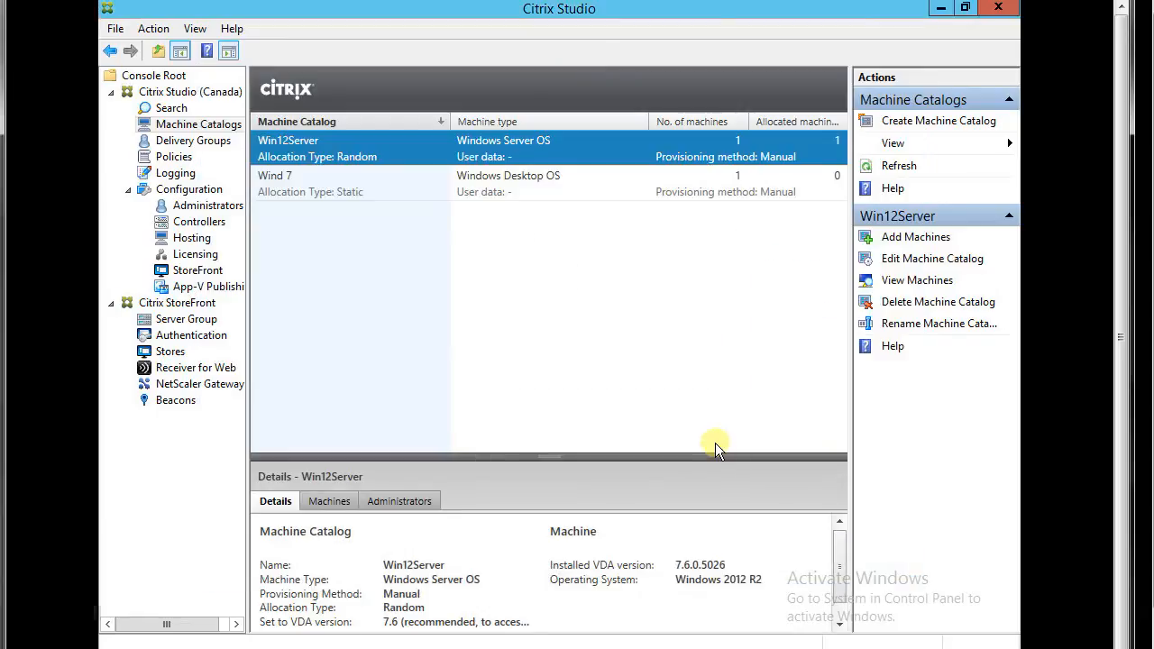
View the Wind 7 catalog details, then switch to the Delivery Groups node.
{"action": "left_click", "coordinate": [361, 183]}
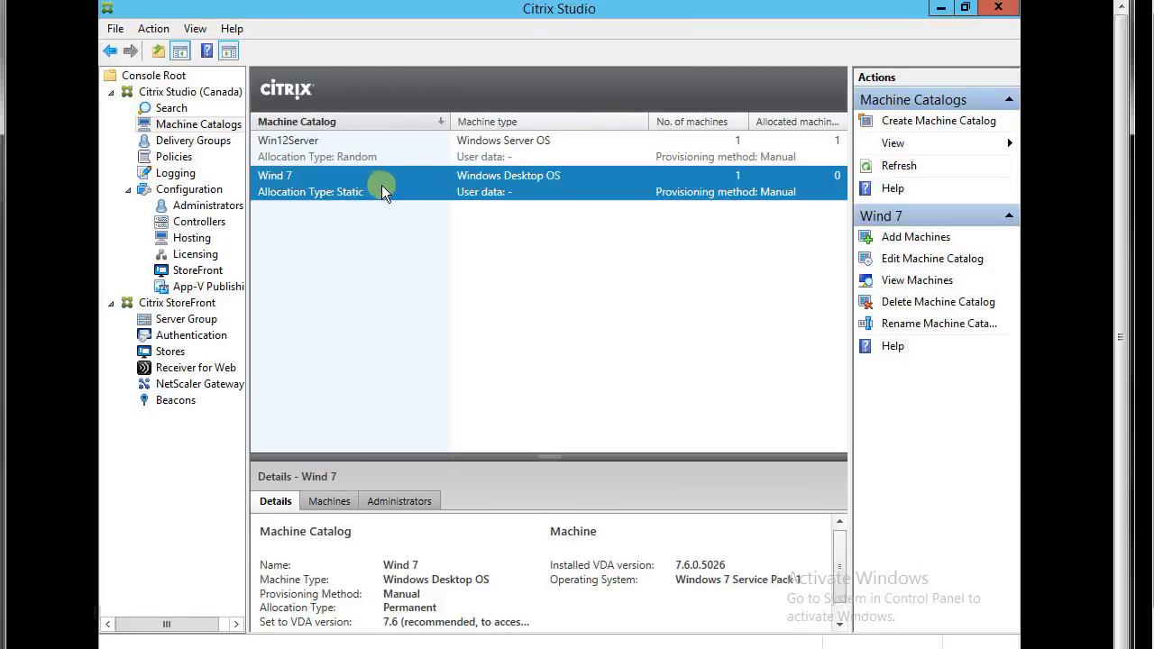
{"action": "left_click", "coordinate": [192, 140]}
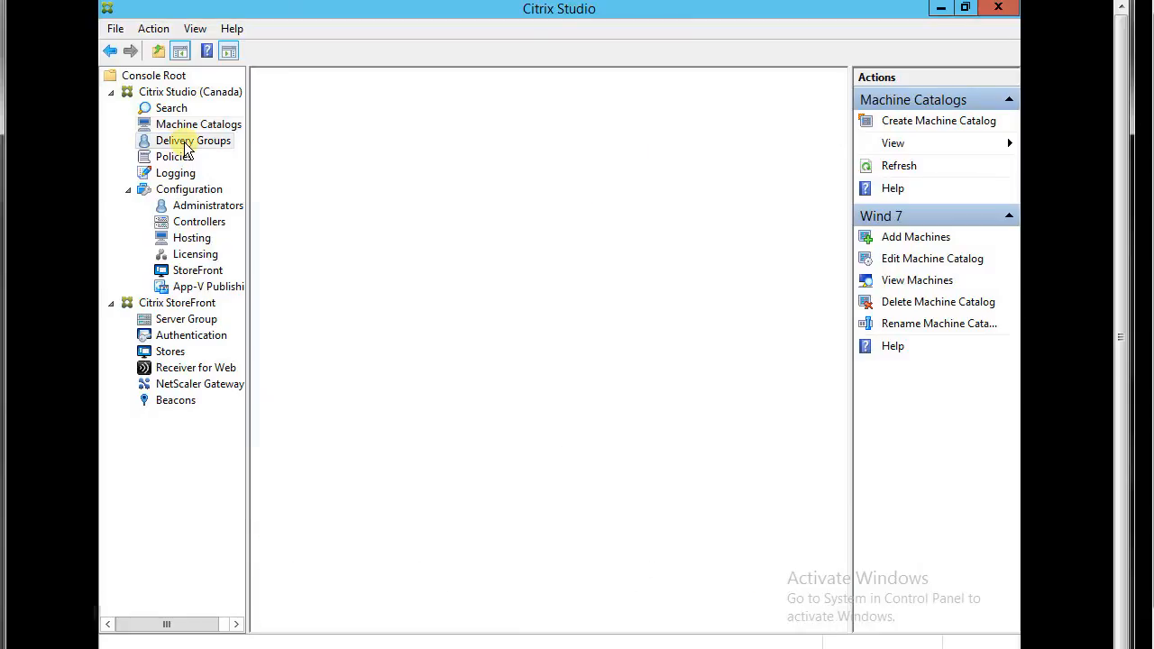
{"action": "left_click", "coordinate": [198, 123]}
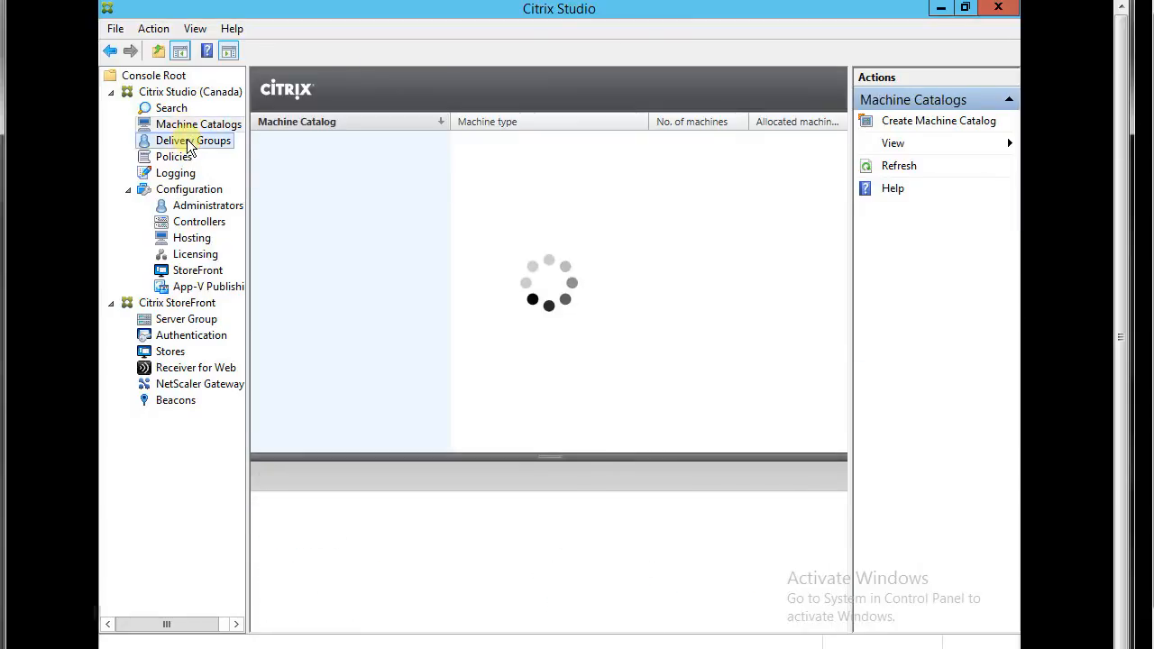
{"action": "left_click", "coordinate": [194, 141]}
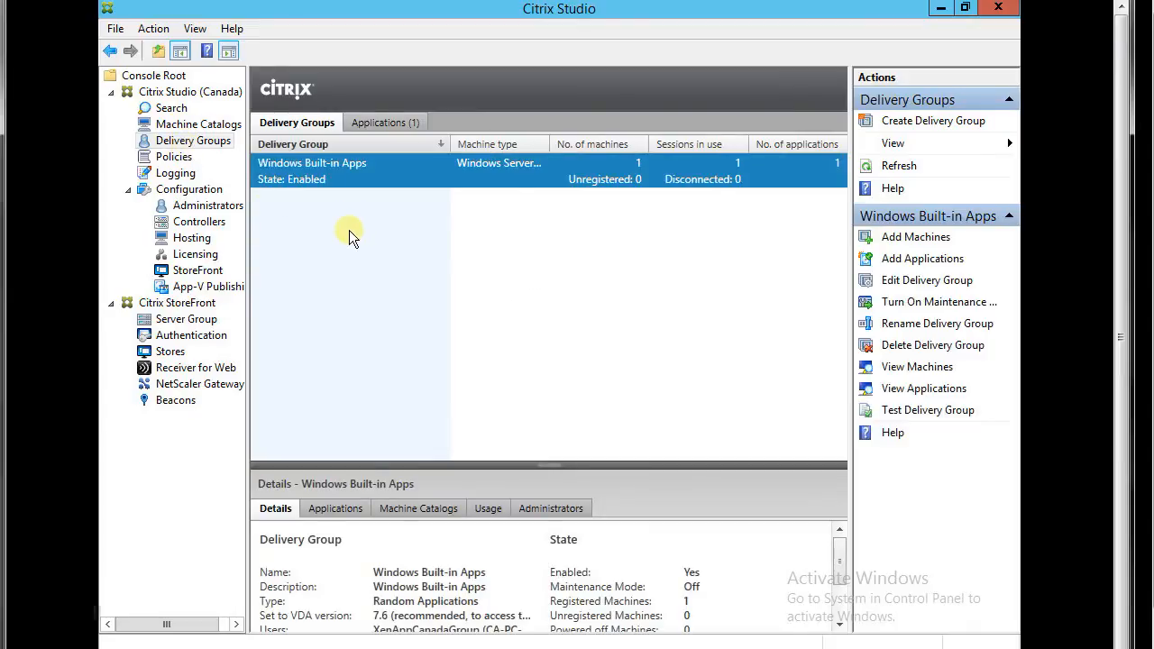
{"action": "mouse_move", "coordinate": [441, 269]}
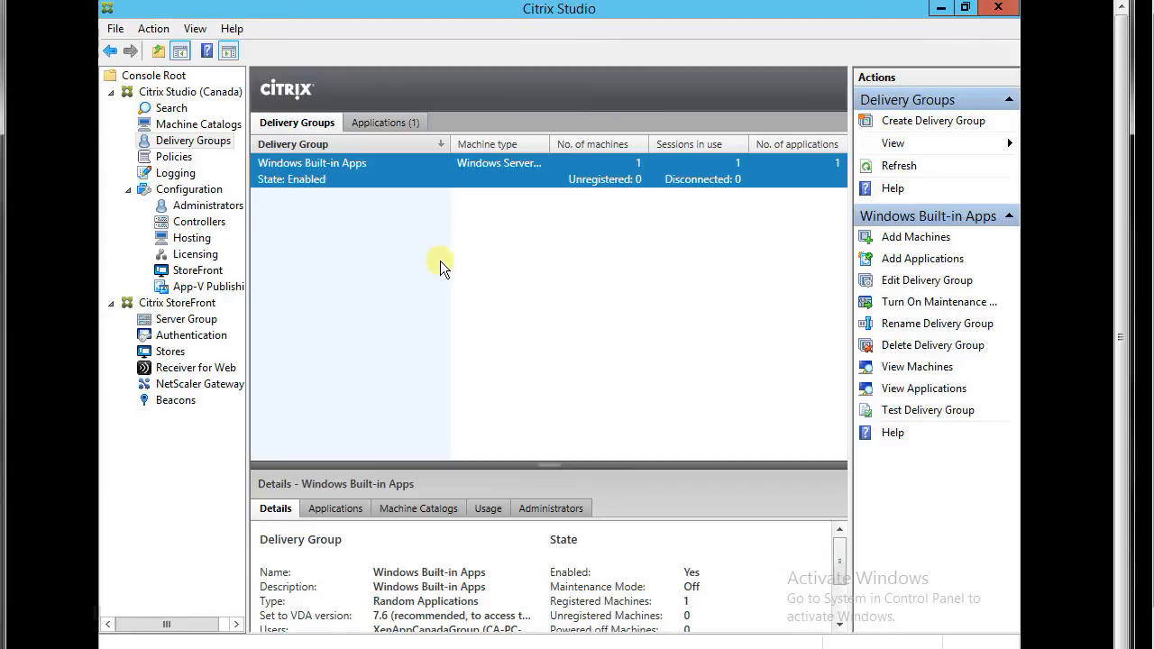
{"action": "left_click", "coordinate": [933, 121]}
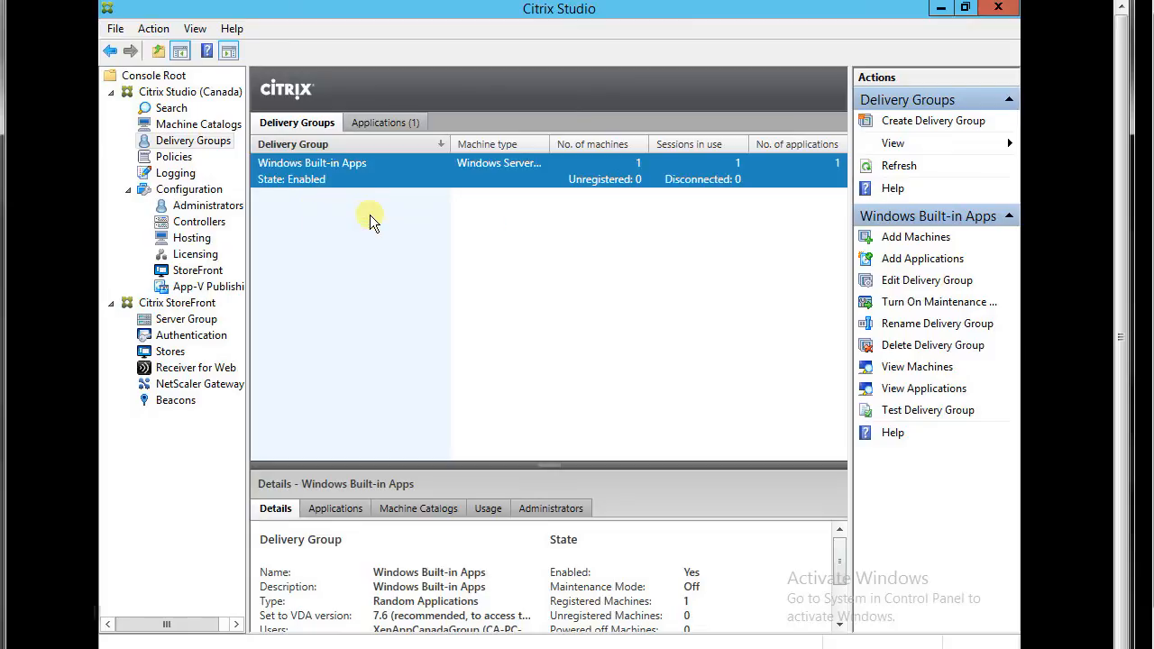
Start a delivery group using 1 machine from the Wind 7 catalog to deliver applications.
{"action": "left_click", "coordinate": [934, 120]}
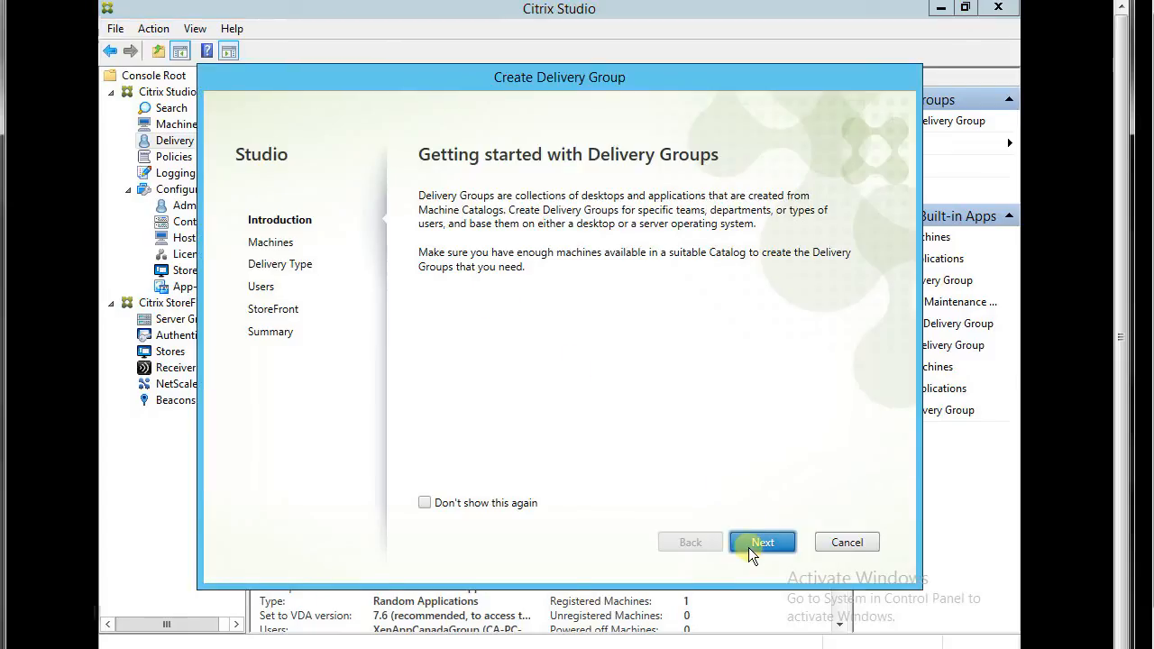
{"action": "left_click", "coordinate": [763, 542]}
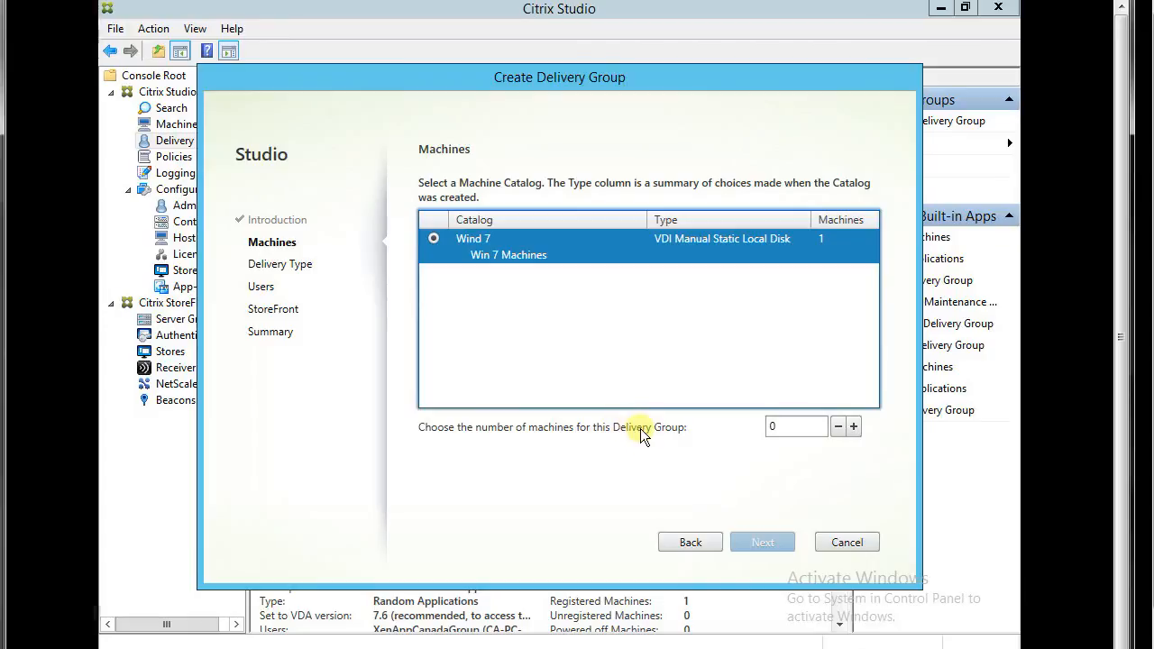
{"action": "mouse_move", "coordinate": [484, 440]}
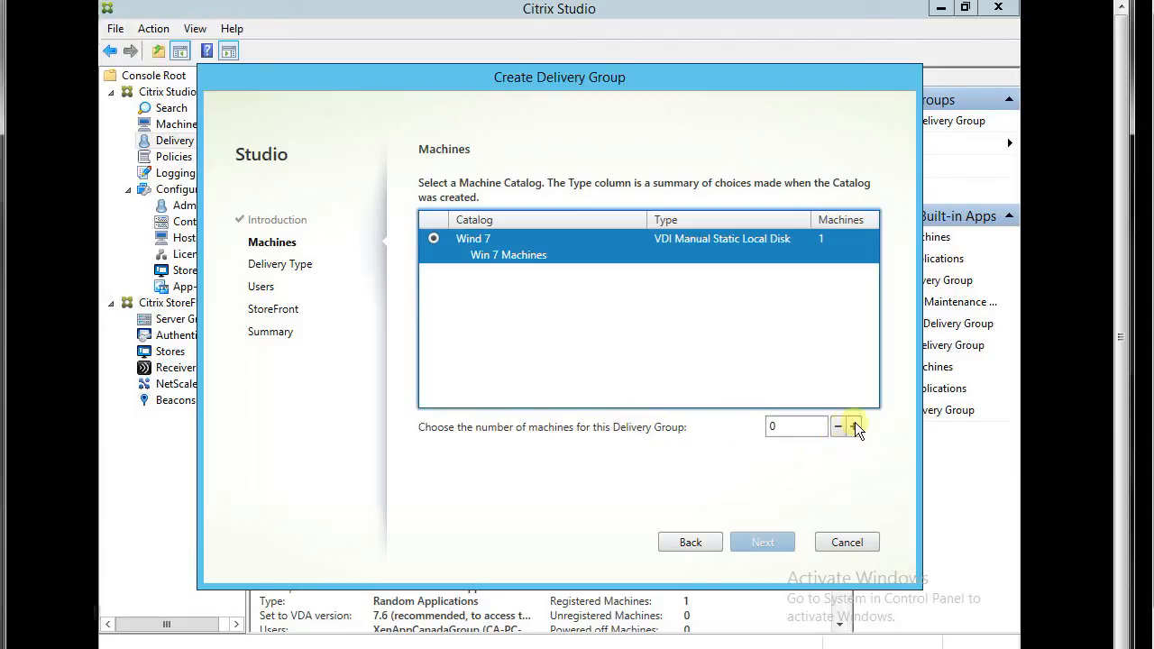
{"action": "left_click", "coordinate": [853, 425]}
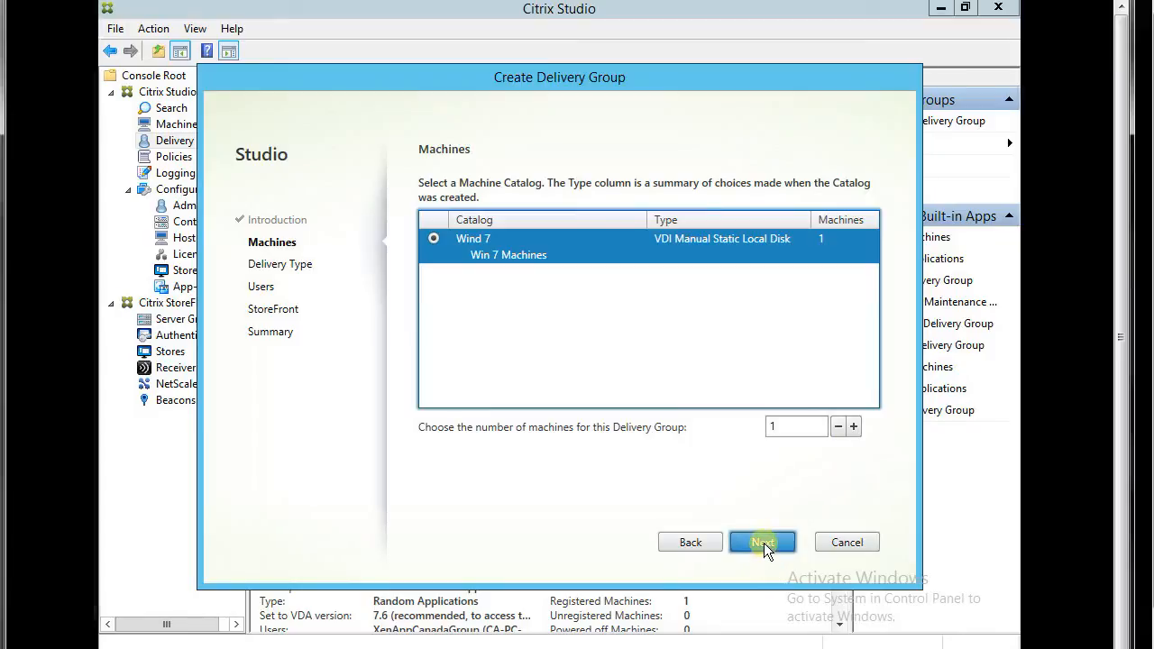
{"action": "left_click", "coordinate": [762, 542]}
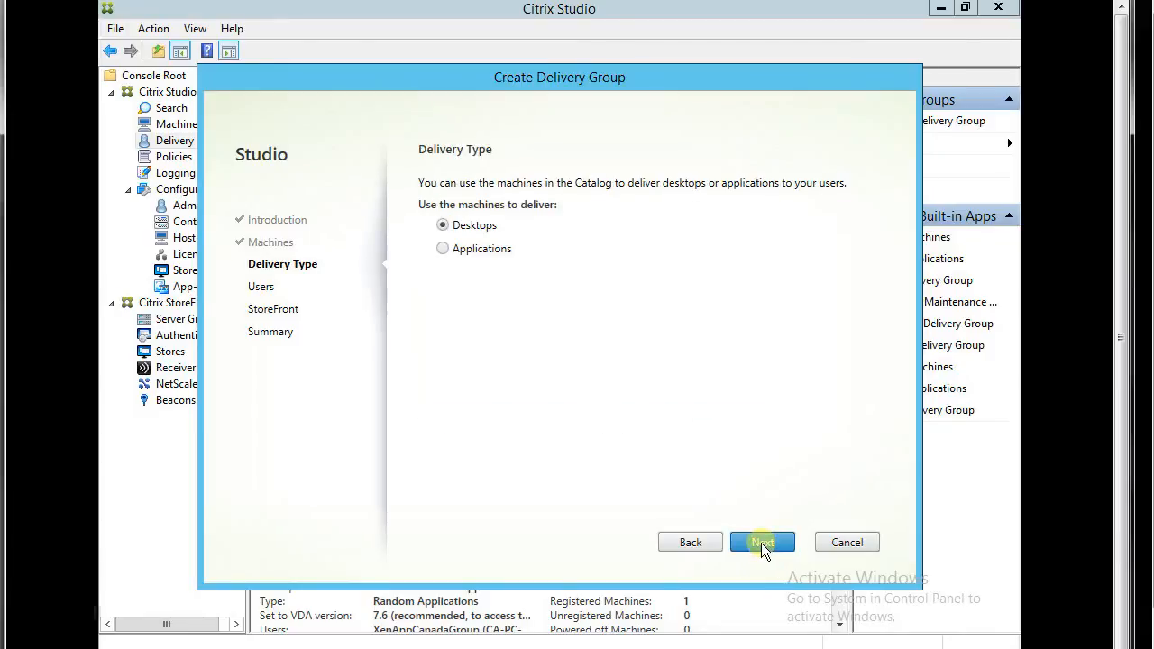
{"action": "left_click", "coordinate": [442, 248]}
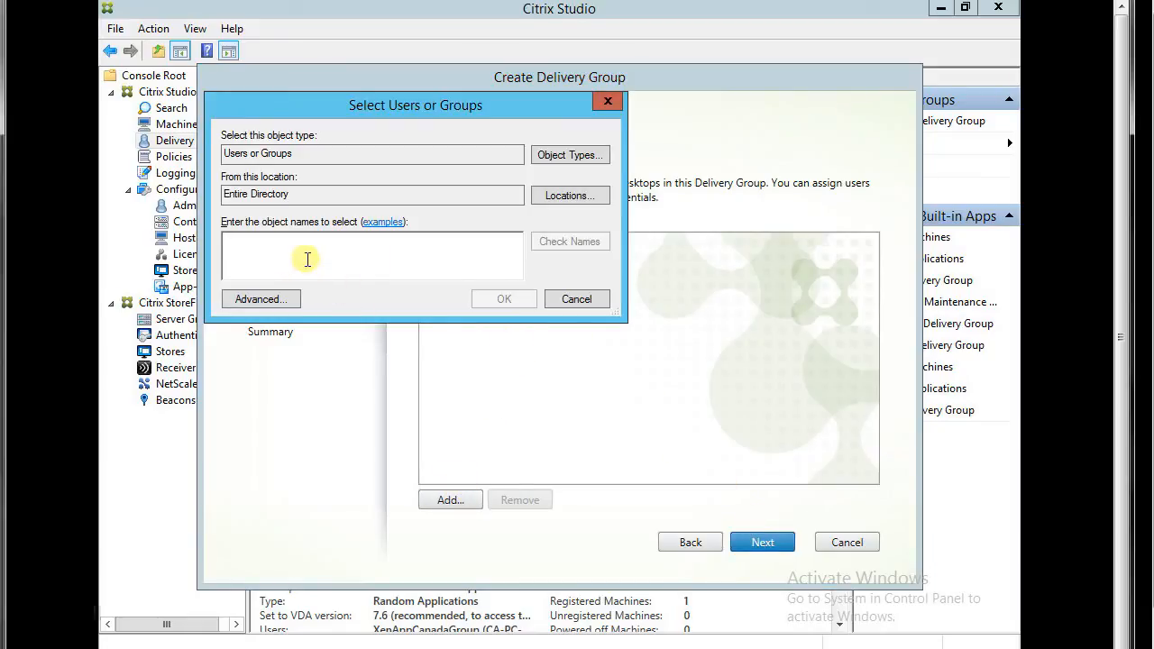
Assign CA-PC-FIX\XenAppCanadaGroup as the delivery group's users and advance to Applications.
{"action": "type", "text": "xen"}
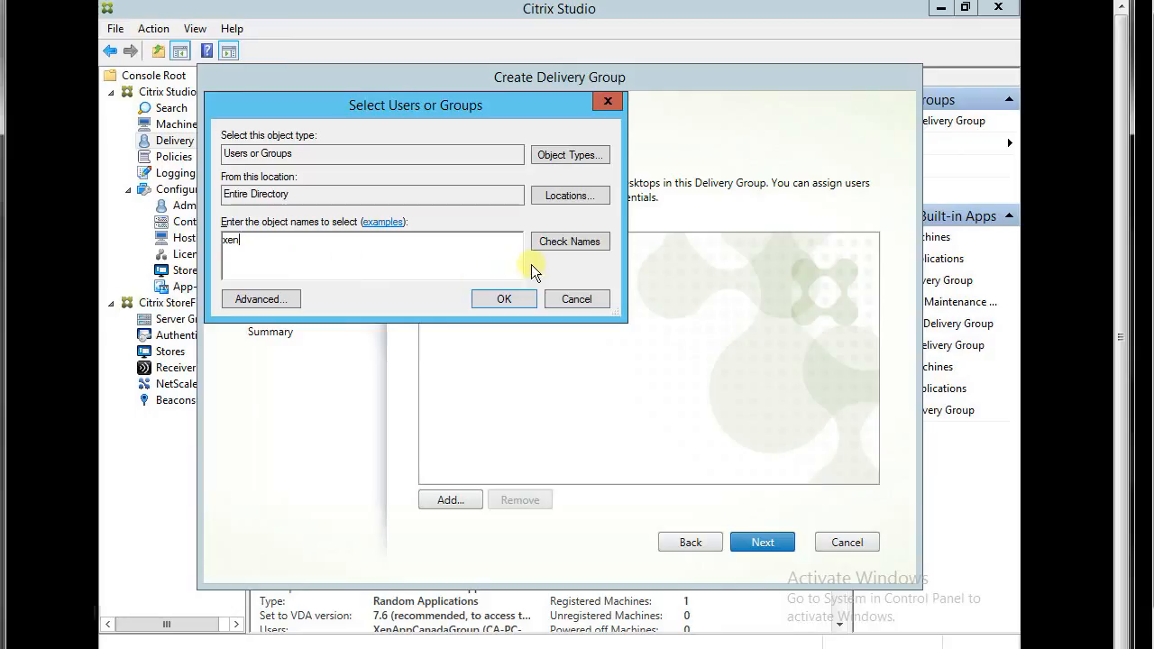
{"action": "left_click", "coordinate": [504, 298]}
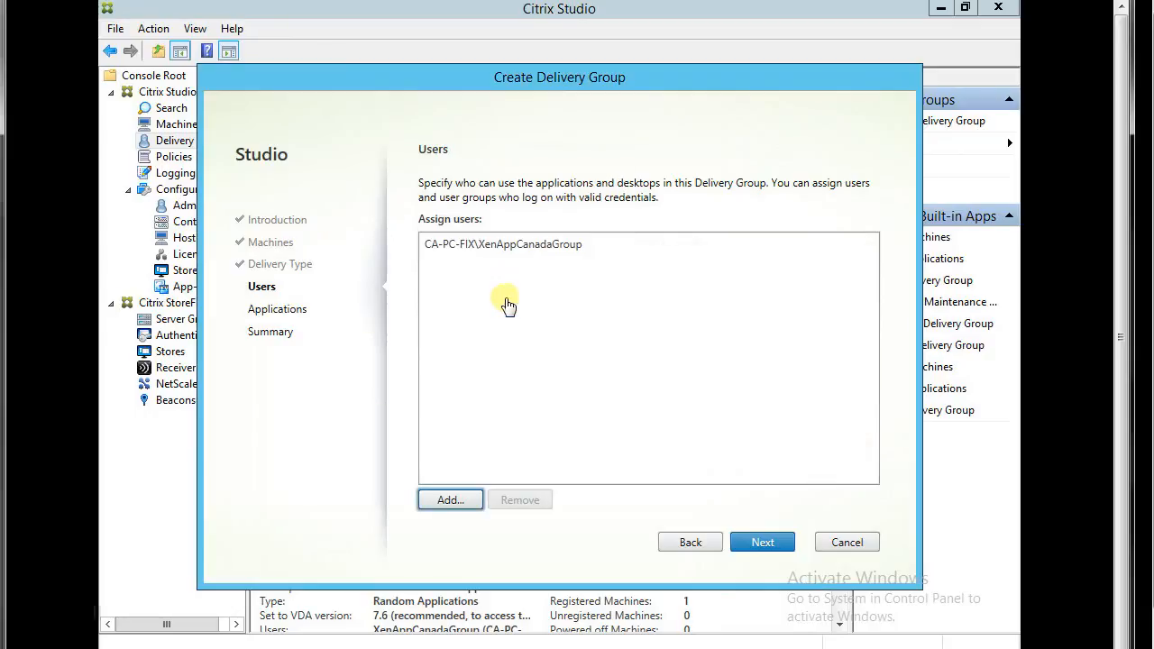
{"action": "left_click", "coordinate": [762, 542]}
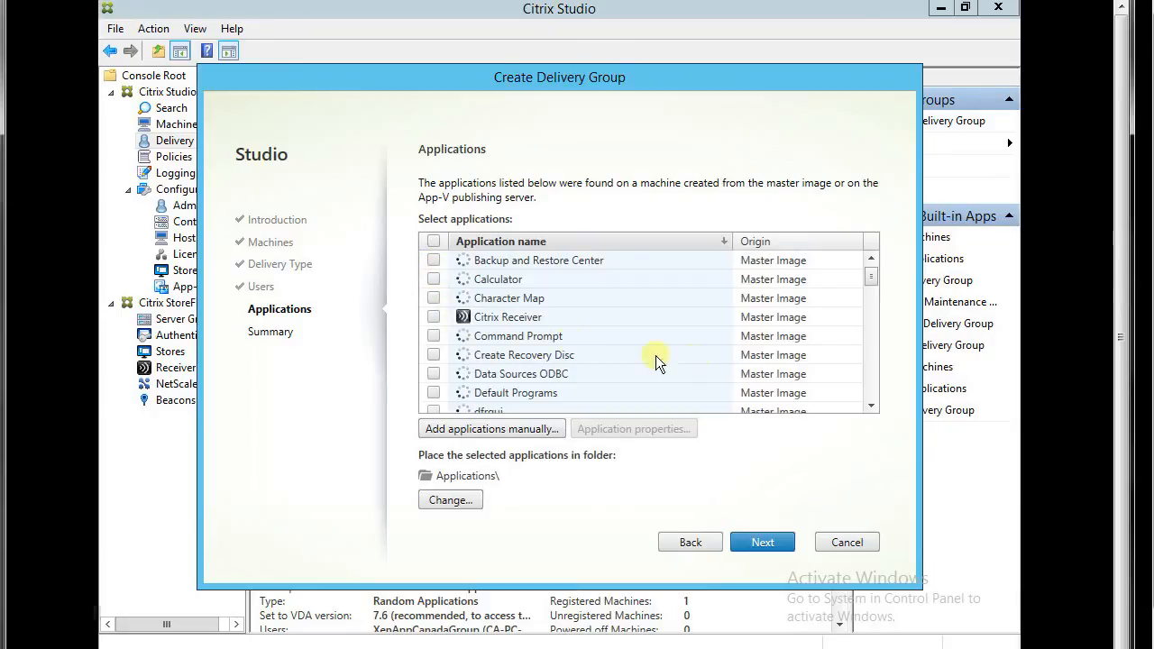
{"action": "mouse_move", "coordinate": [591, 302]}
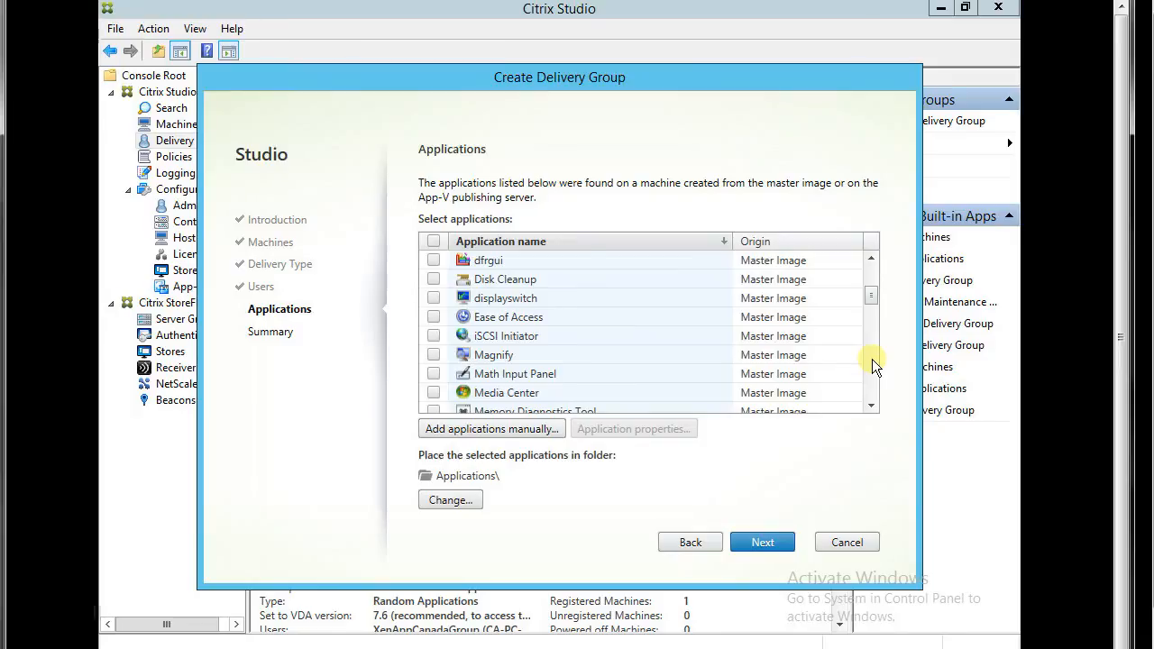
Select Notepad as the only published application and advance to the Summary page.
{"action": "scroll", "scroll_direction": "down", "scroll_amount": 3}
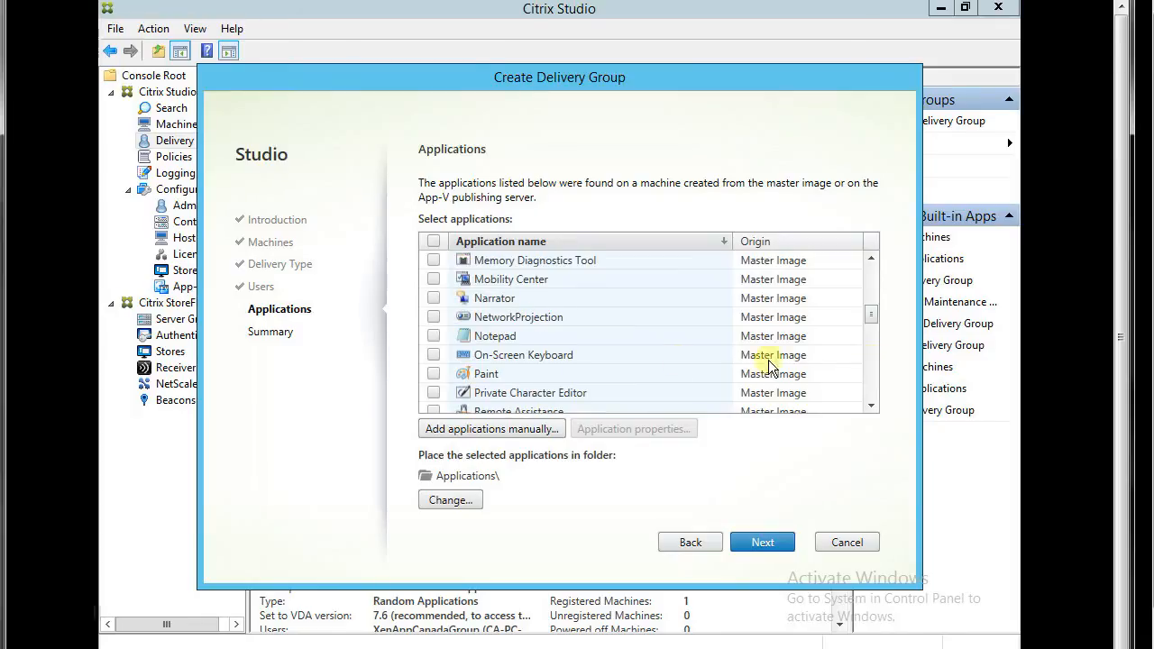
{"action": "left_click", "coordinate": [433, 335]}
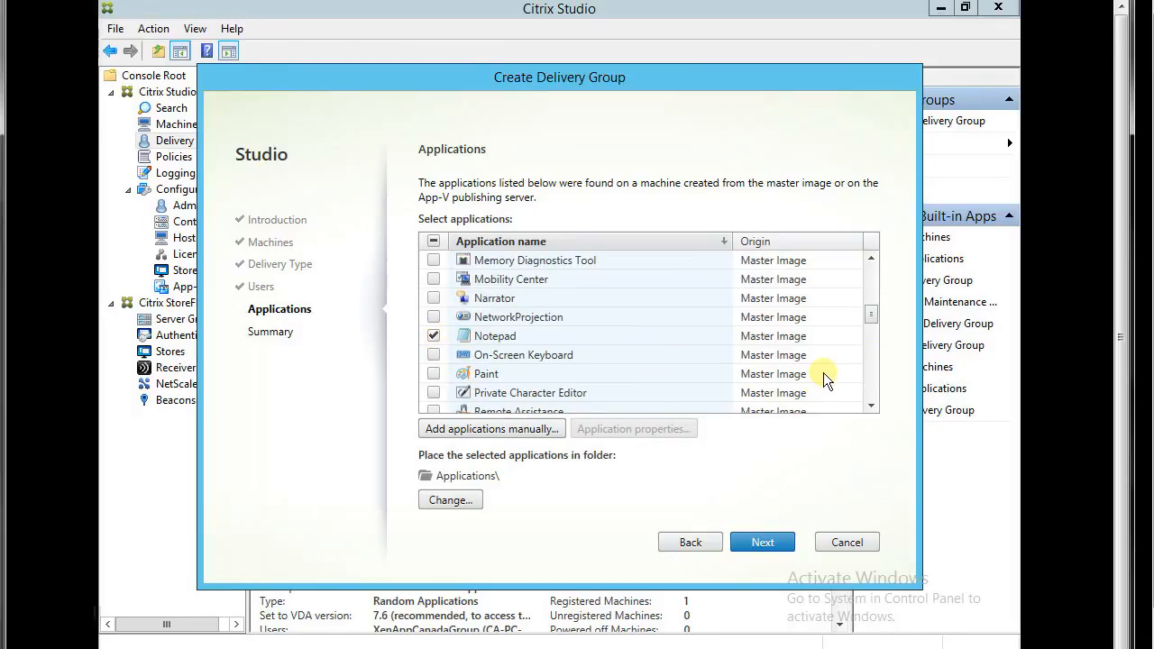
{"action": "scroll", "scroll_direction": "down", "scroll_amount": 3}
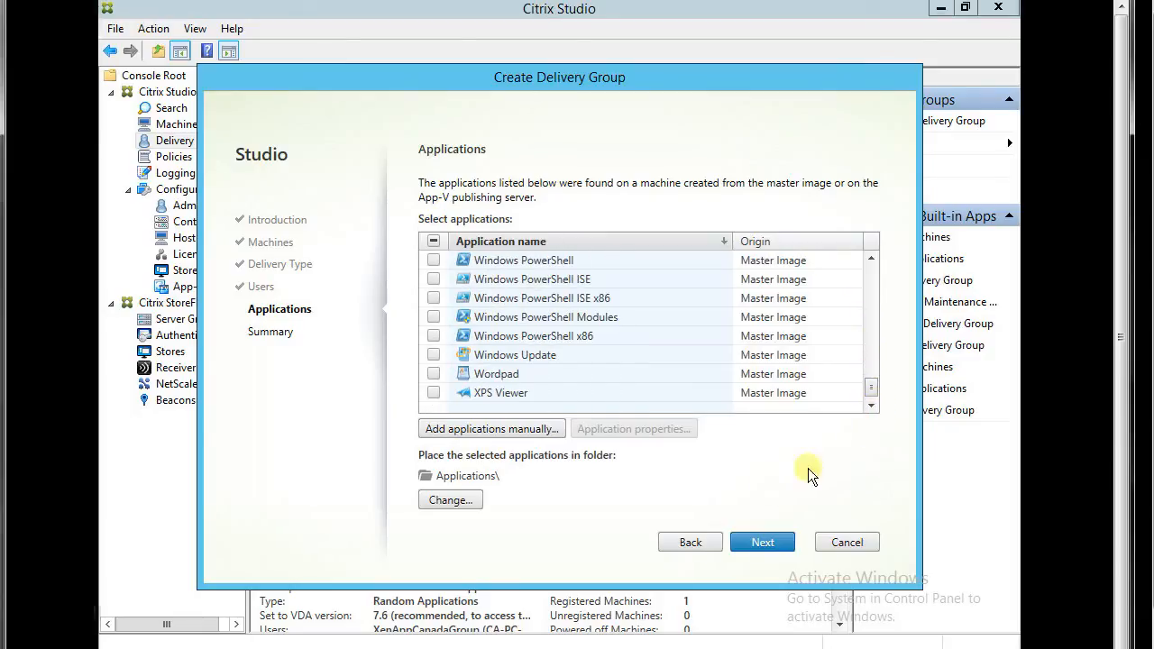
{"action": "left_click", "coordinate": [761, 542]}
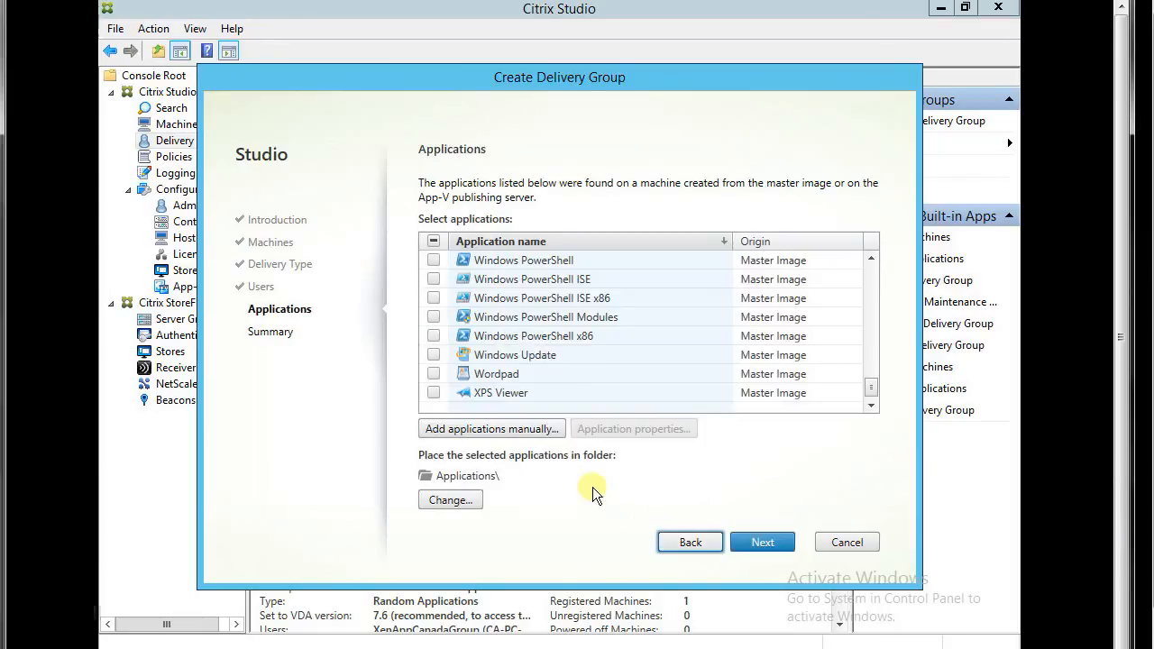
{"action": "mouse_move", "coordinate": [496, 413]}
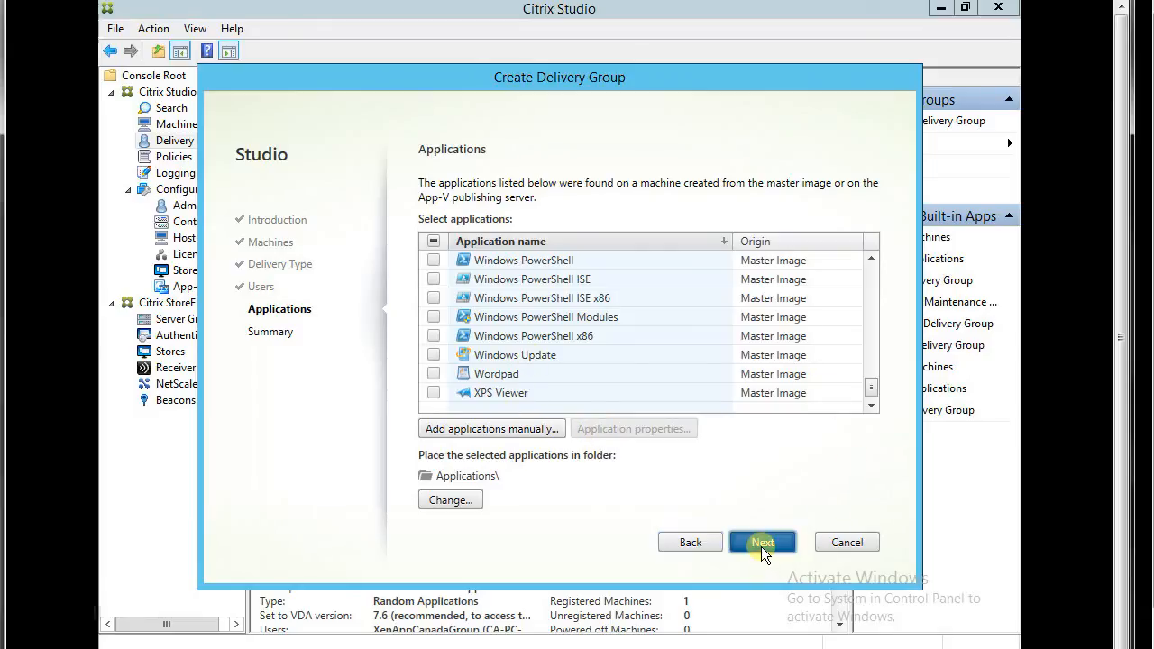
{"action": "left_click", "coordinate": [762, 542]}
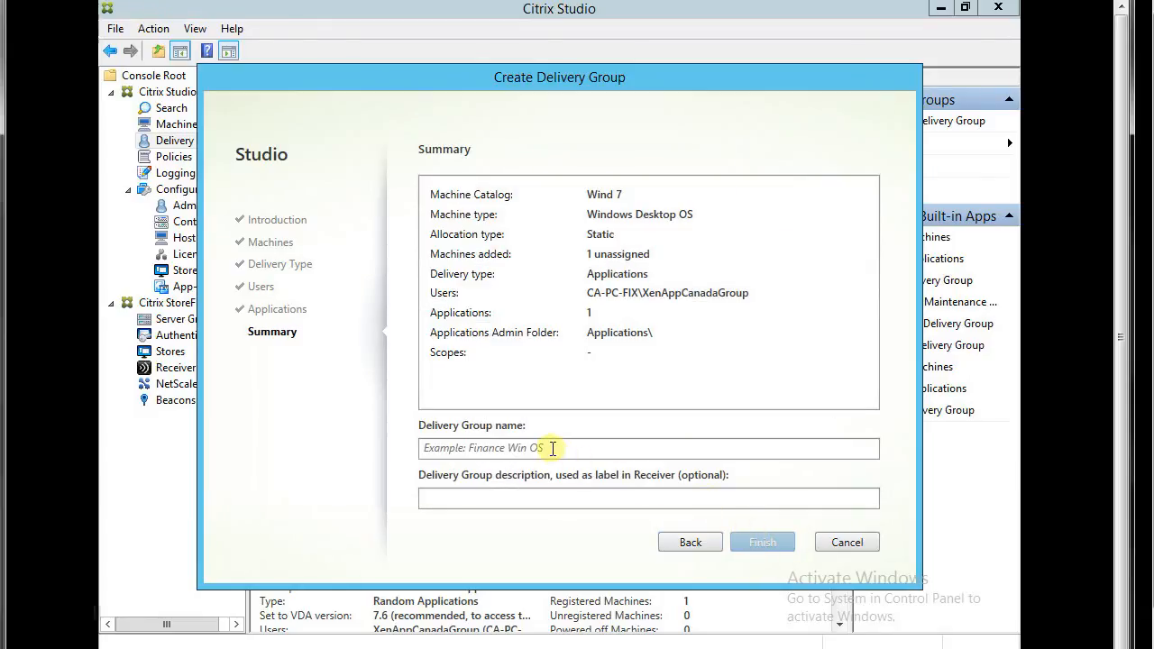
Name and describe the delivery group 'Win7 for Canada Team' and finish creating it.
{"action": "left_click", "coordinate": [552, 448]}
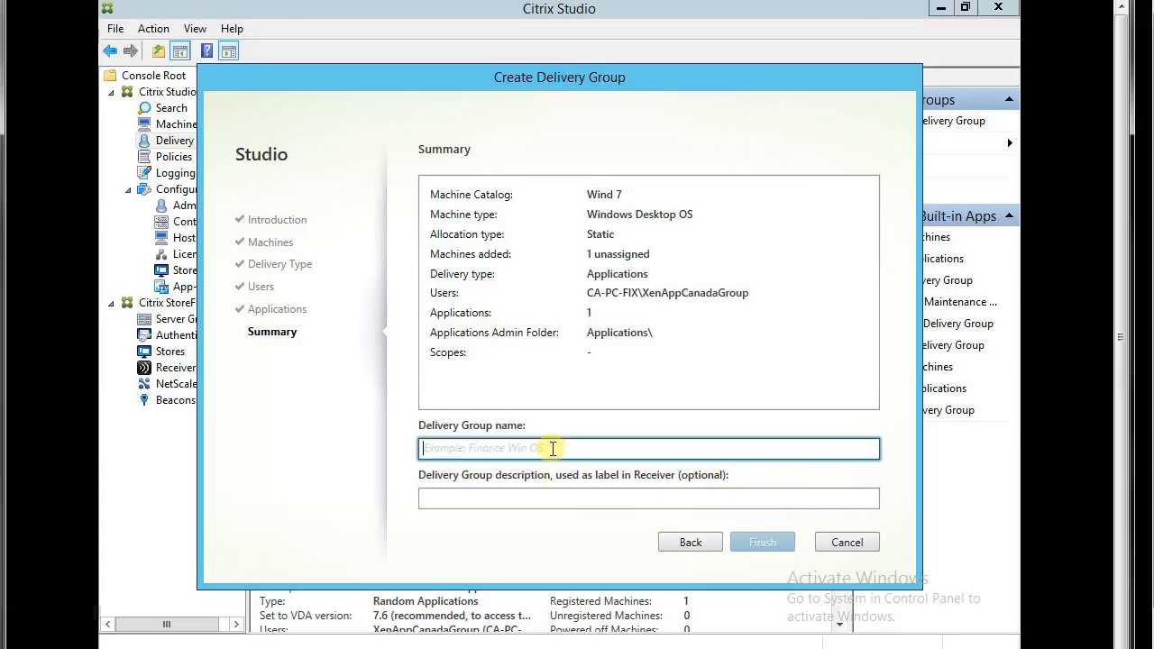
{"action": "type", "text": "Win"}
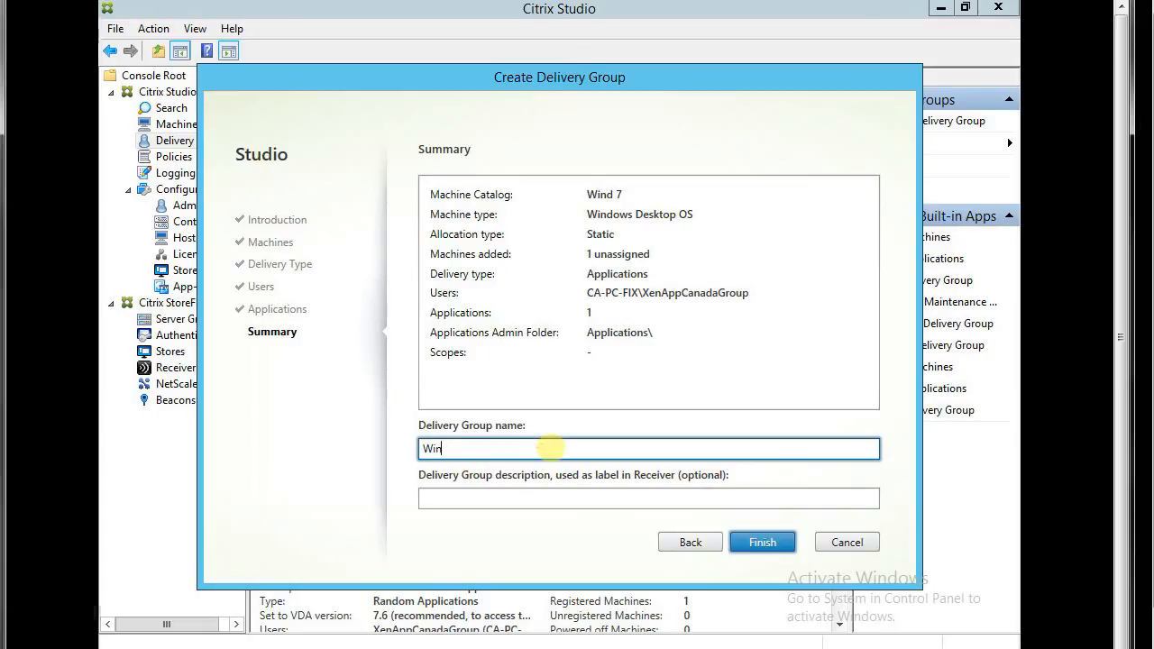
{"action": "type", "text": "7"}
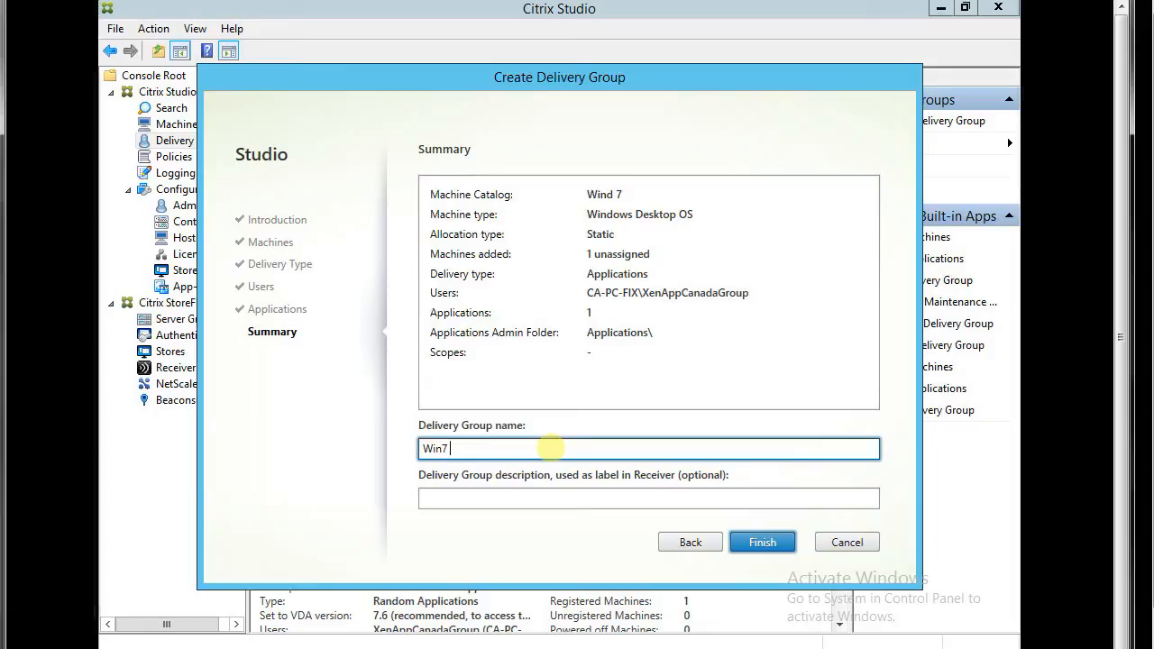
{"action": "type", "text": "for"}
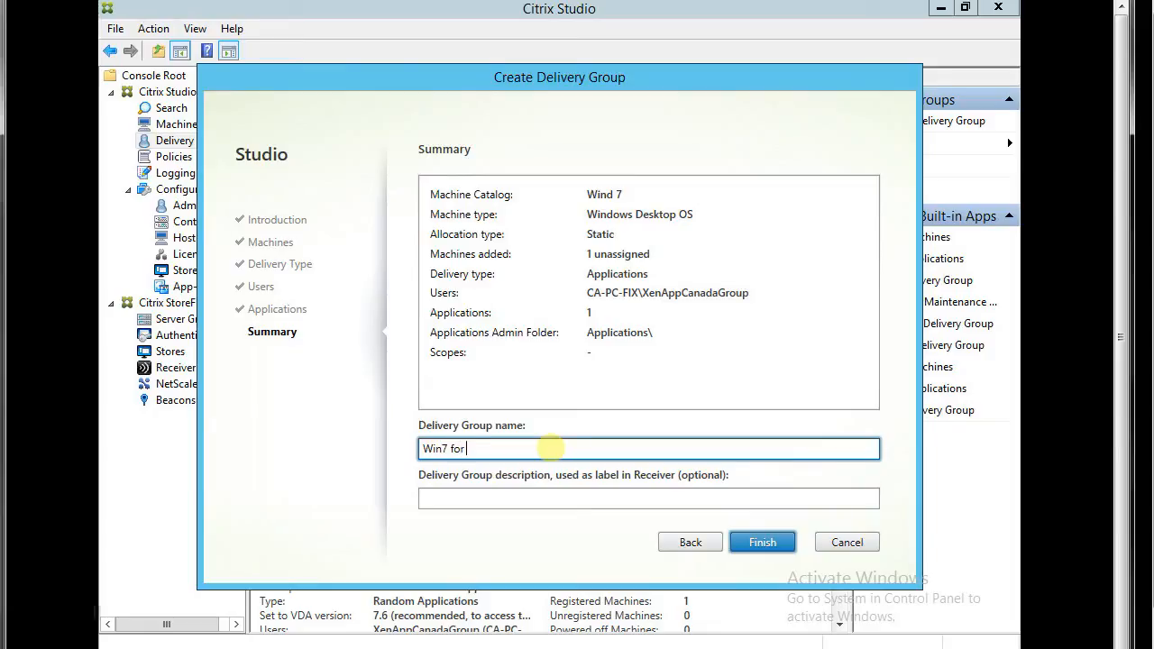
{"action": "type", "text": "Canada"}
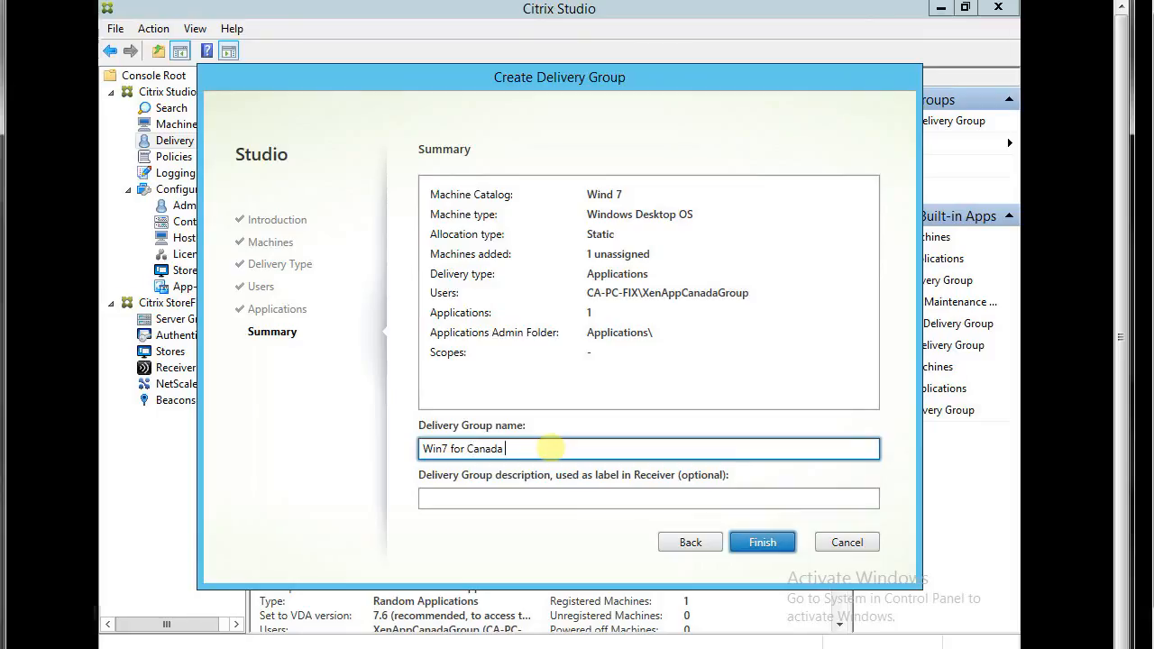
{"action": "type", "text": "Team"}
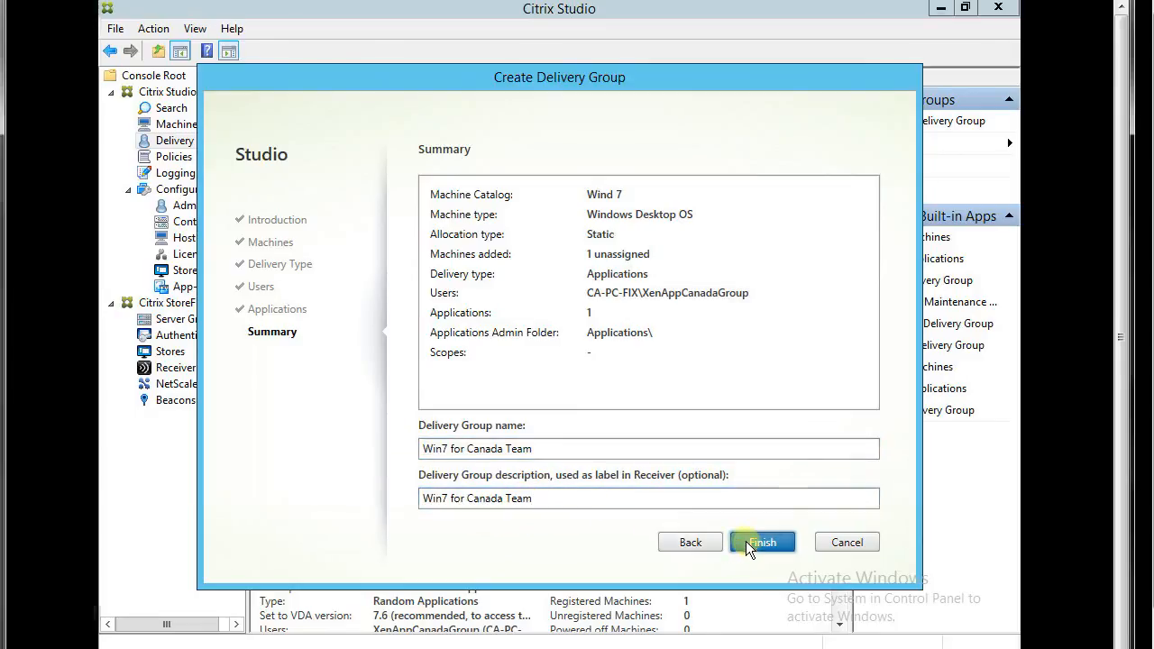
{"action": "left_click", "coordinate": [762, 542]}
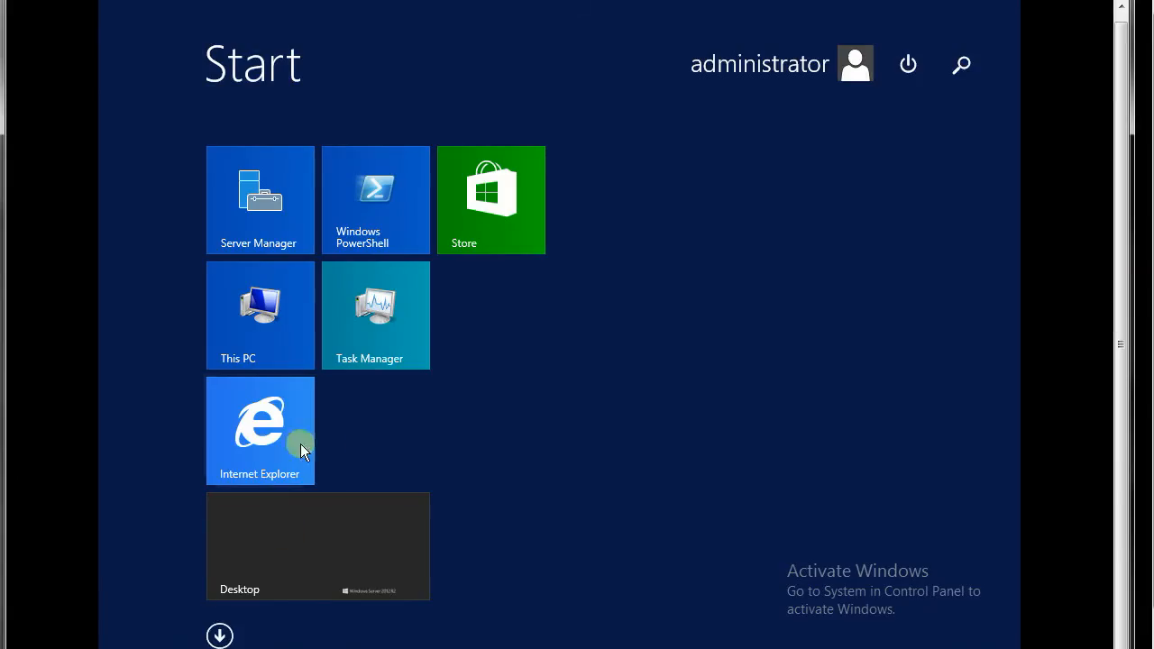
Launch Internet Explorer and load the Citrix Receiver URL on win12r2appsrv.ca-pc-fix.local.
{"action": "left_click", "coordinate": [259, 430]}
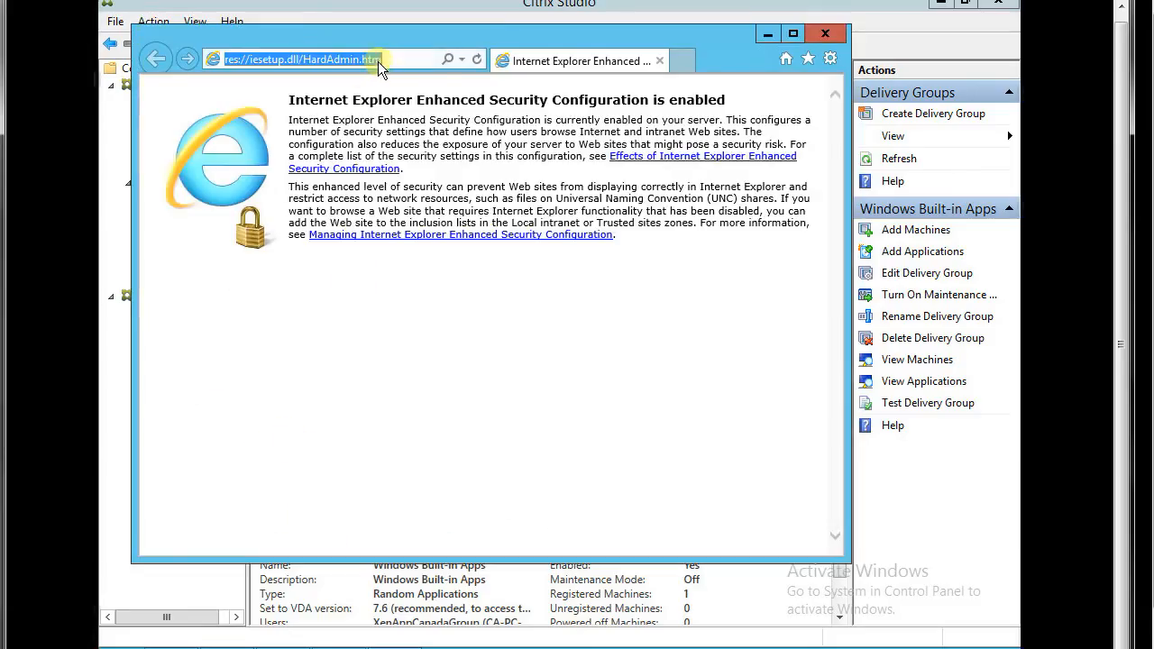
{"action": "type", "text": "hh"}
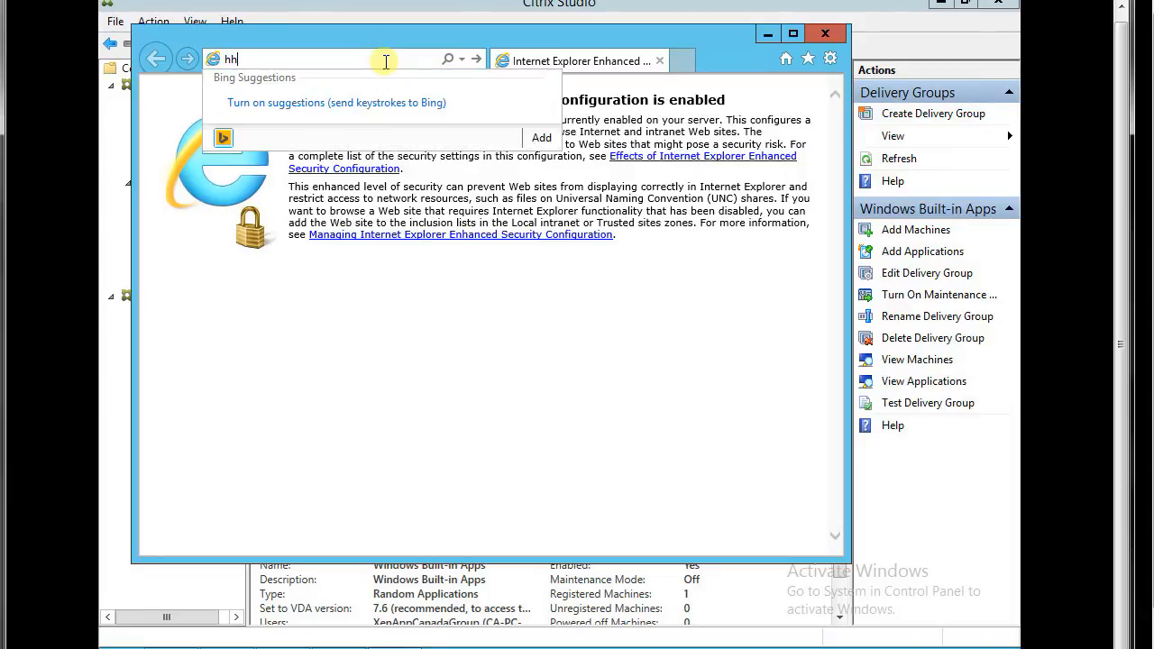
{"action": "type", "text": "ttp"}
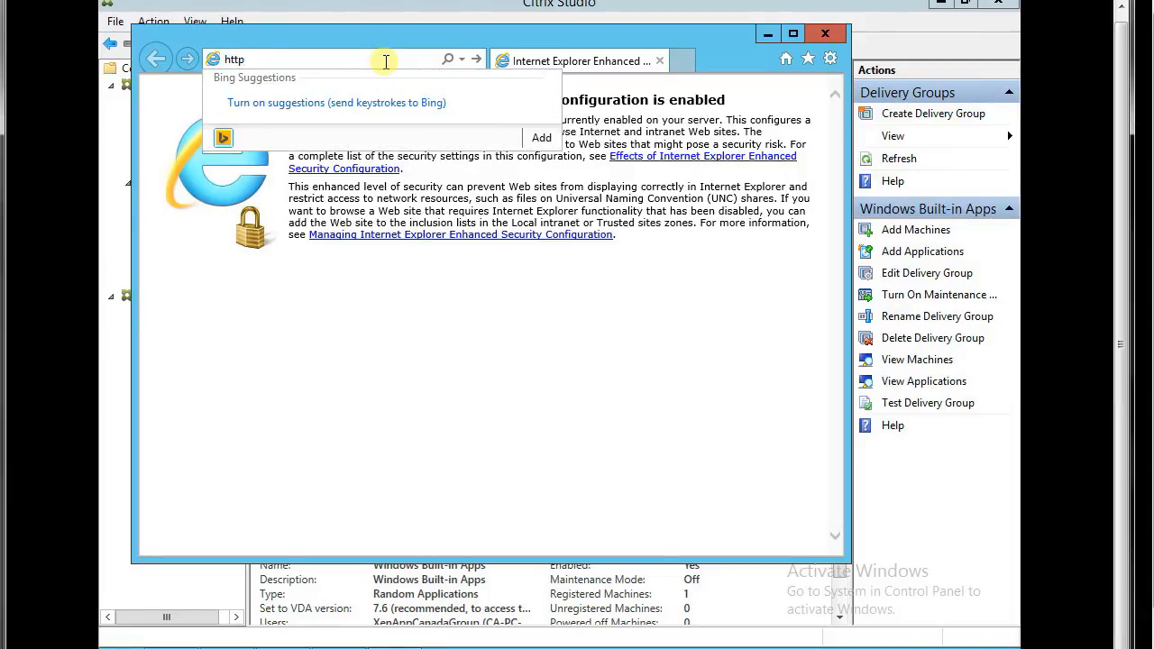
{"action": "type", "text": "://"}
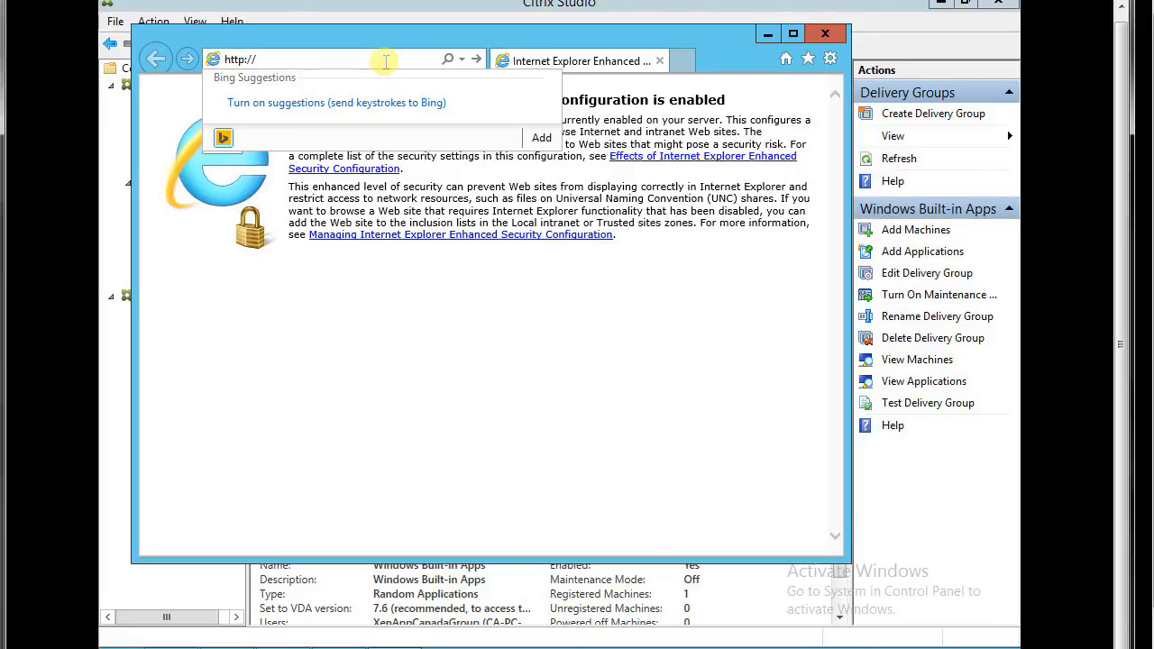
{"action": "type", "text": "http://win12r2appsrv.ca-pc-fix.local/Citrix/St"}
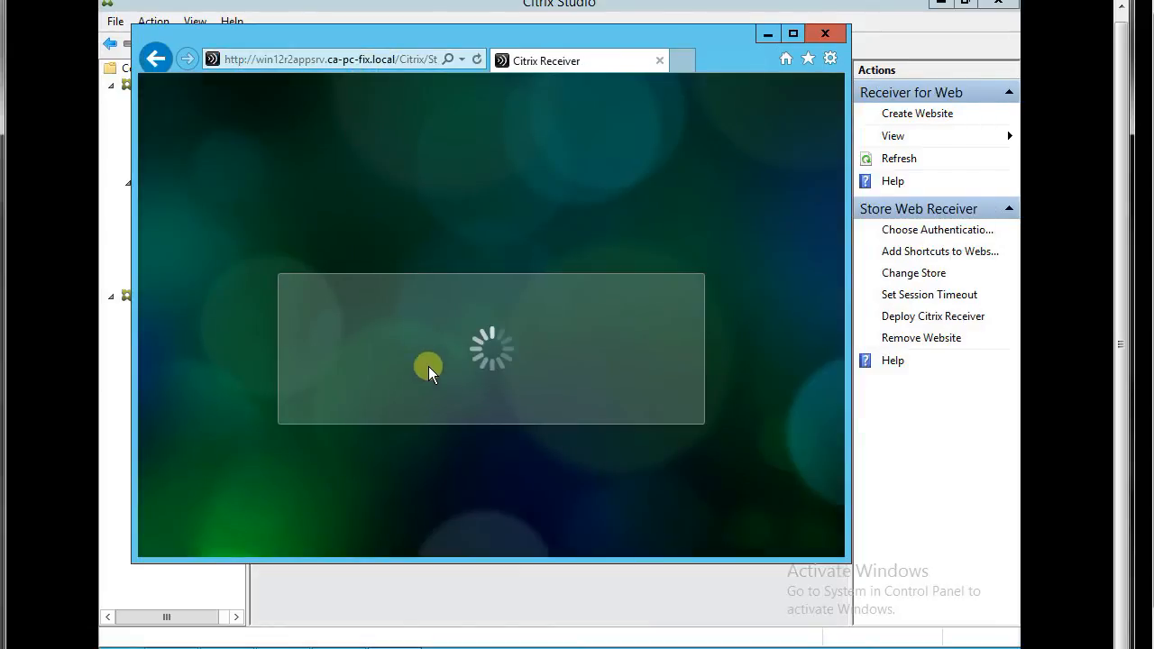
{"action": "mouse_move", "coordinate": [533, 261]}
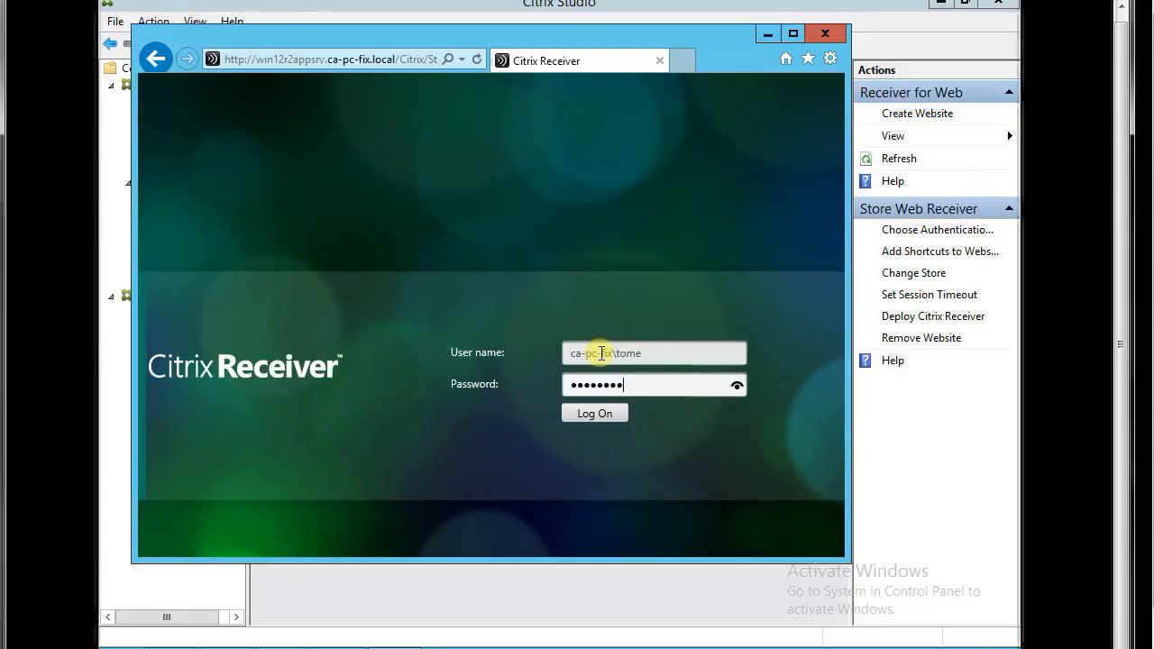
Log on to Citrix Receiver for Web as ca-pc-fix\tome.
{"action": "left_click", "coordinate": [594, 413]}
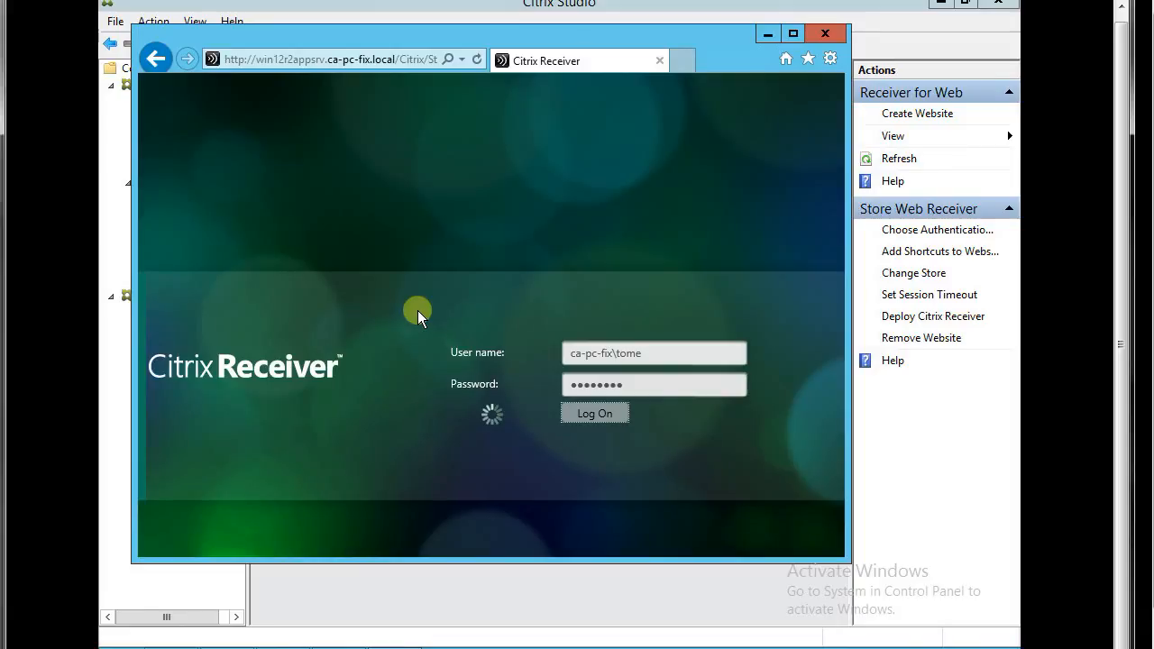
{"action": "left_click", "coordinate": [594, 413]}
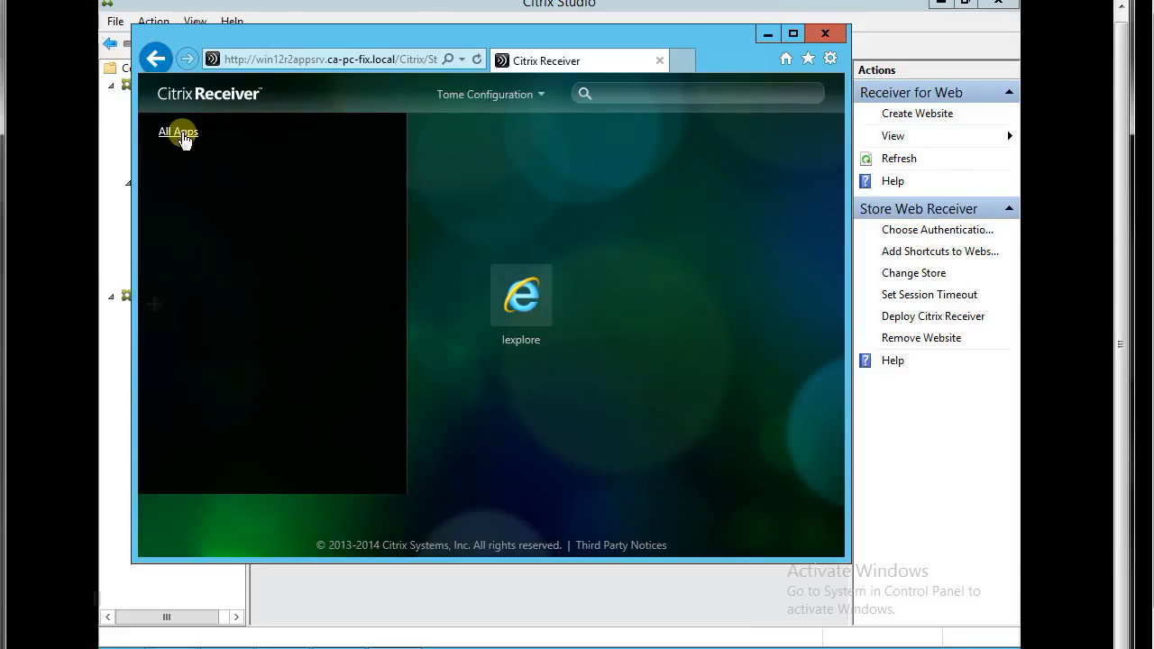
Add Notepad from All Apps, launch it, dismiss the 'Cannot start app' error, and retry.
{"action": "left_click", "coordinate": [178, 132]}
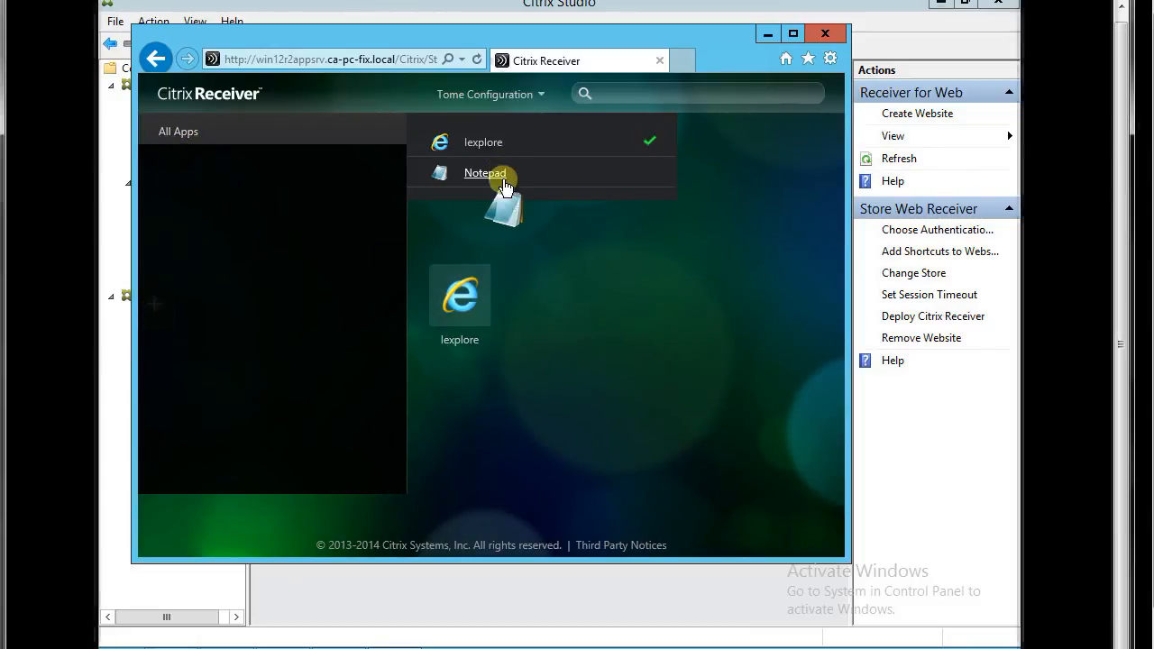
{"action": "left_click", "coordinate": [486, 173]}
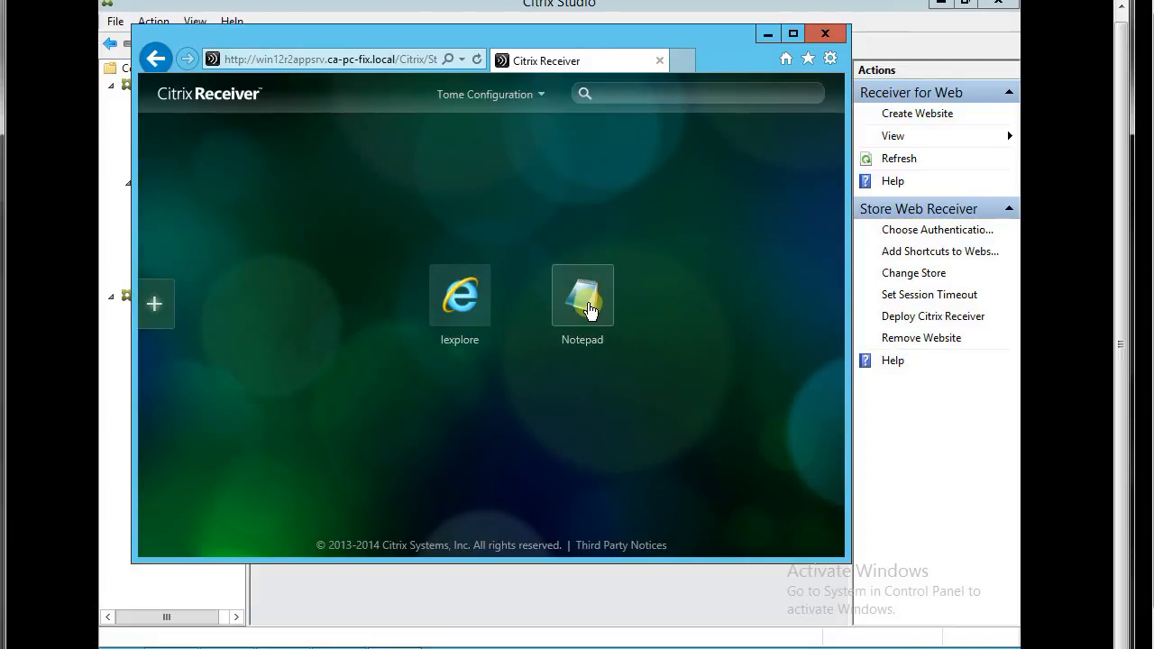
{"action": "left_click", "coordinate": [582, 295]}
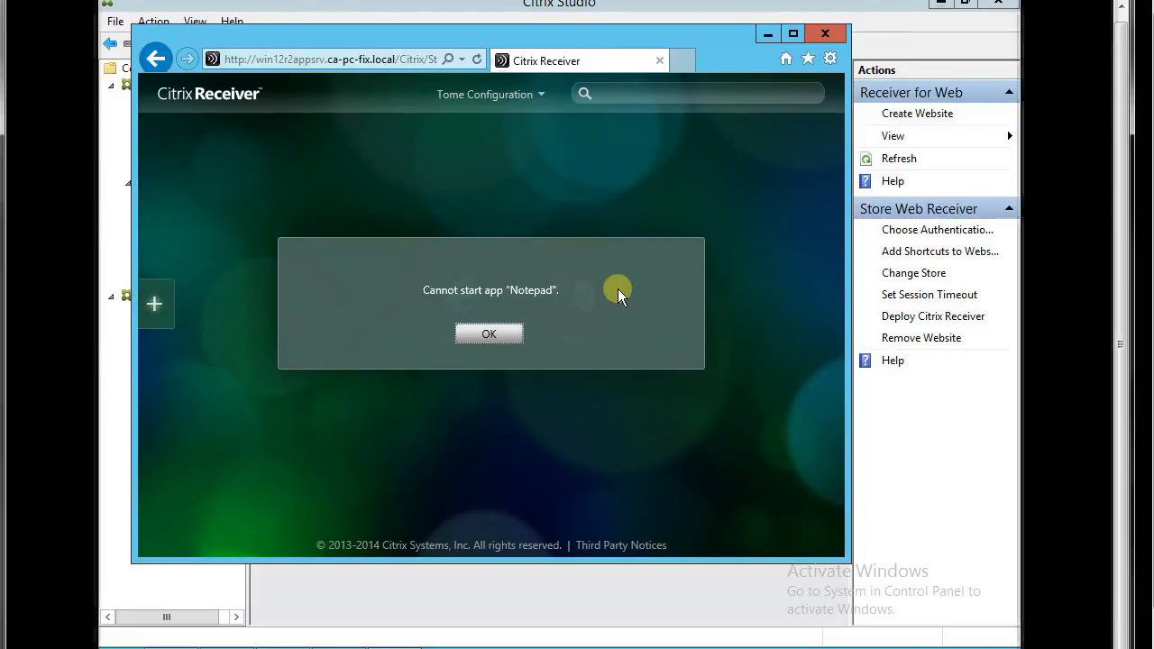
{"action": "left_click", "coordinate": [489, 334]}
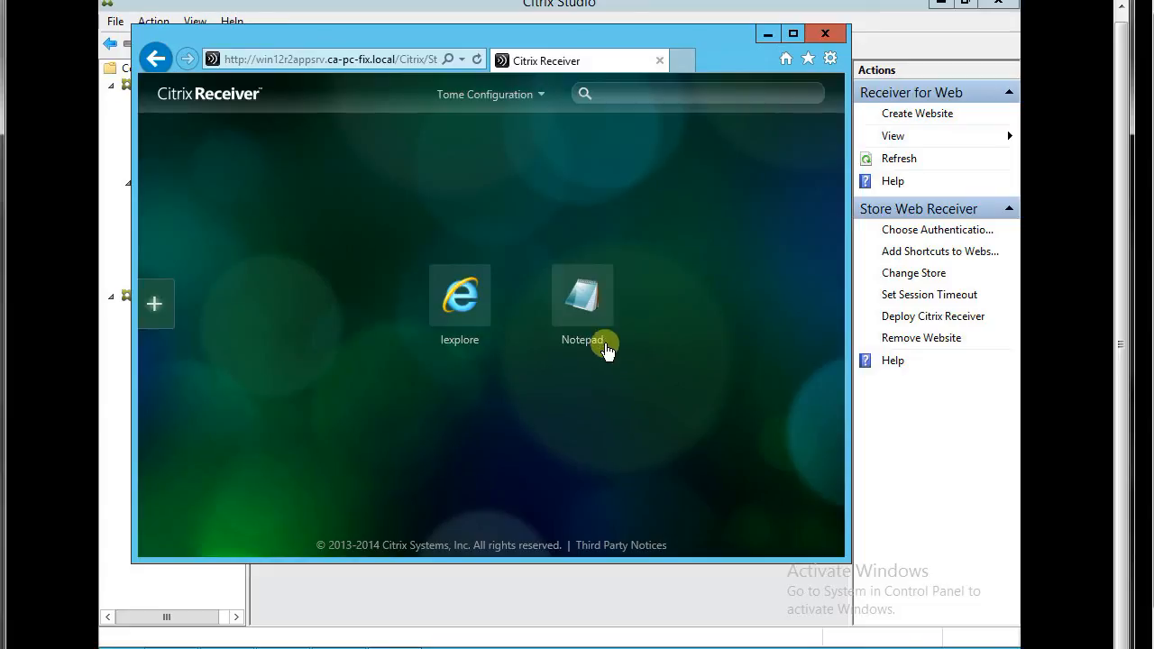
{"action": "mouse_move", "coordinate": [496, 338]}
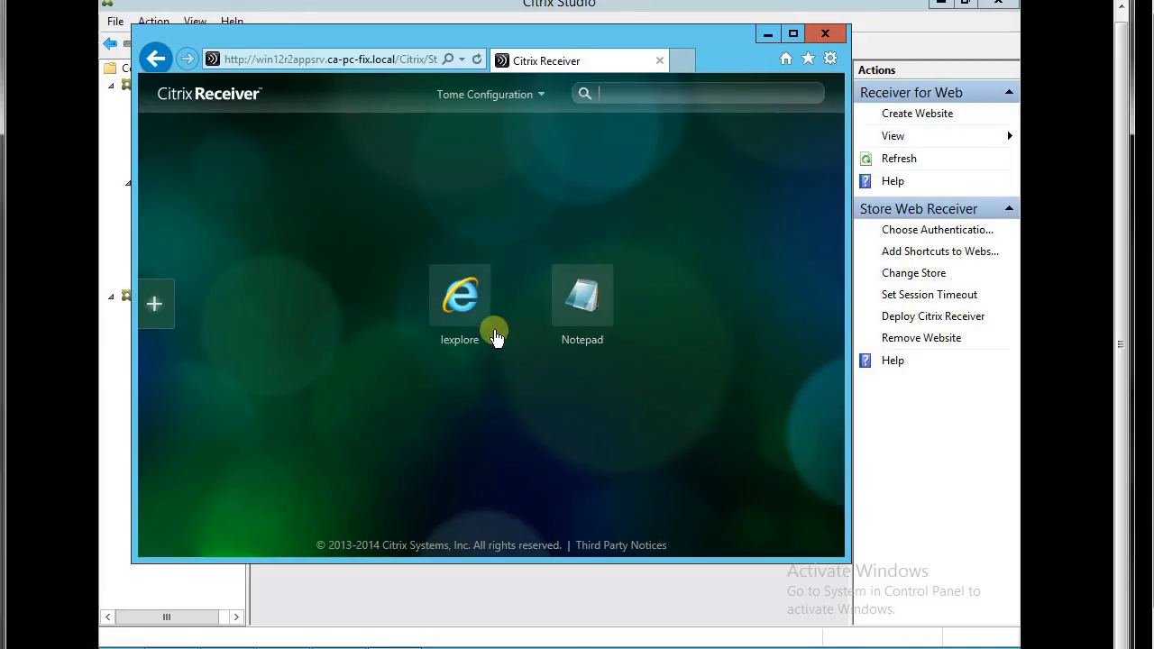
{"action": "mouse_move", "coordinate": [587, 376]}
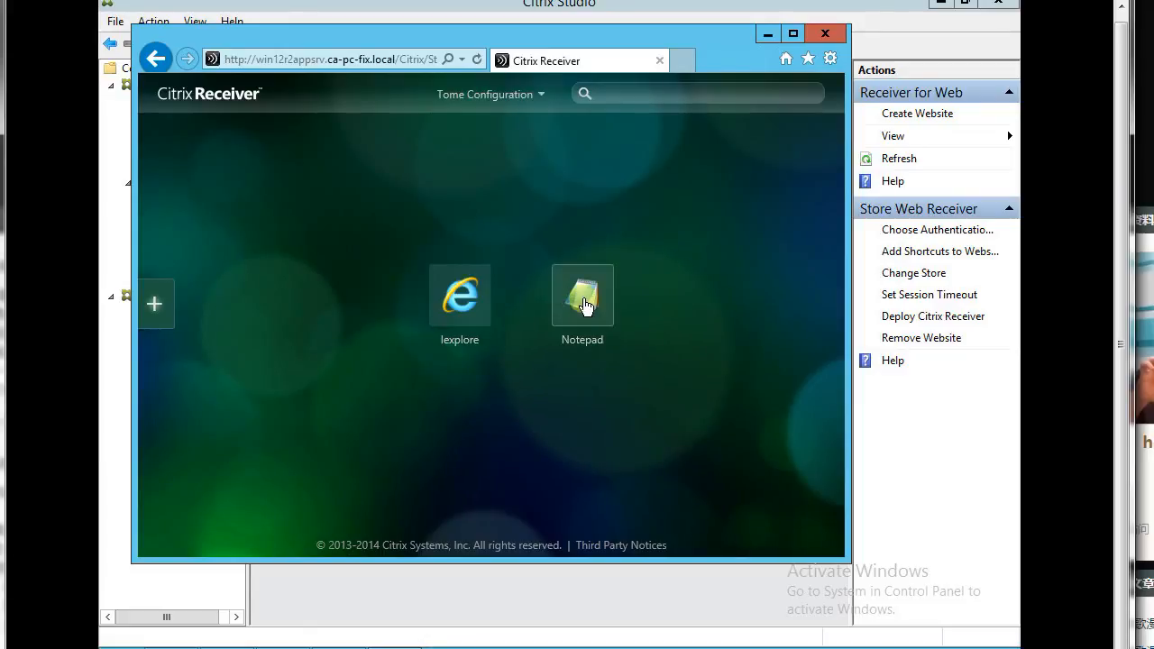
{"action": "left_click", "coordinate": [583, 295]}
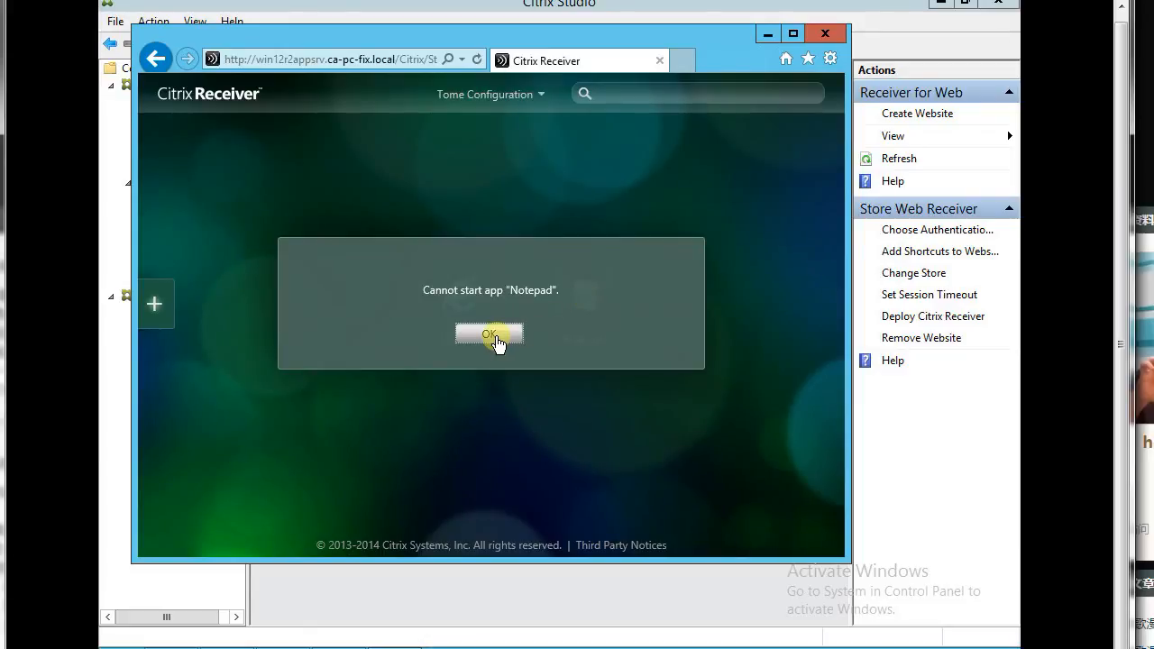